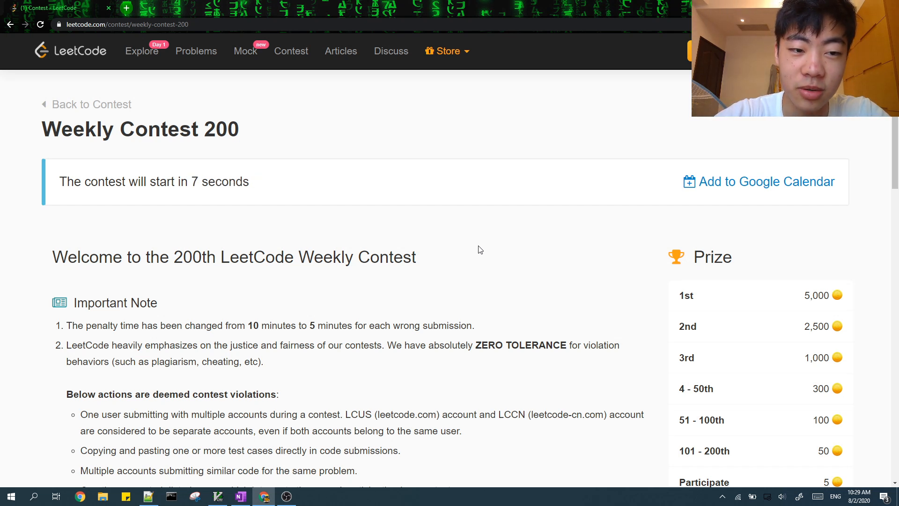
pyautogui.moveTo(280, 108)
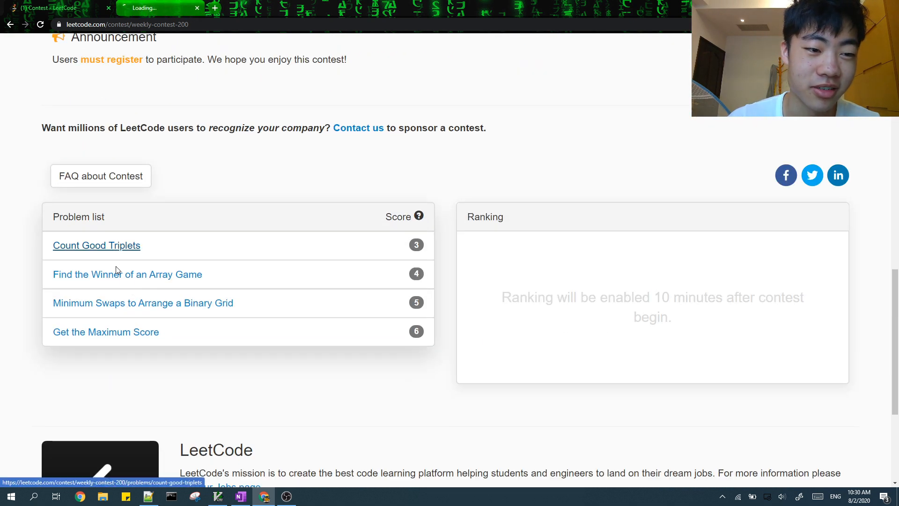
# Open another contest problem tab and read Find the Winner's examples and constraints.
pyautogui.click(96, 246)
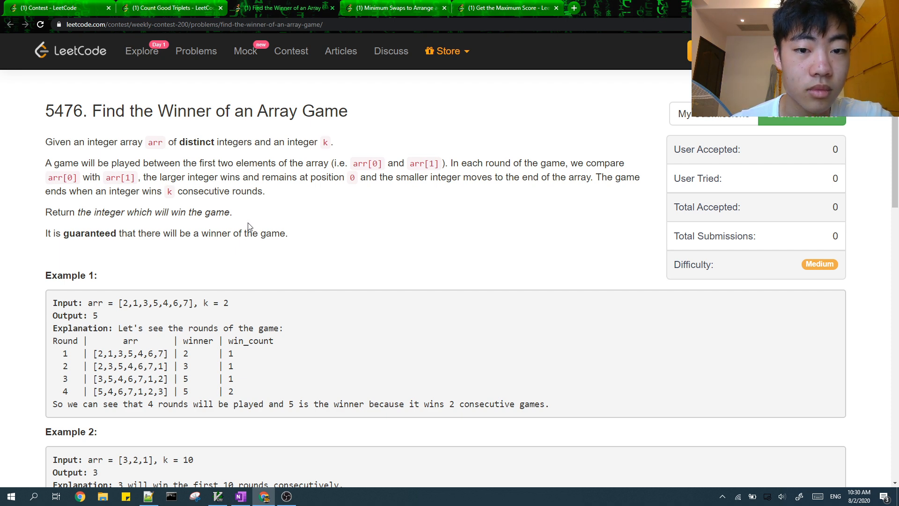
pyautogui.scroll(-3)
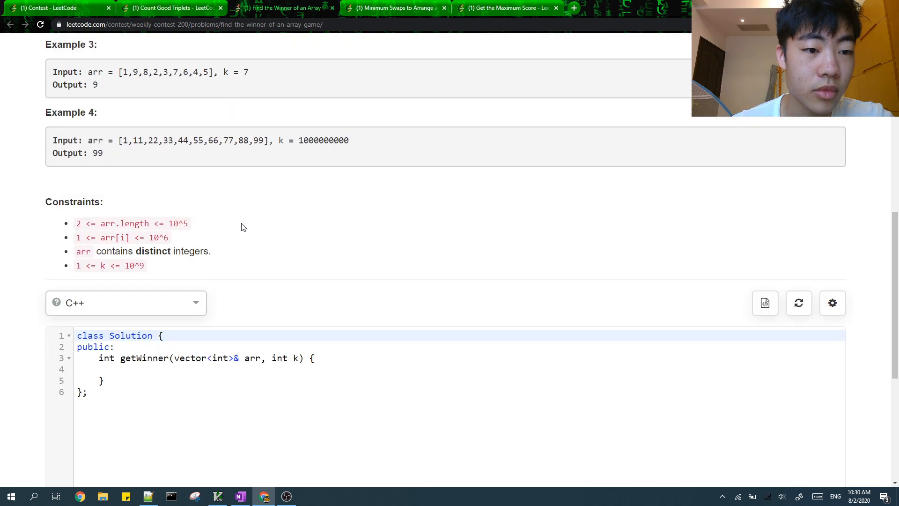
pyautogui.scroll(3)
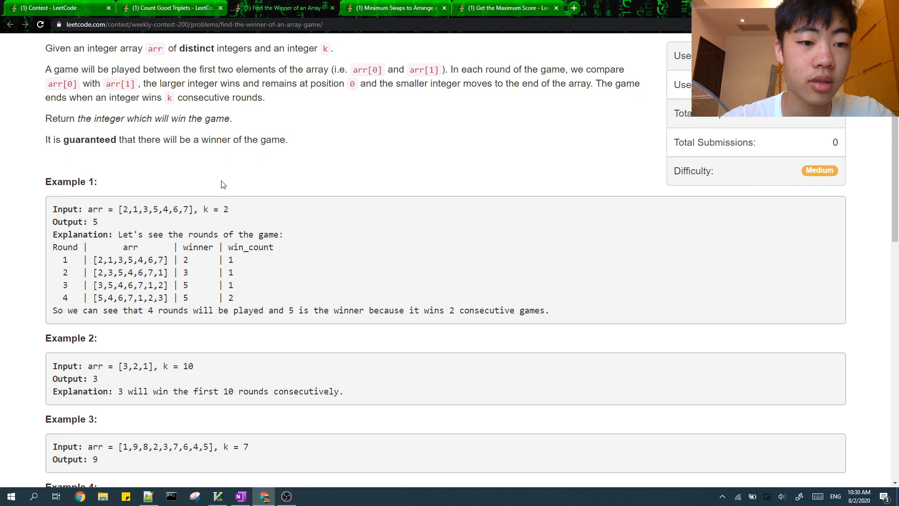
pyautogui.moveTo(207, 173)
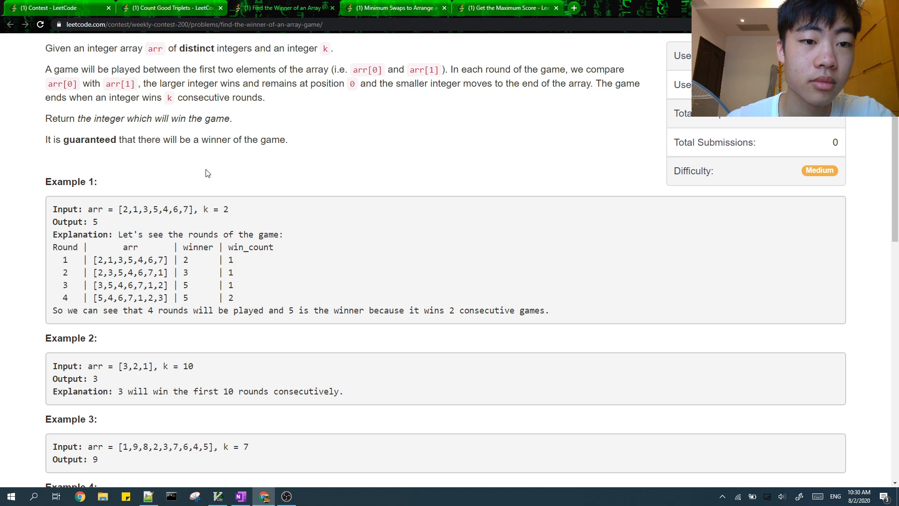
pyautogui.scroll(-3)
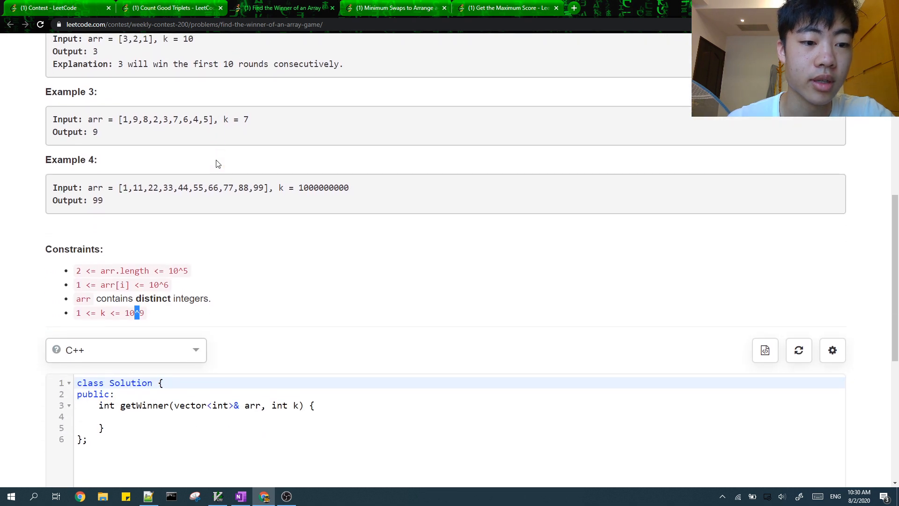
pyautogui.scroll(3)
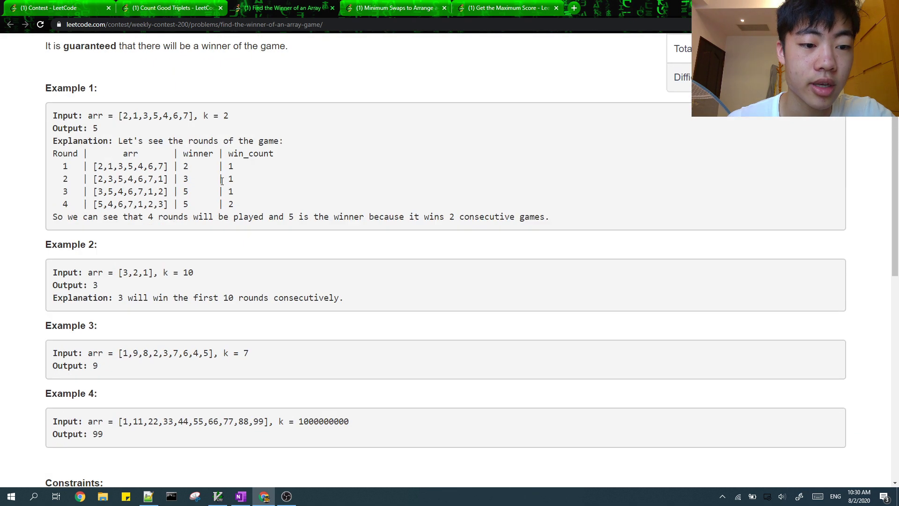
pyautogui.scroll(-3)
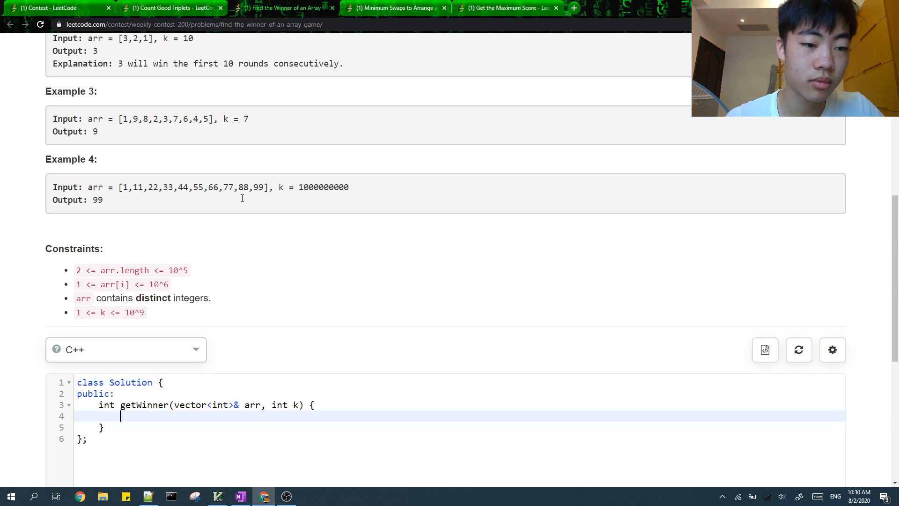
pyautogui.moveTo(250, 187)
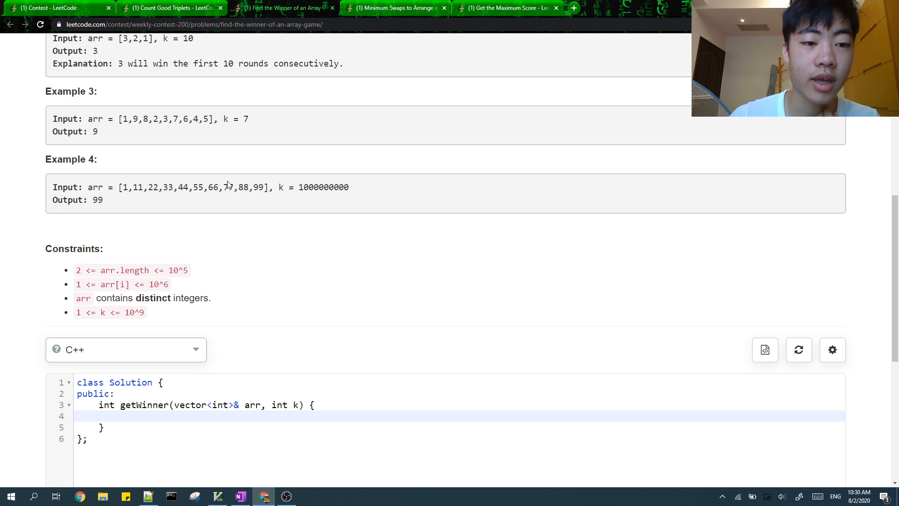
pyautogui.moveTo(251, 325)
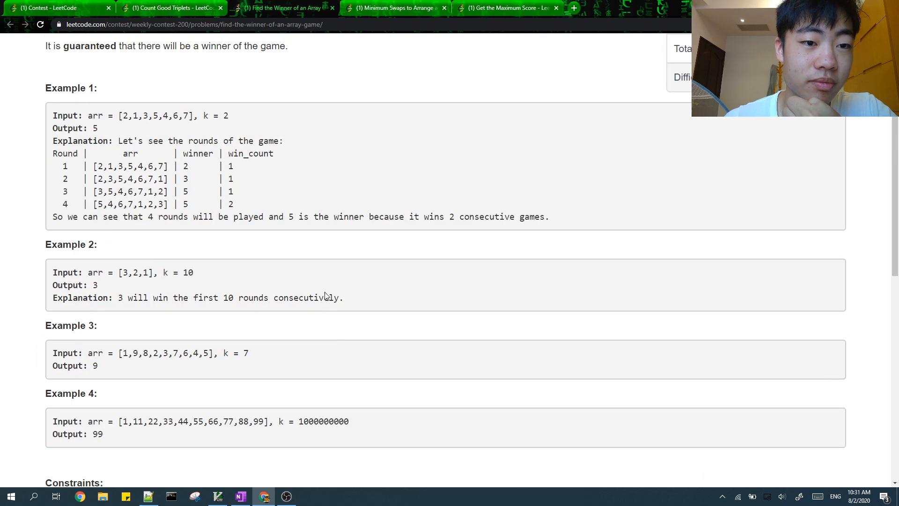
pyautogui.scroll(3)
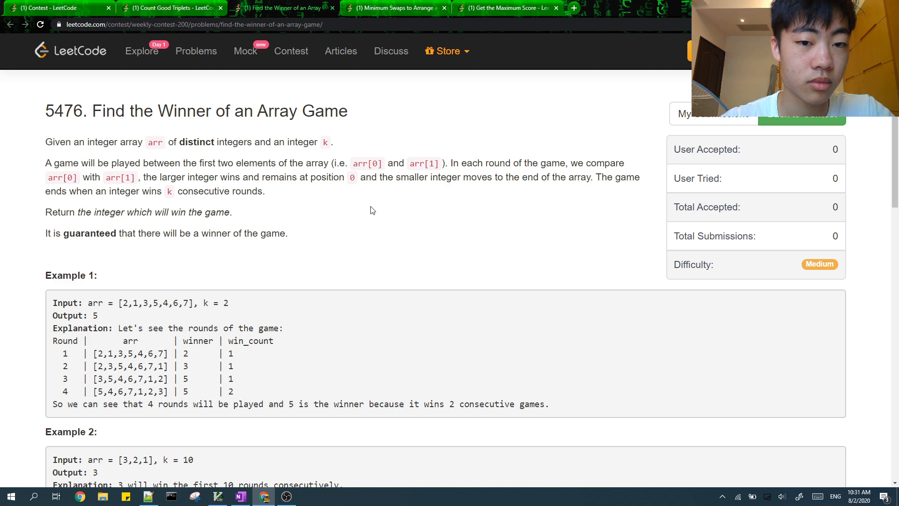
pyautogui.moveTo(371, 205)
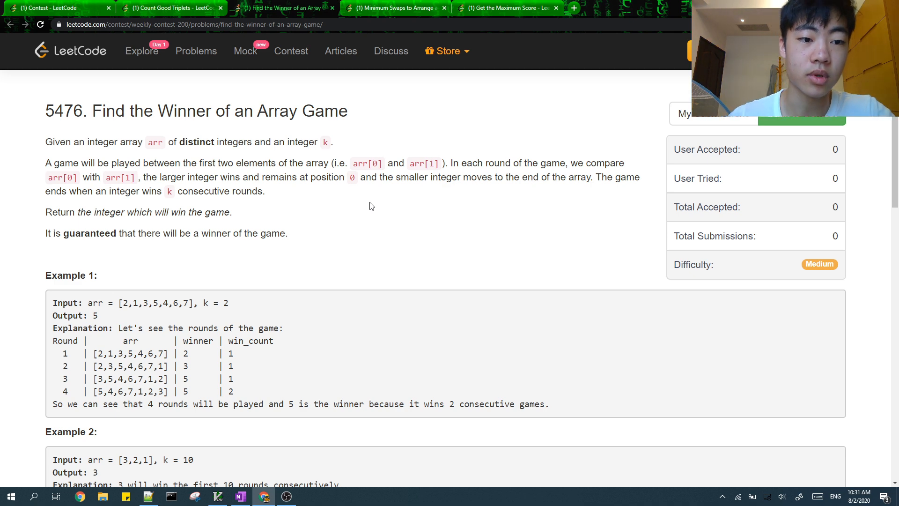
pyautogui.scroll(-3)
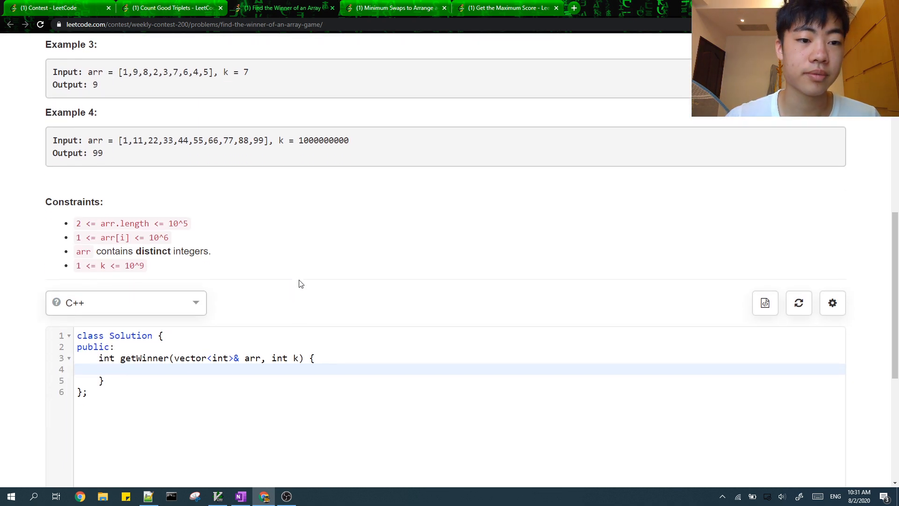
pyautogui.scroll(3)
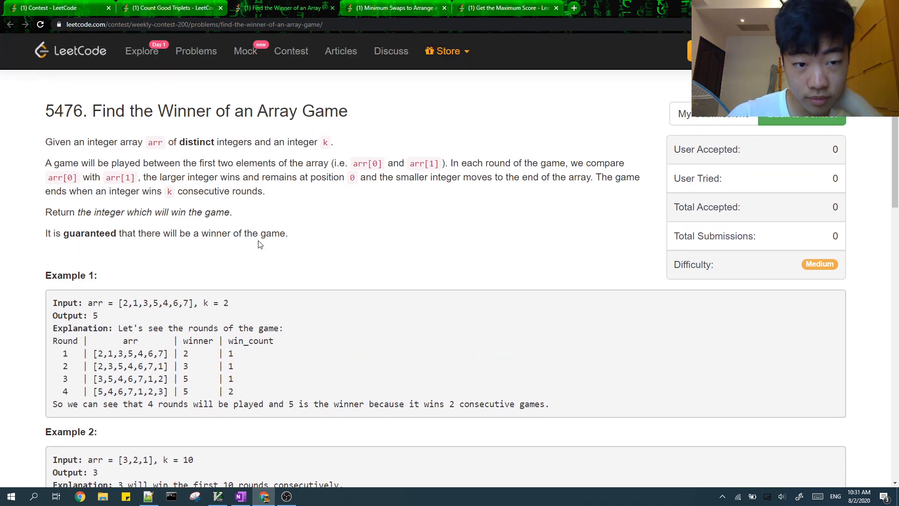
pyautogui.scroll(-3)
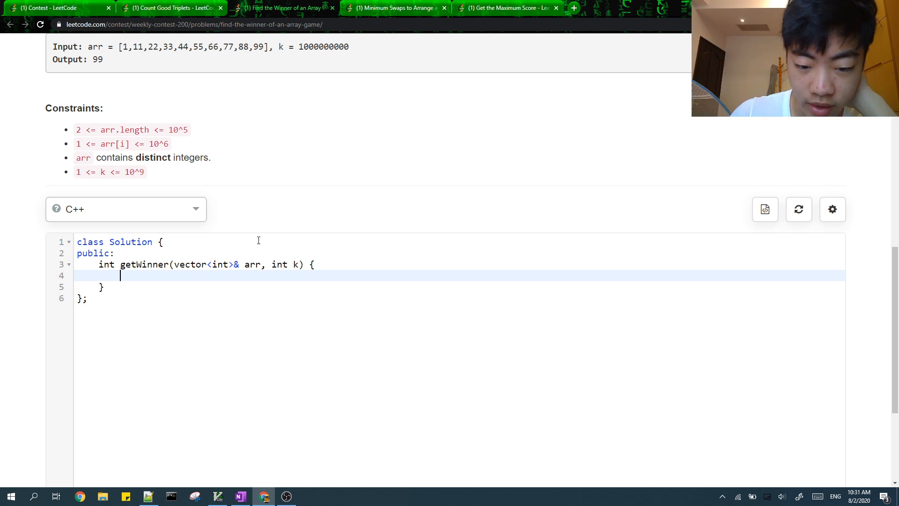
# Type a getWinner loop keeping mx over the first min(k+1, arr.size()) elements.
pyautogui.write('int')
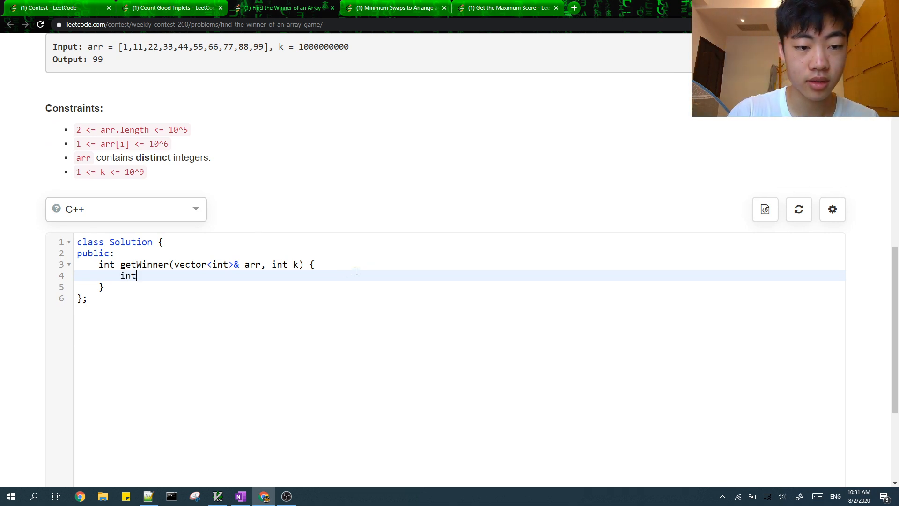
pyautogui.write('mx=0;')
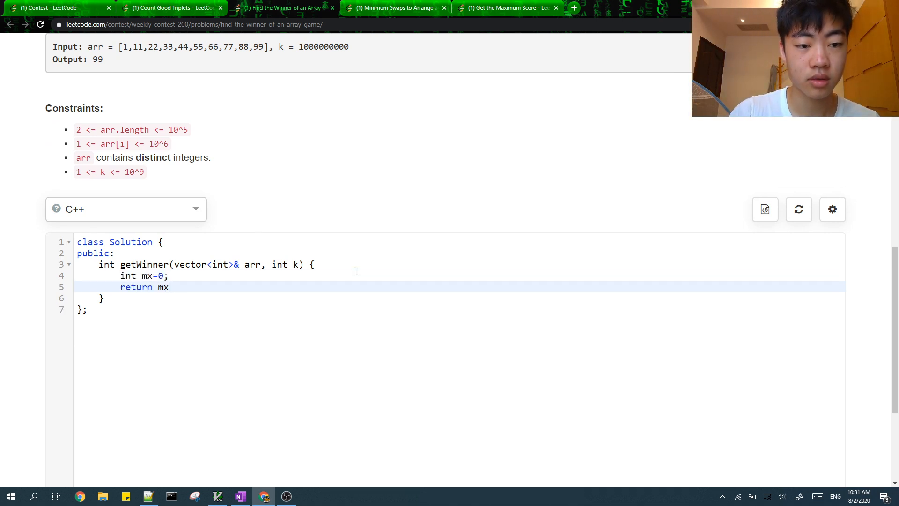
pyautogui.write('for(int i=0; i')
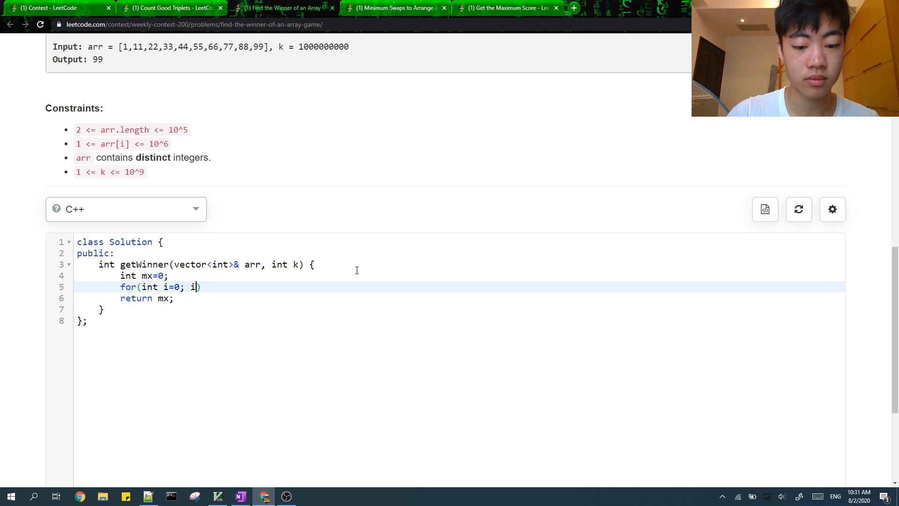
pyautogui.write('<min(')
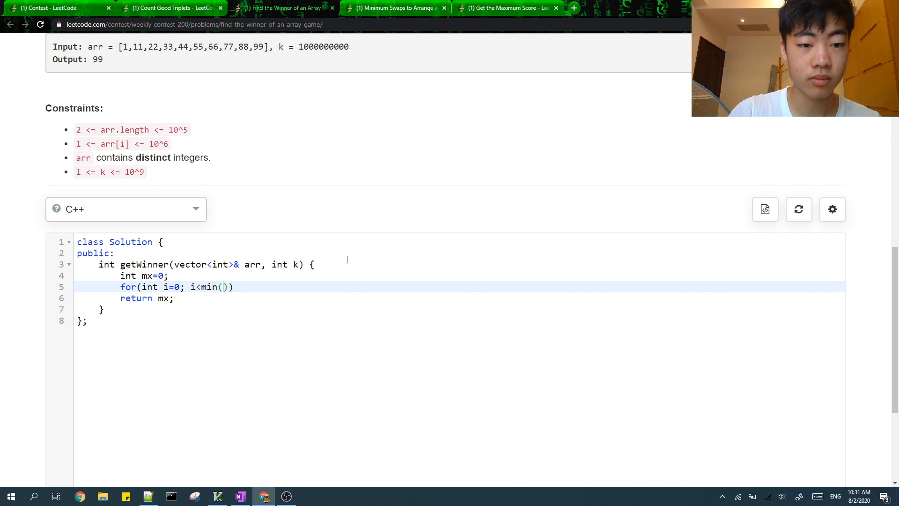
pyautogui.write('k+1, arr.size()')
pyautogui.write('mx=max(arr[i], mx);')
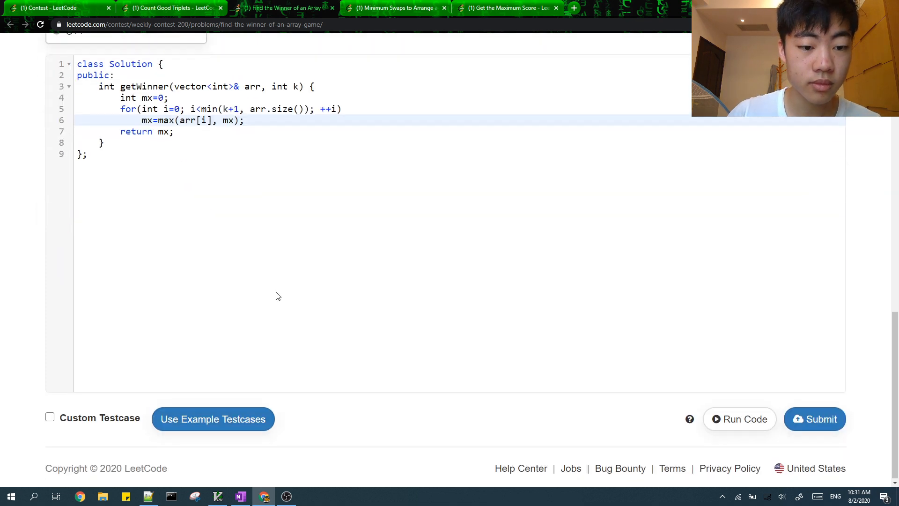
pyautogui.click(169, 8)
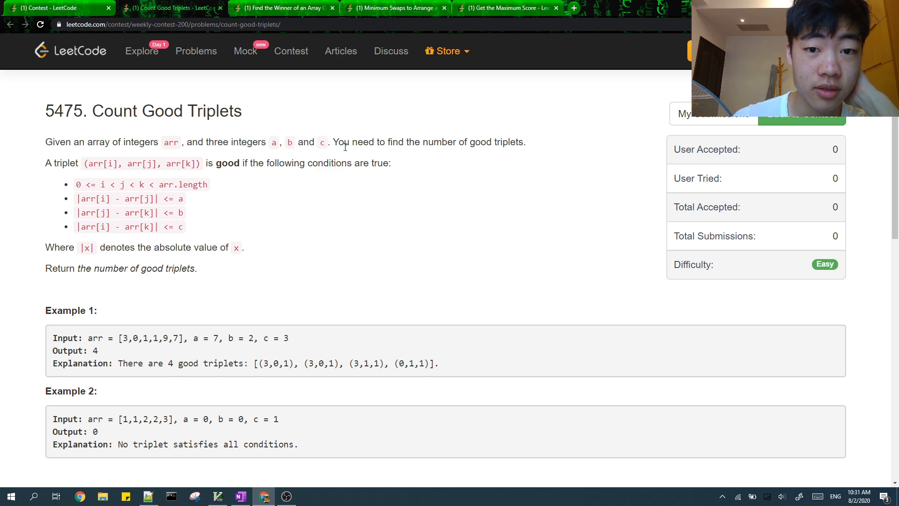
pyautogui.moveTo(230, 184)
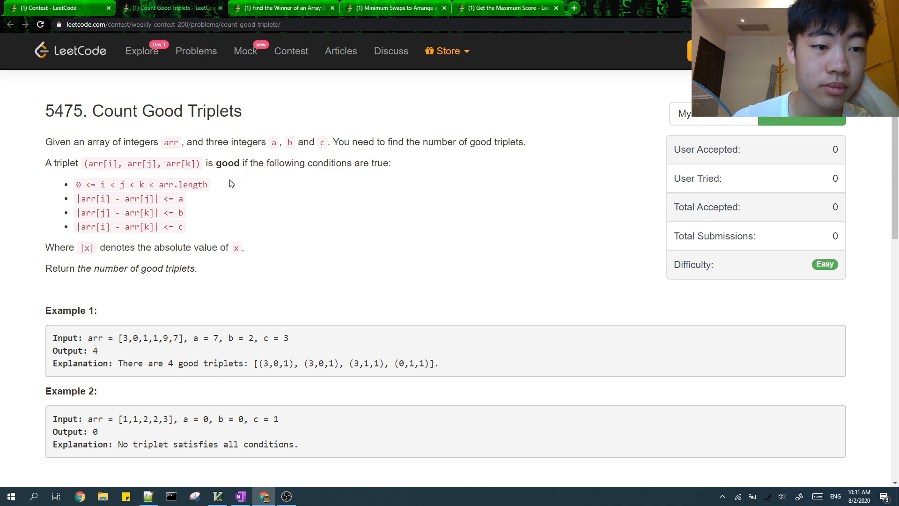
# Begin Count Good Triplets with int n=arr.size() and nested i and j loops.
pyautogui.scroll(-3)
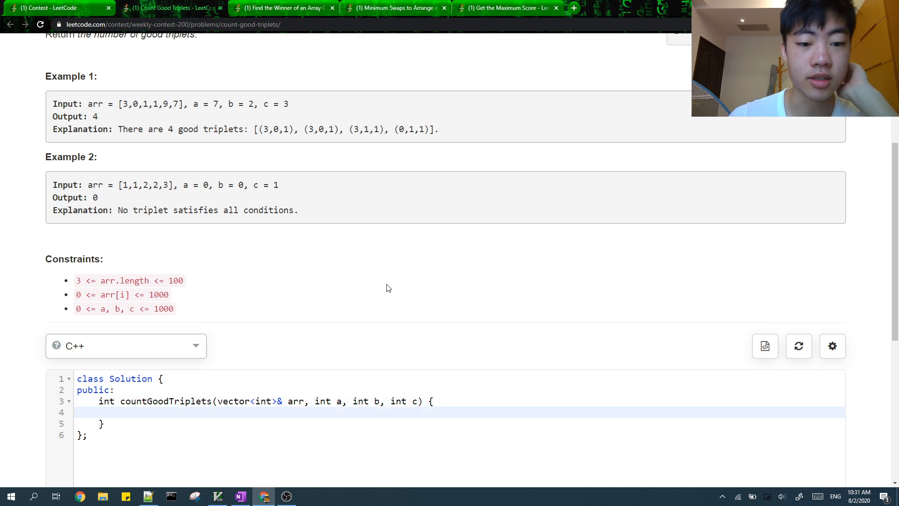
pyautogui.write('int n=arr.size()')
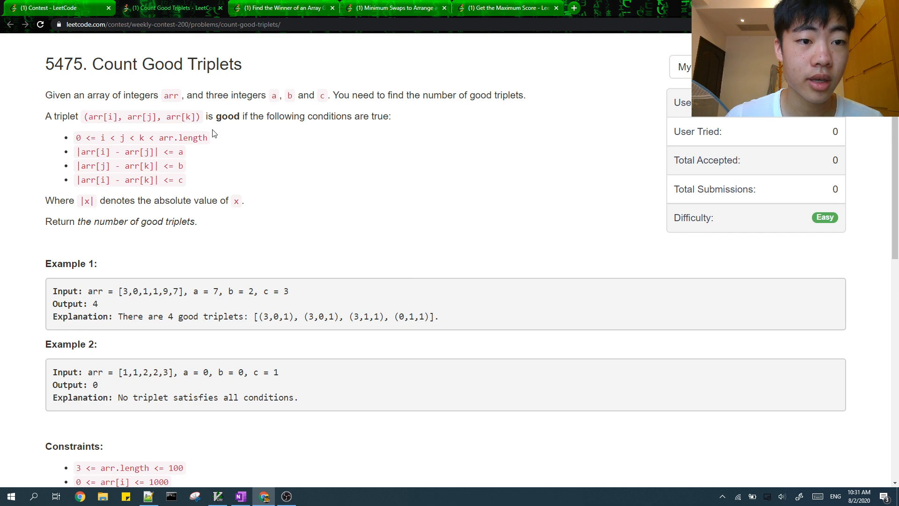
pyautogui.scroll(-3)
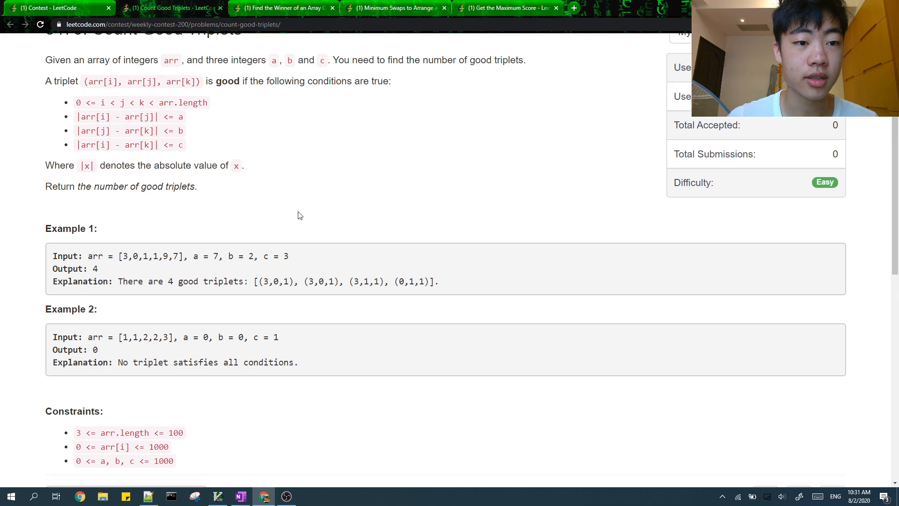
pyautogui.scroll(-3)
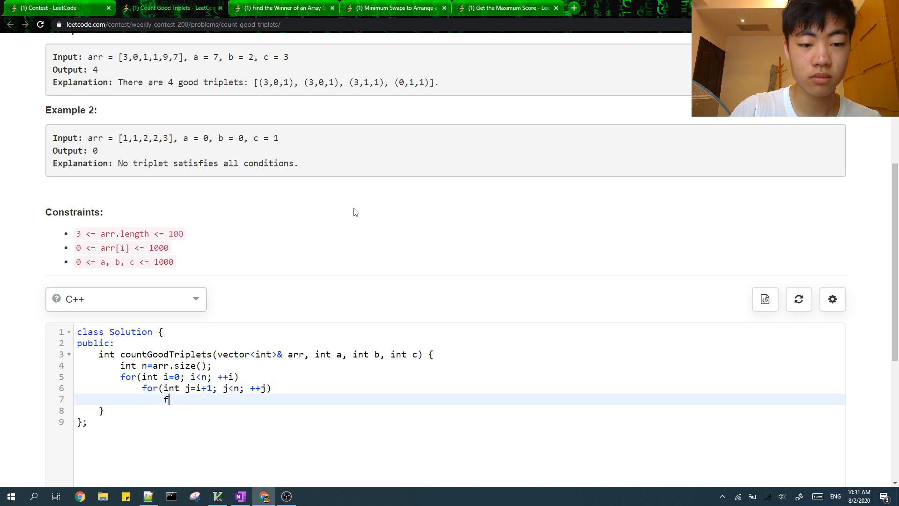
# Add the innermost k=j+1 loop and an ans=0 counter.
pyautogui.write('for(int k=j+1; k<n; ++k')
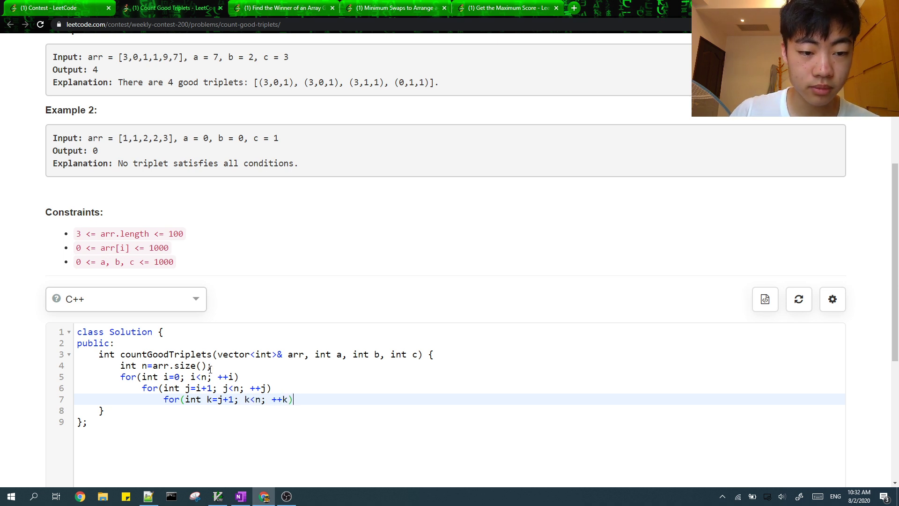
pyautogui.write(', ans=0')
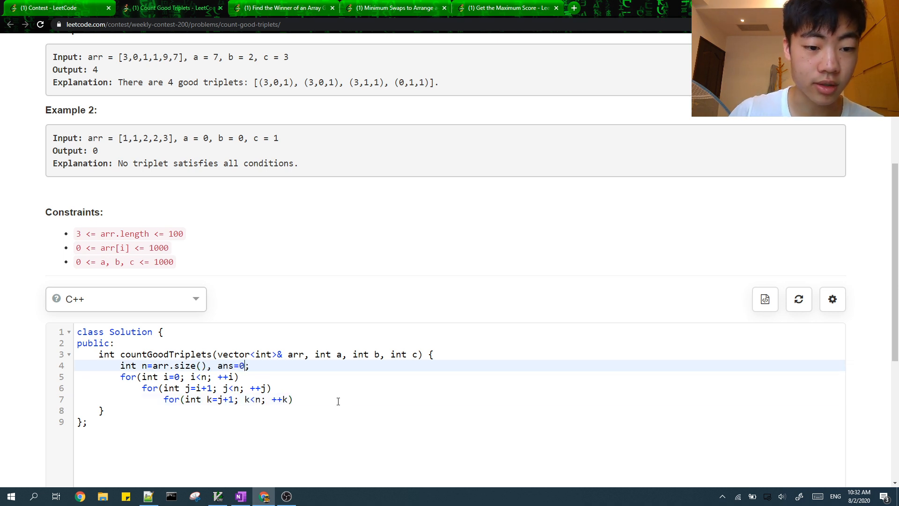
pyautogui.write('a')
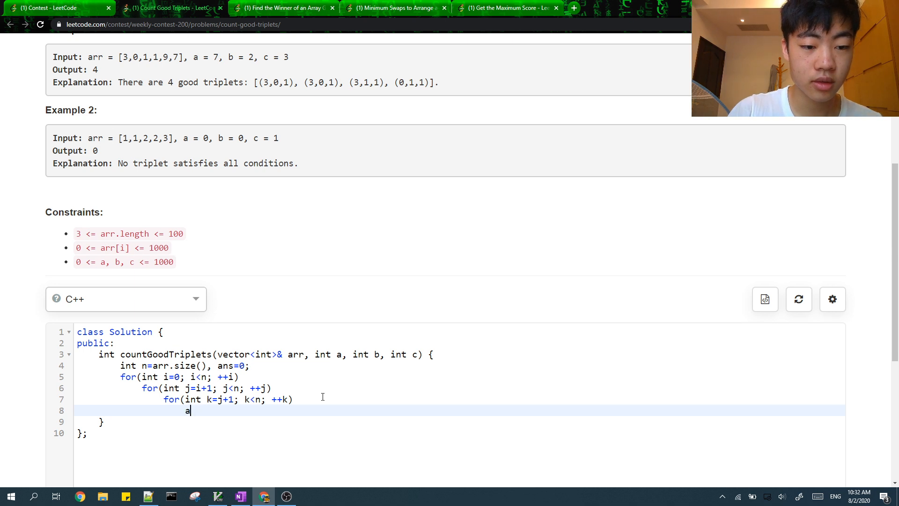
pyautogui.scroll(3)
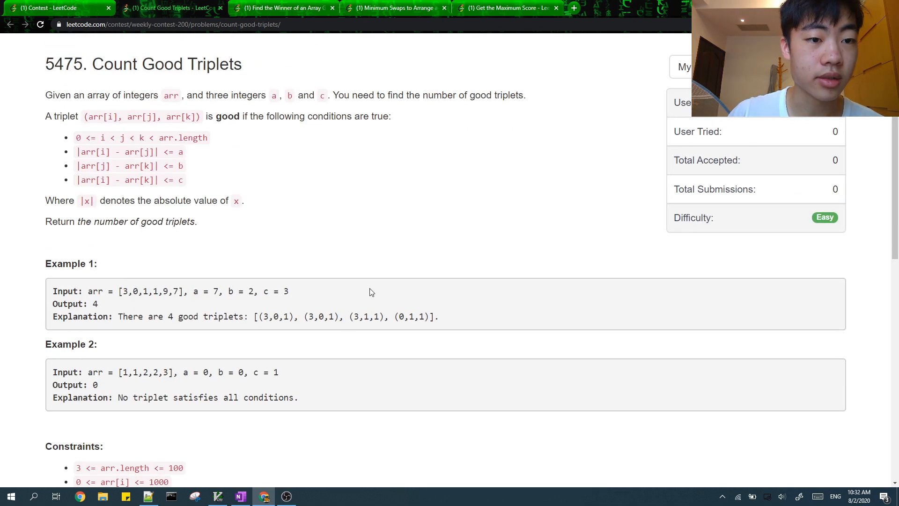
pyautogui.moveTo(395, 216)
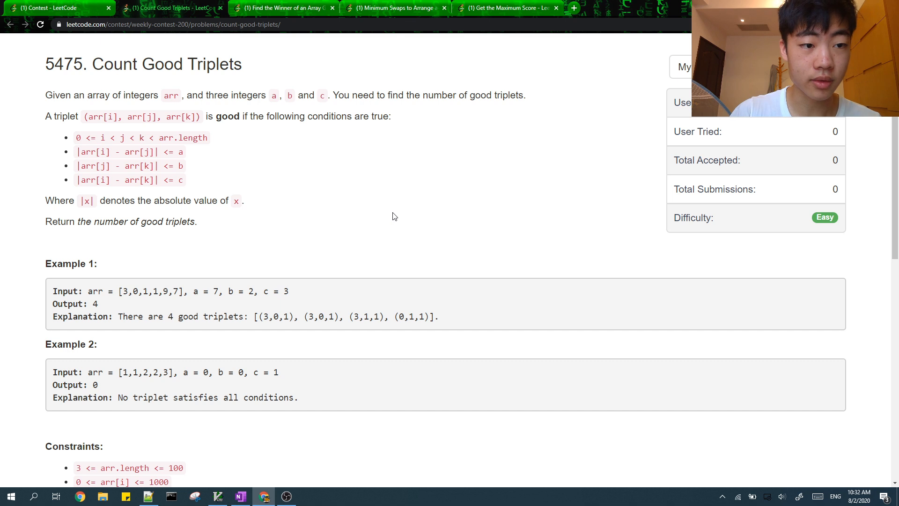
pyautogui.scroll(-3)
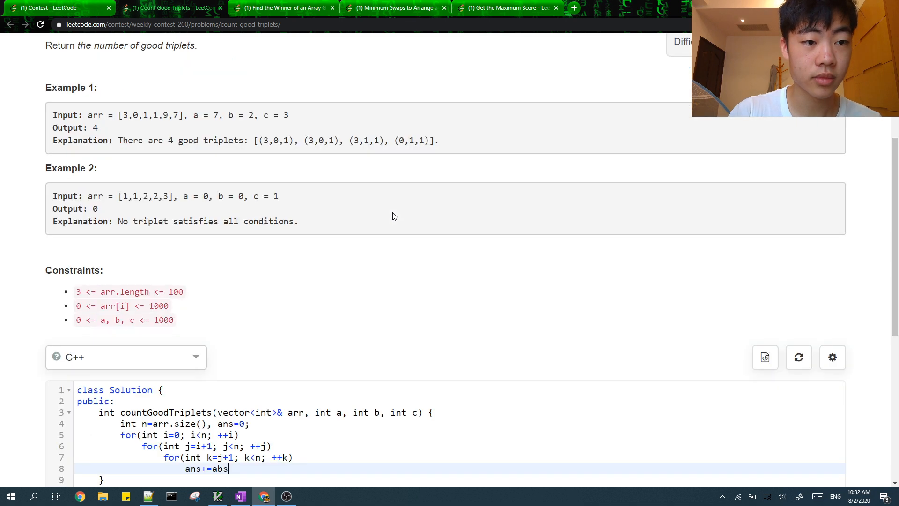
# Count triplets whose abs differences stay within a, b and c, and return ans.
pyautogui.write('(arr[i]-')
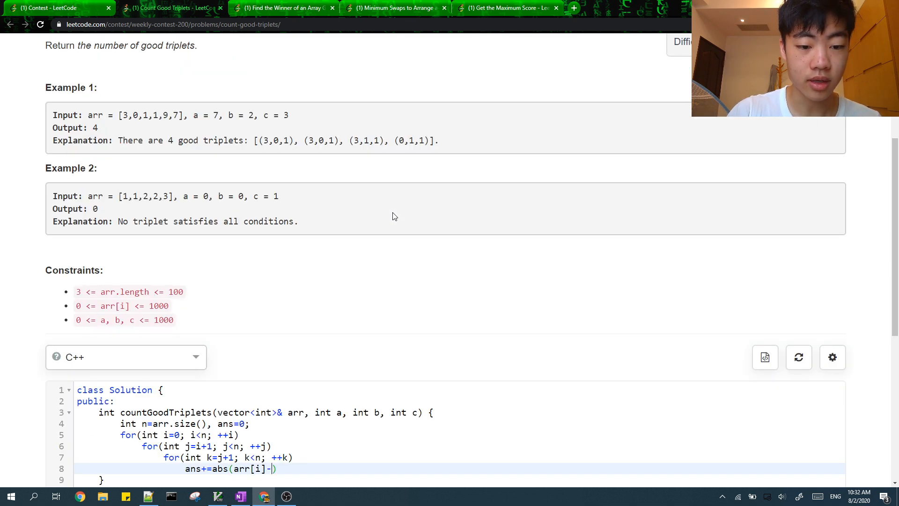
pyautogui.write('arr[j])<=a')
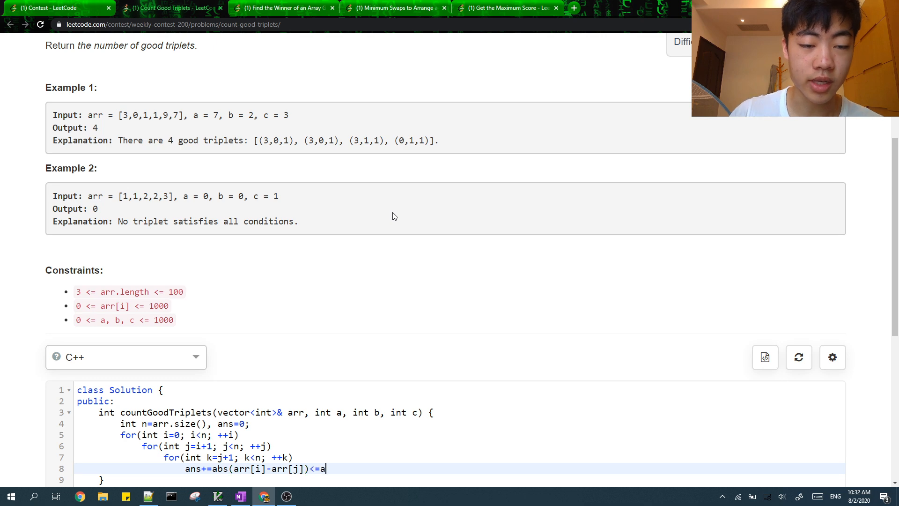
pyautogui.scroll(-3)
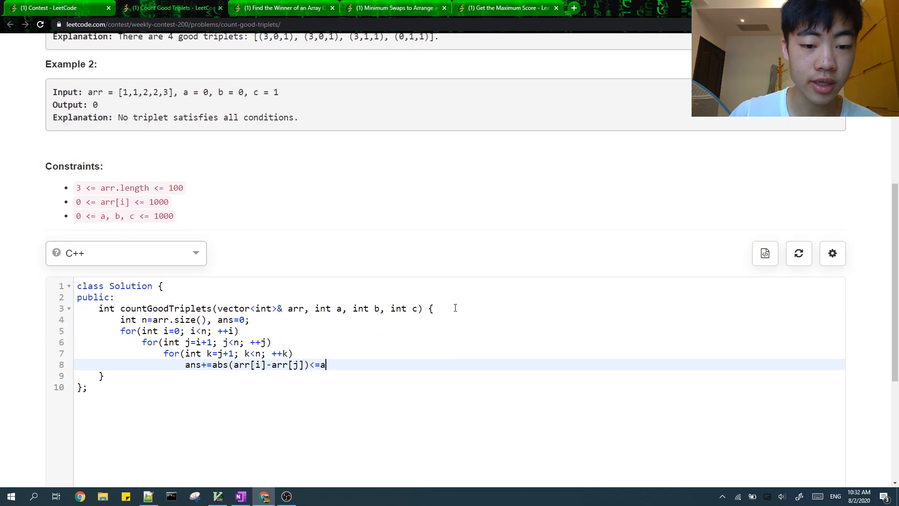
pyautogui.write('&&abs(arr[j]')
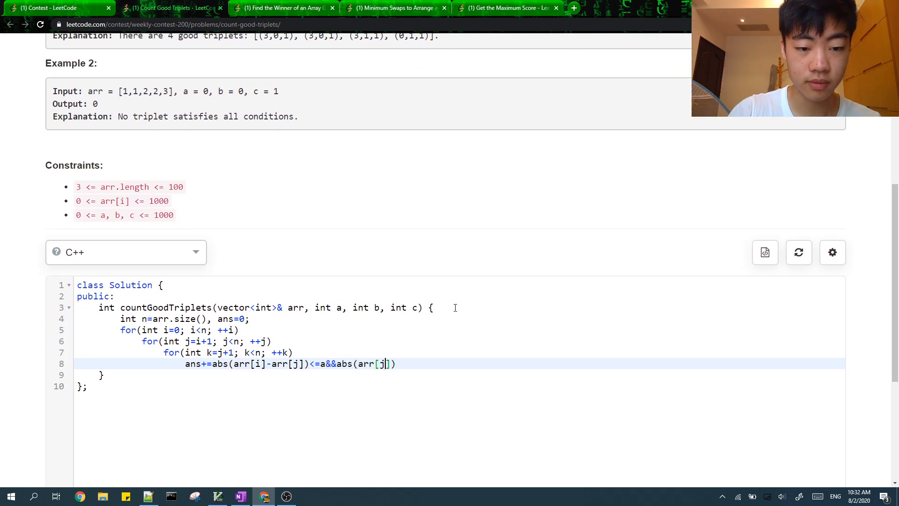
pyautogui.write('-arr[k]')
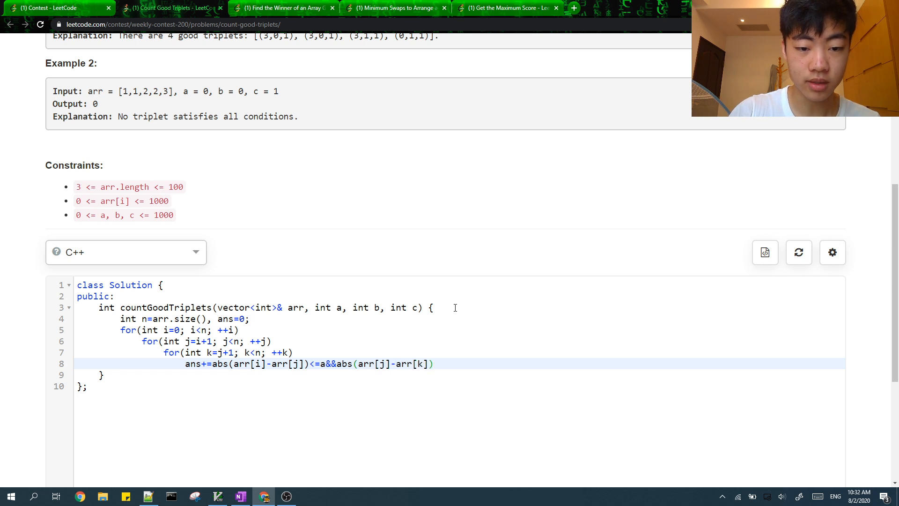
pyautogui.write('<=b&&abs(')
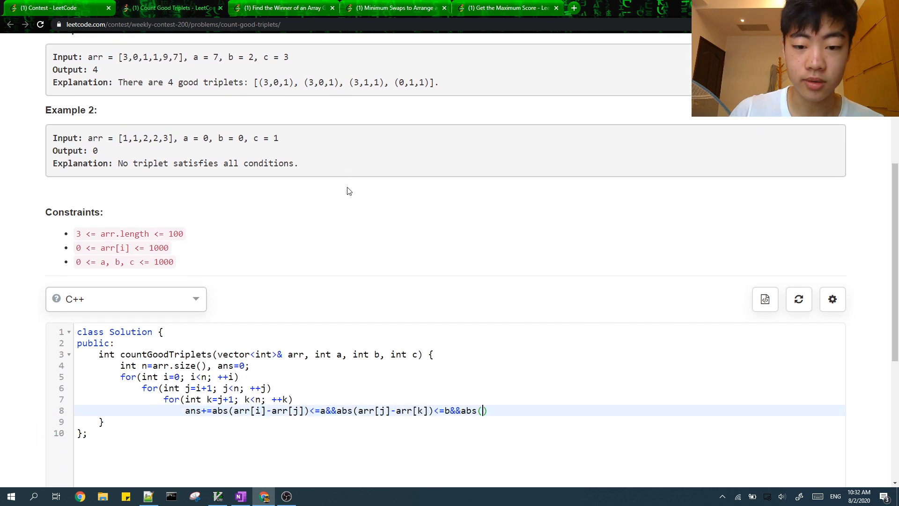
pyautogui.write('arr[i]-arr[k')
pyautogui.write('re')
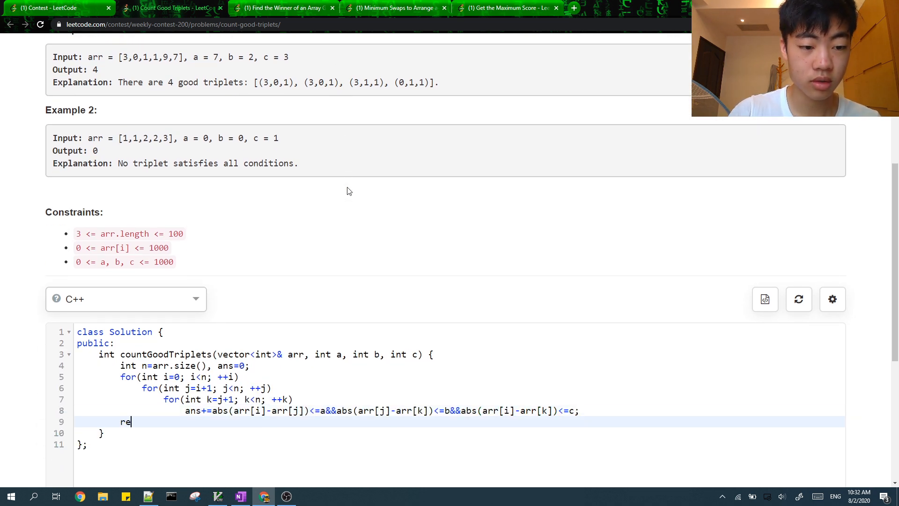
pyautogui.write('turn ans;')
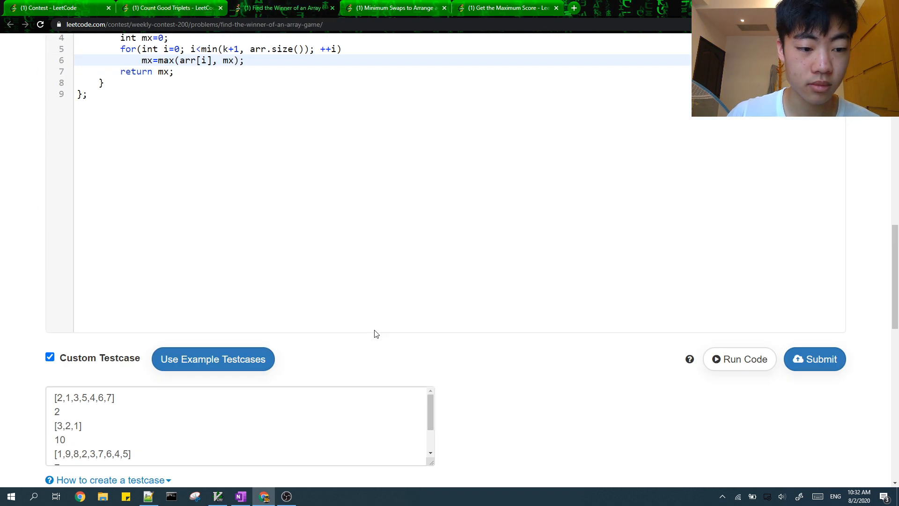
# Cast arr.size() to (int) in Find the Winner's bound and submit Count Good Triplets.
pyautogui.click(740, 358)
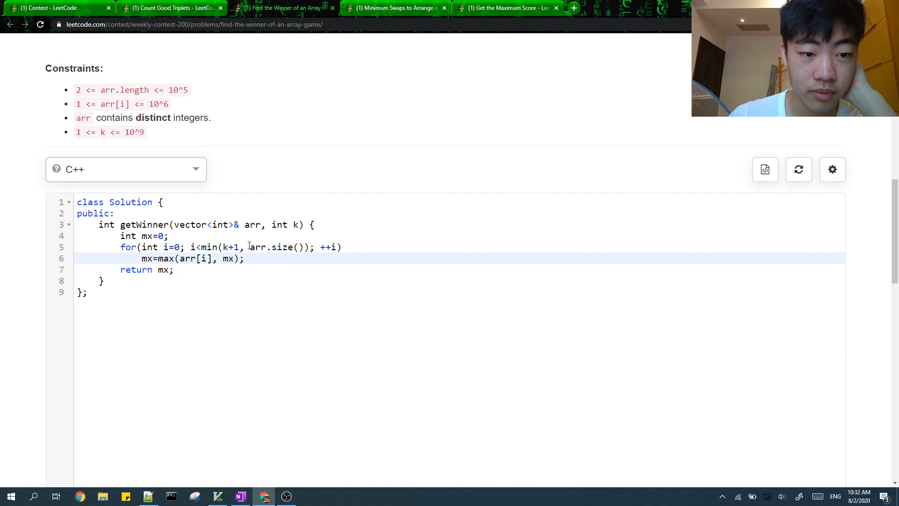
pyautogui.write('(int)')
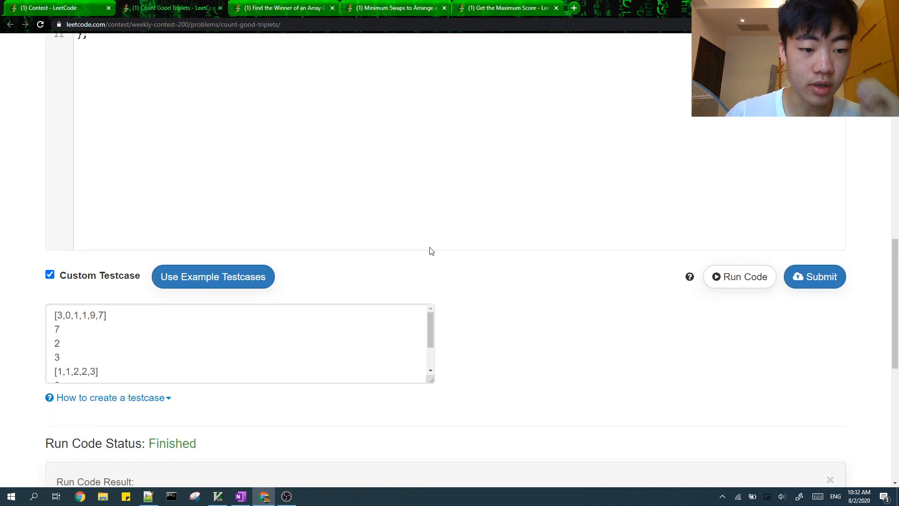
pyautogui.scroll(-3)
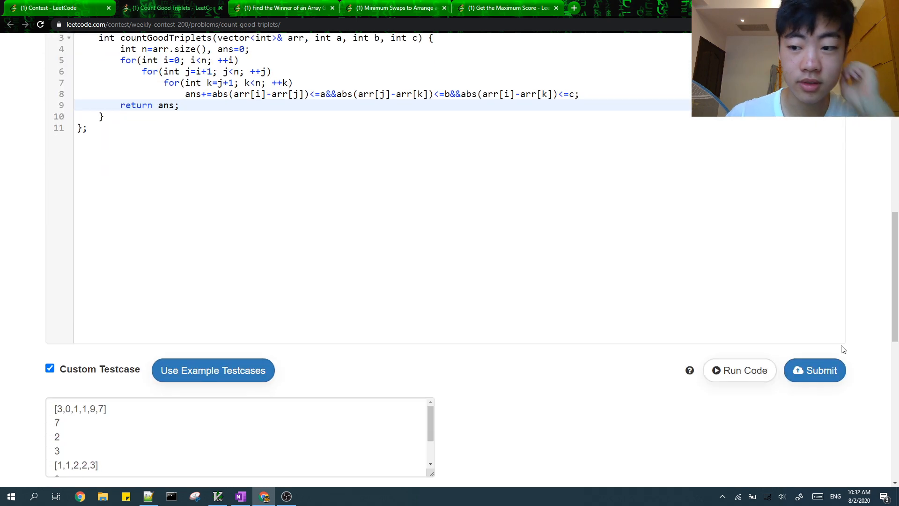
pyautogui.click(292, 8)
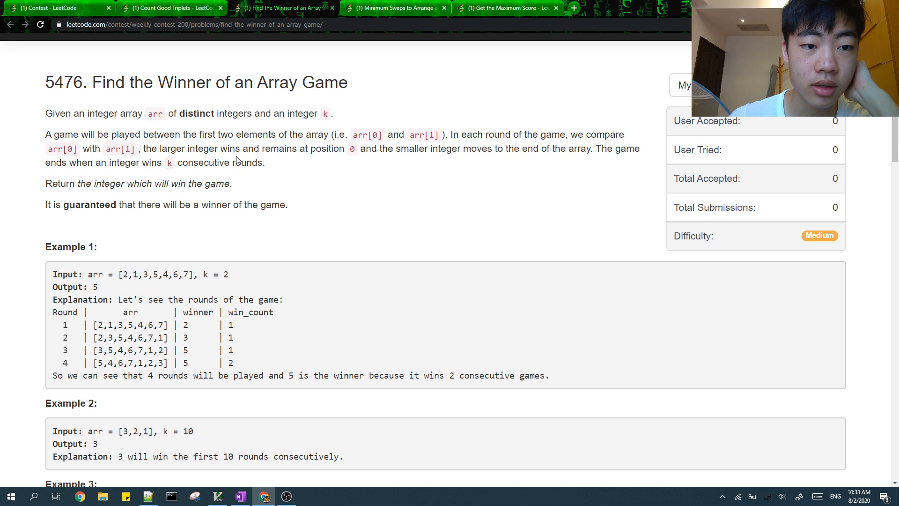
pyautogui.moveTo(519, 164)
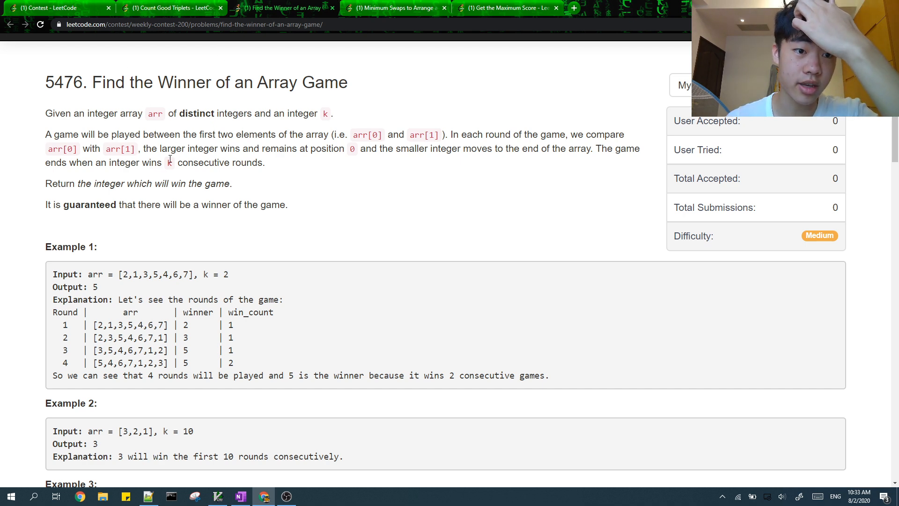
pyautogui.moveTo(434, 168)
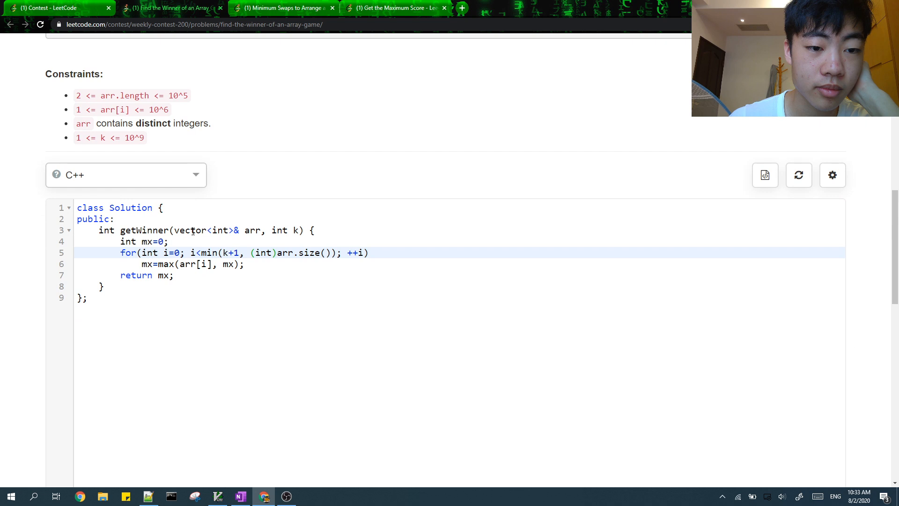
# Change the winner loop to start i=1, j=0 with condition i<n&&j<k.
pyautogui.scroll(-3)
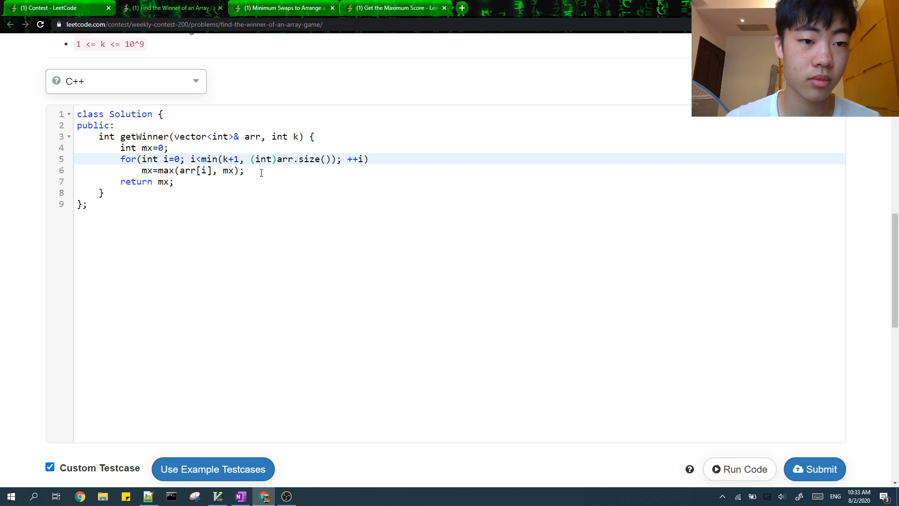
pyautogui.write('1')
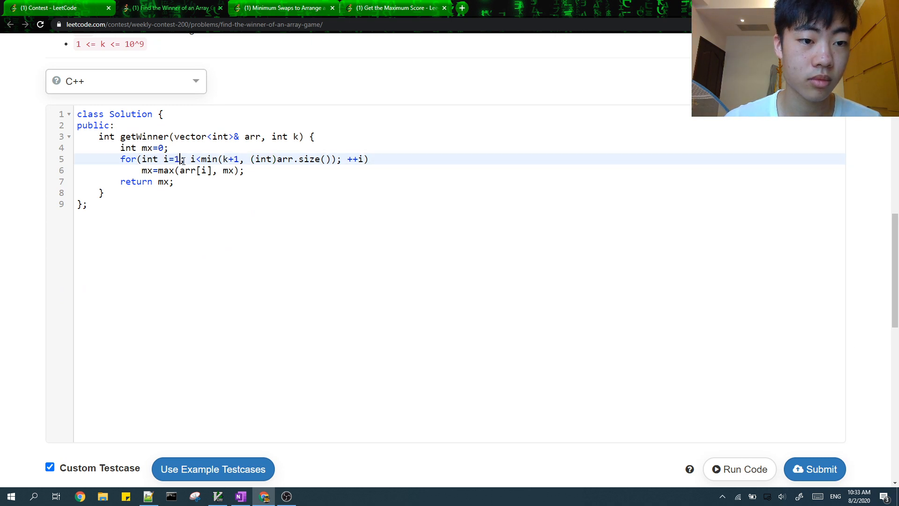
pyautogui.write(', j=0')
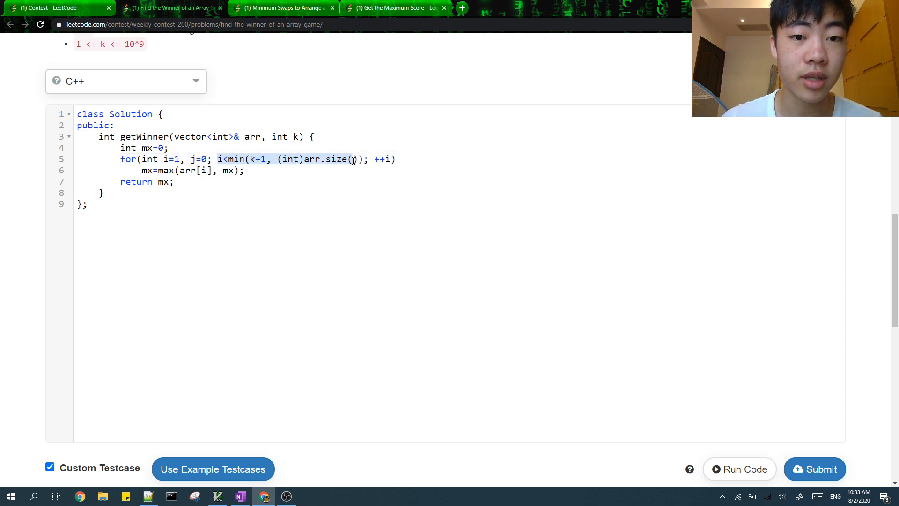
pyautogui.press('Delete')
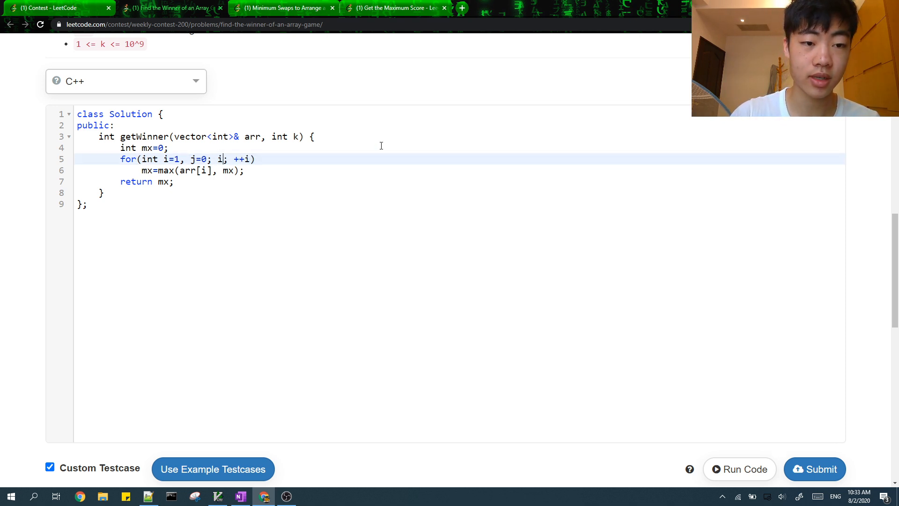
pyautogui.write('<n&&j<')
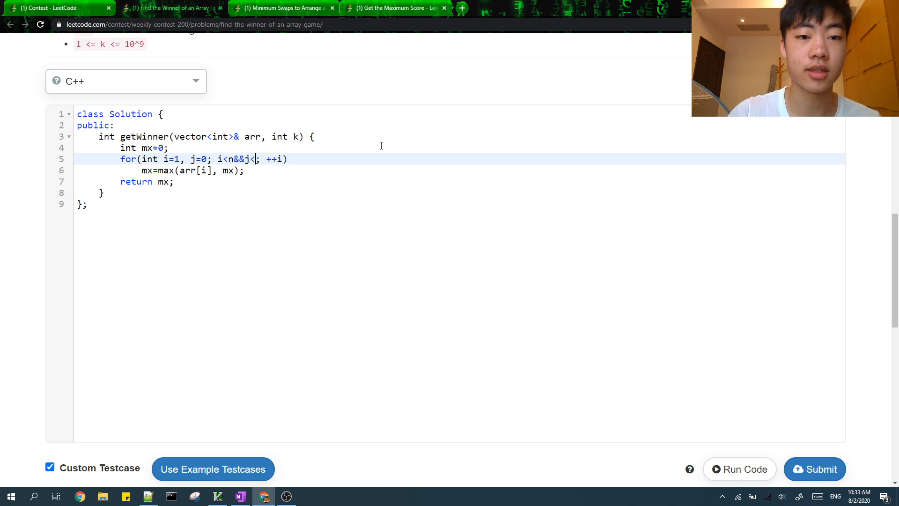
pyautogui.write('k')
pyautogui.click(460, 181)
pyautogui.write('arr[0')
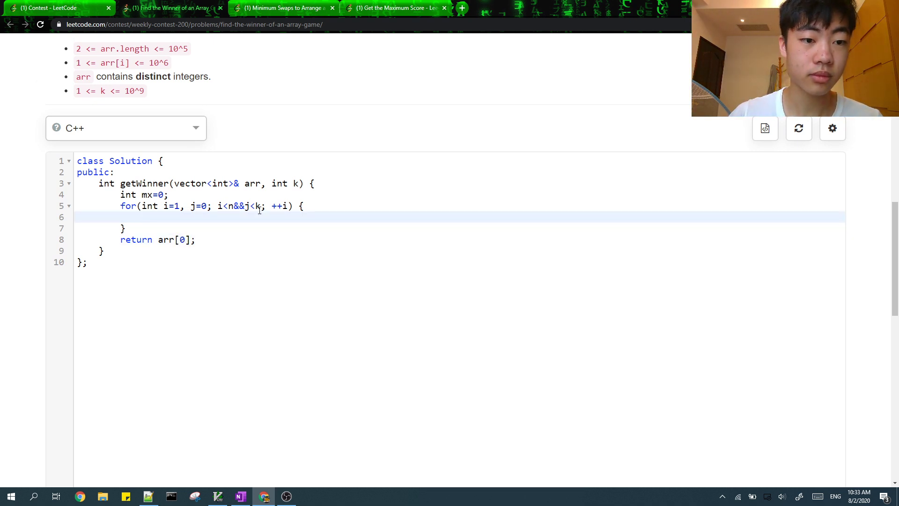
# Increment j when arr[0]>arr[i], otherwise swap(arr[0], arr[i]), then submit.
pyautogui.write('if(')
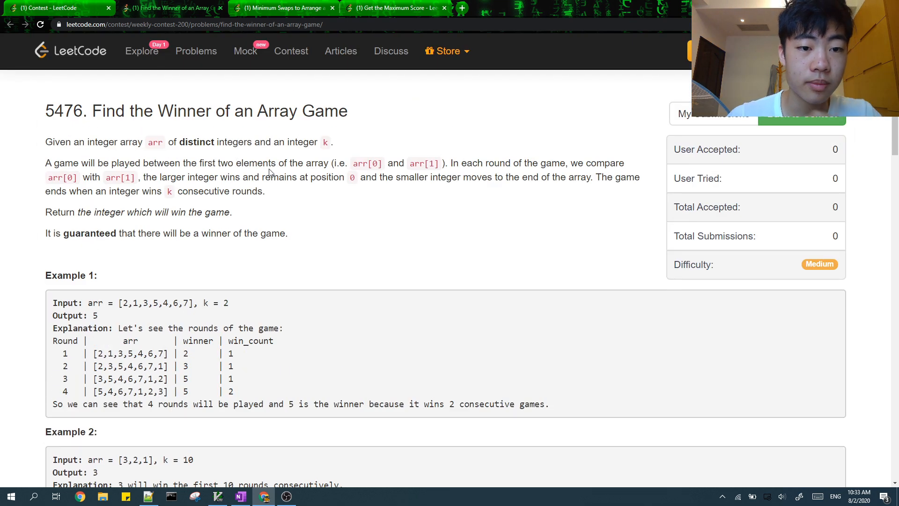
pyautogui.scroll(-3)
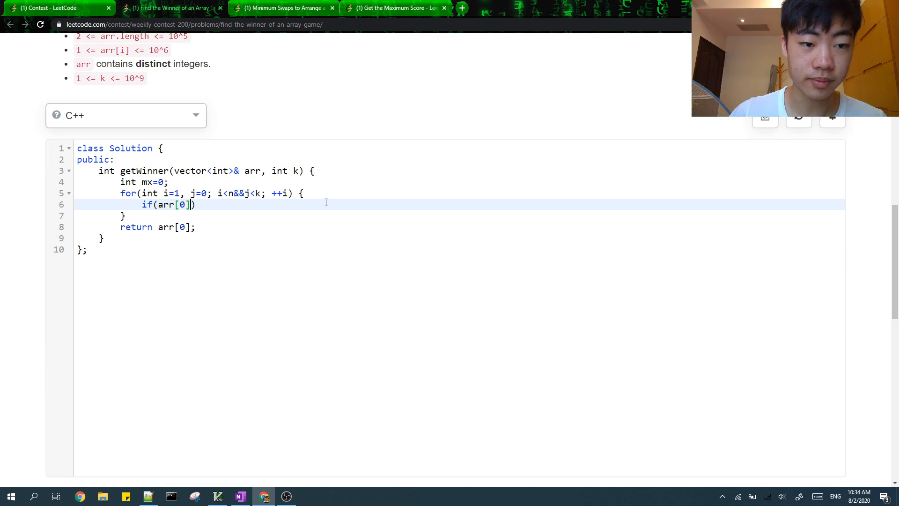
pyautogui.write('>arr[i]) {')
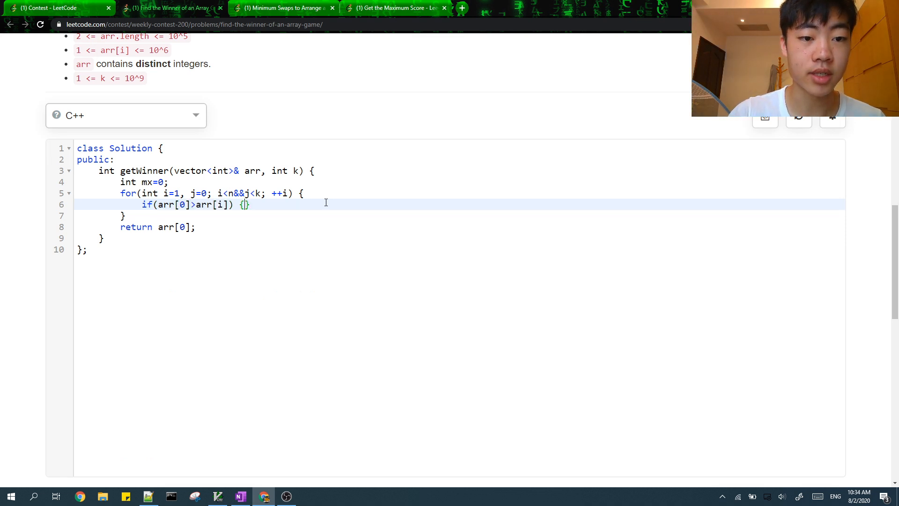
pyautogui.write('++j;')
pyautogui.write(' else {')
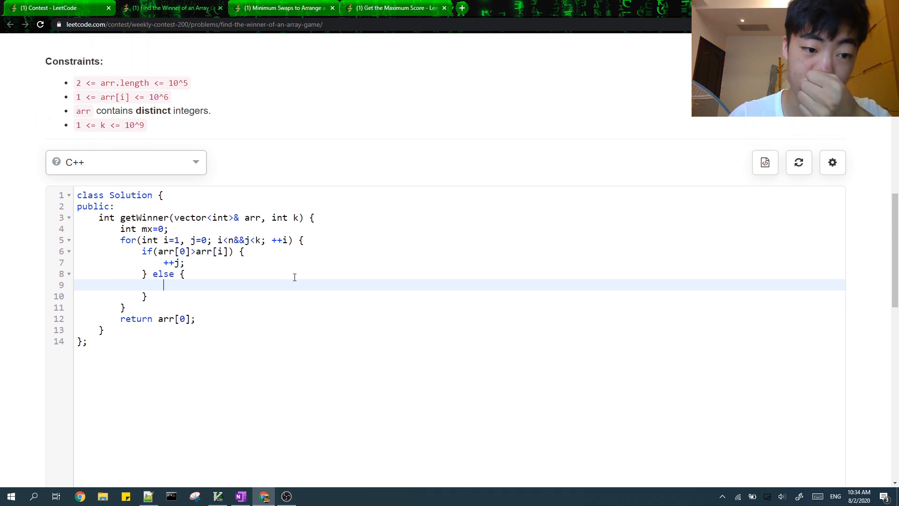
pyautogui.write('sw')
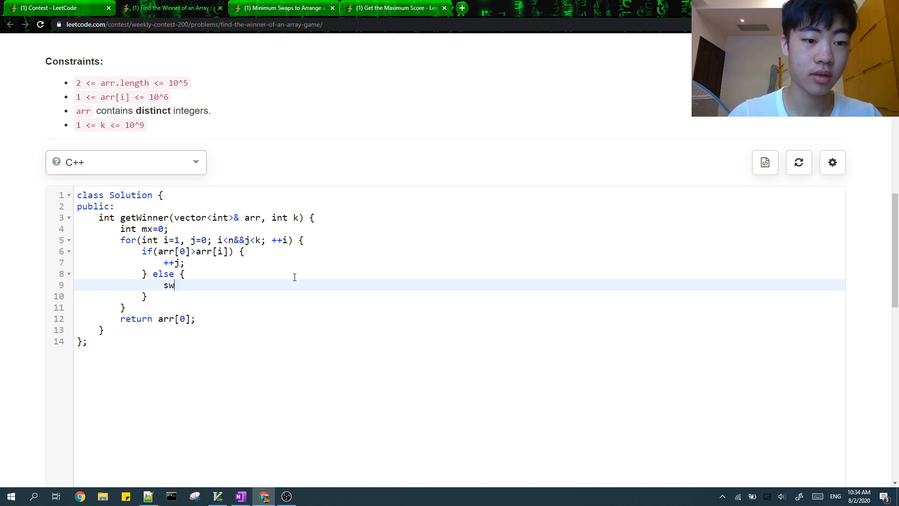
pyautogui.write('ap(arr[0], arr[i])')
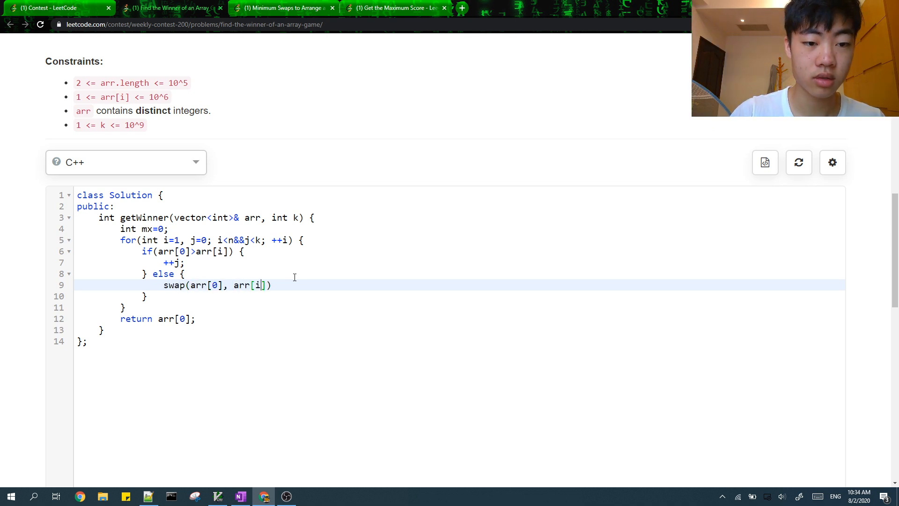
pyautogui.press('Enter')
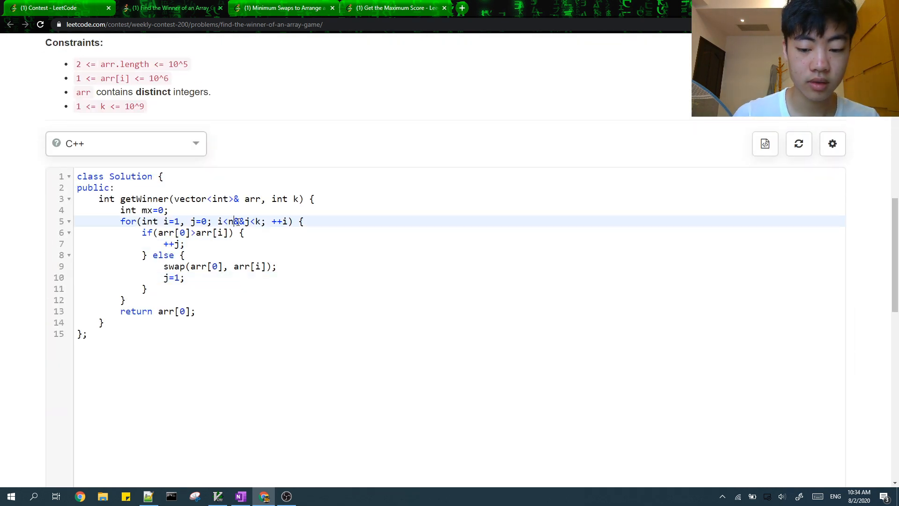
pyautogui.scroll(-3)
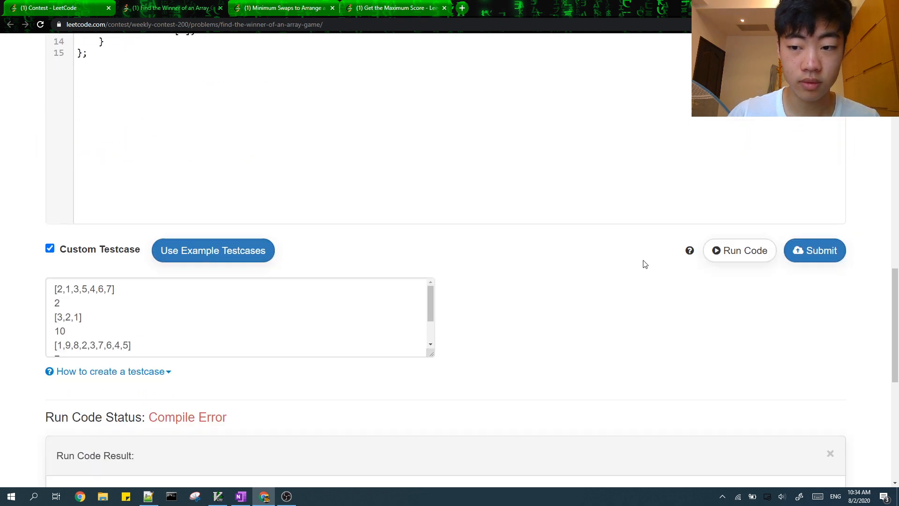
pyautogui.click(739, 250)
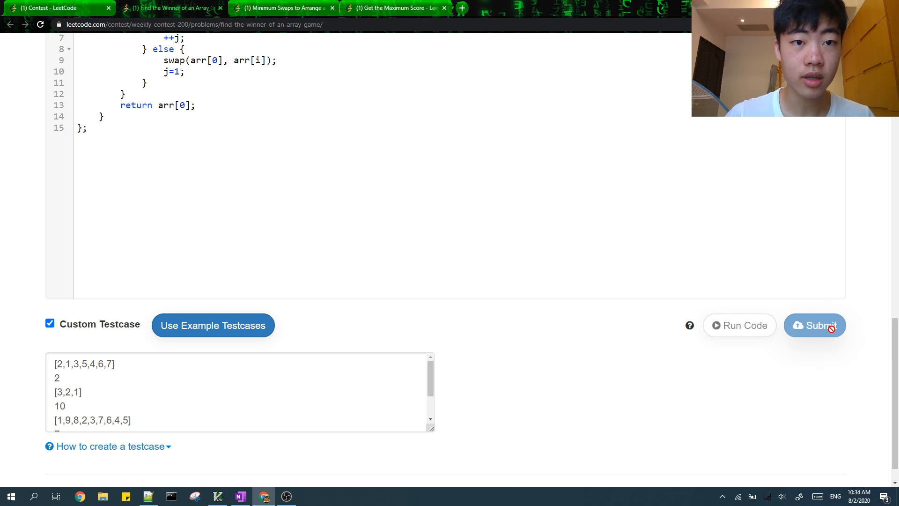
pyautogui.click(291, 7)
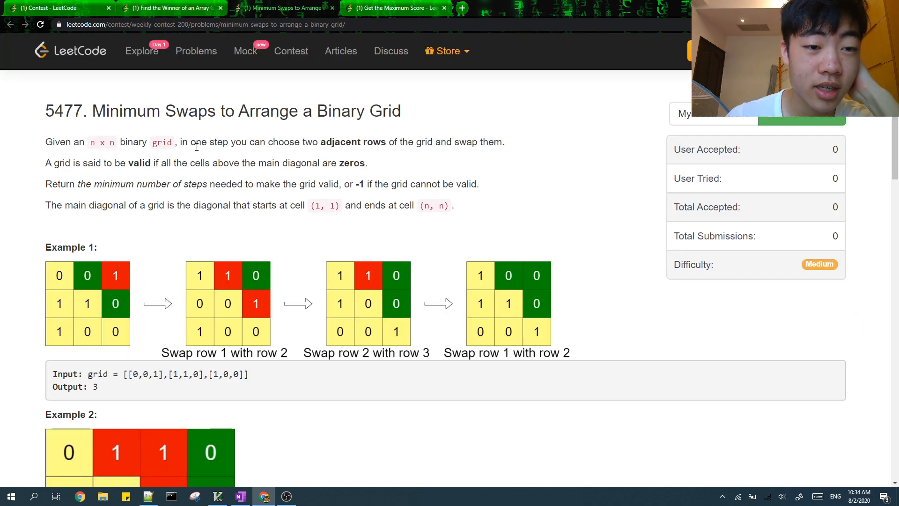
pyautogui.moveTo(138, 176)
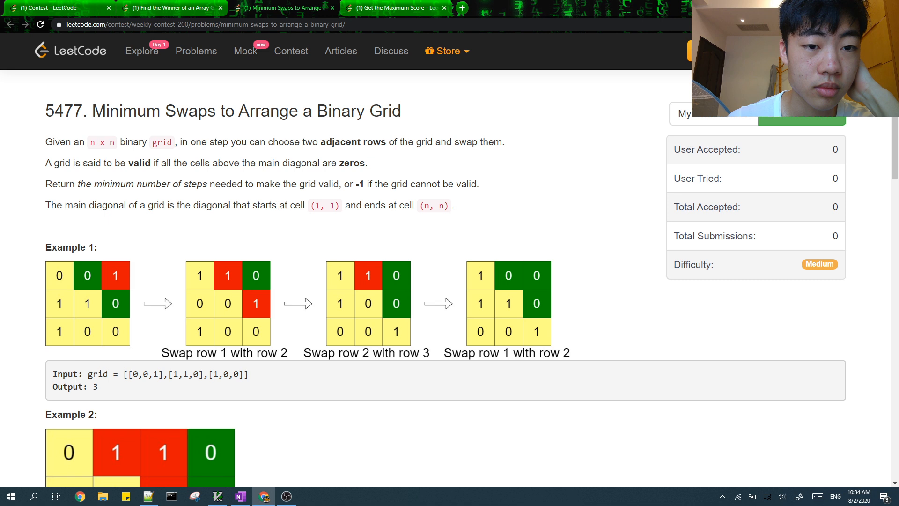
pyautogui.moveTo(370, 158)
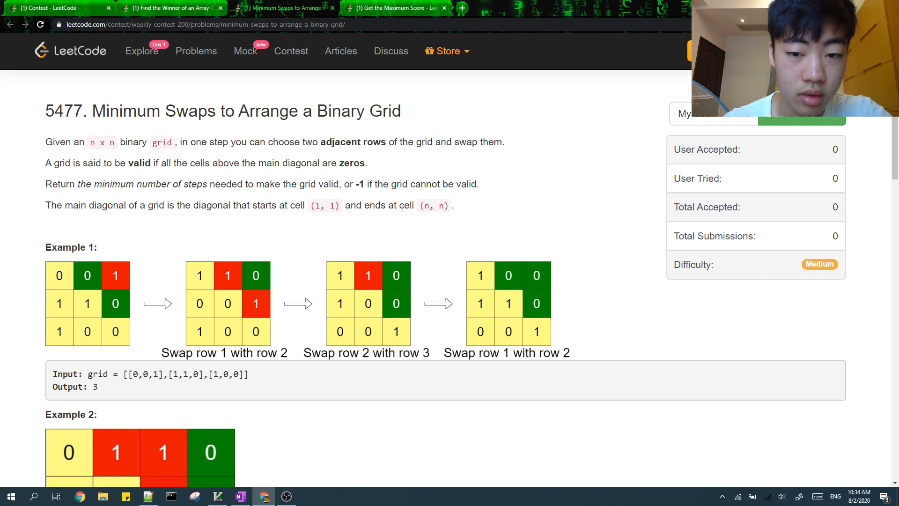
pyautogui.moveTo(532, 336)
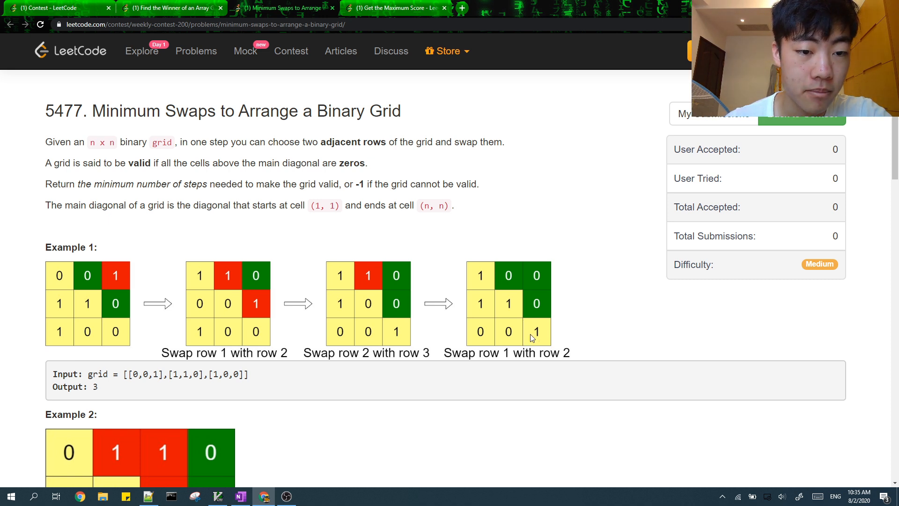
pyautogui.moveTo(102, 282)
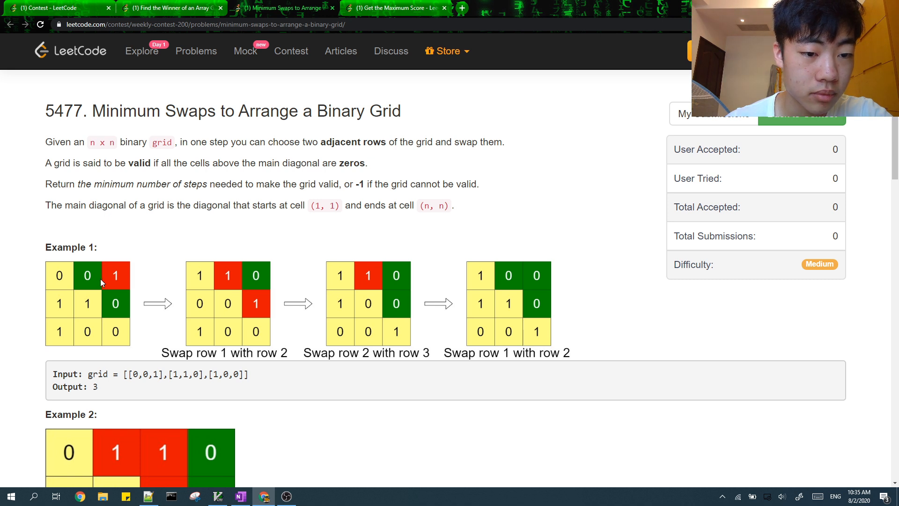
pyautogui.moveTo(111, 293)
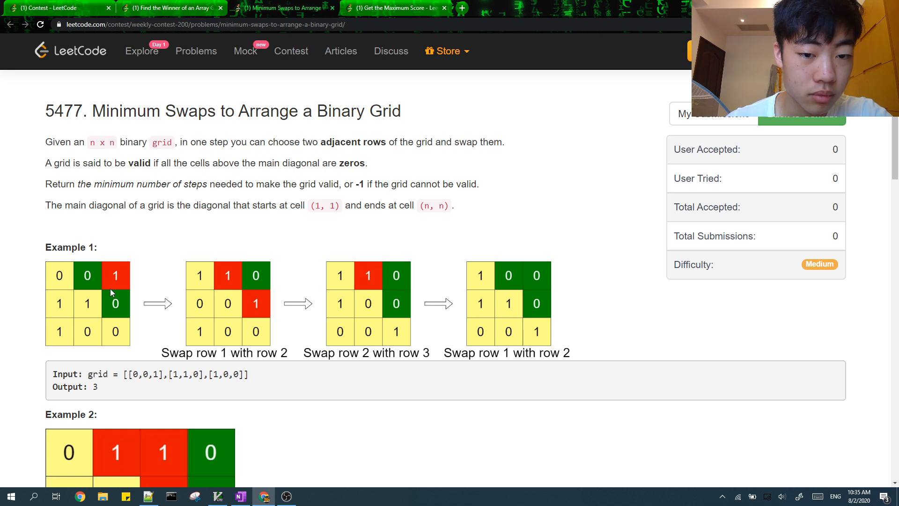
pyautogui.moveTo(155, 292)
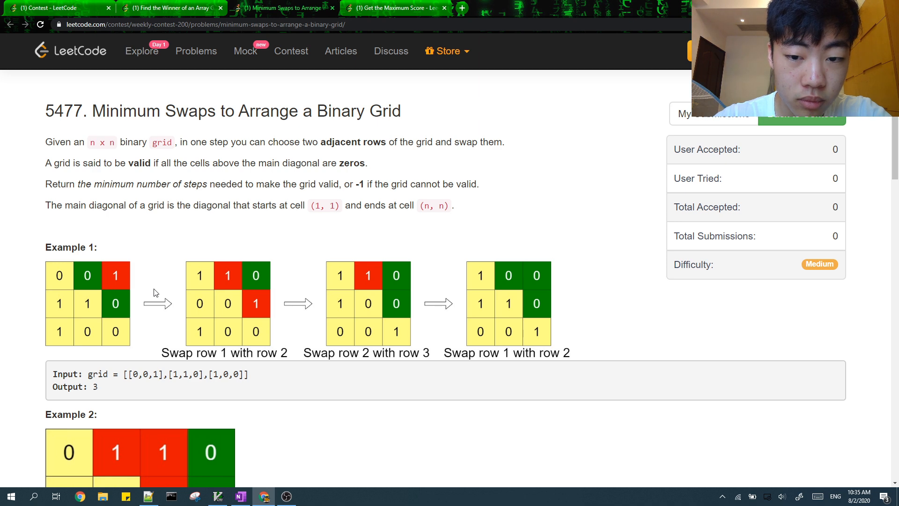
pyautogui.click(175, 8)
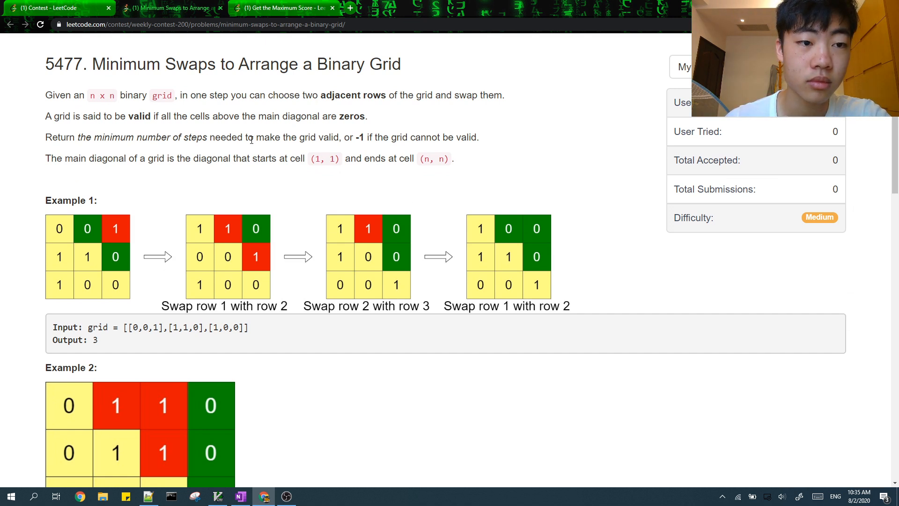
pyautogui.scroll(-3)
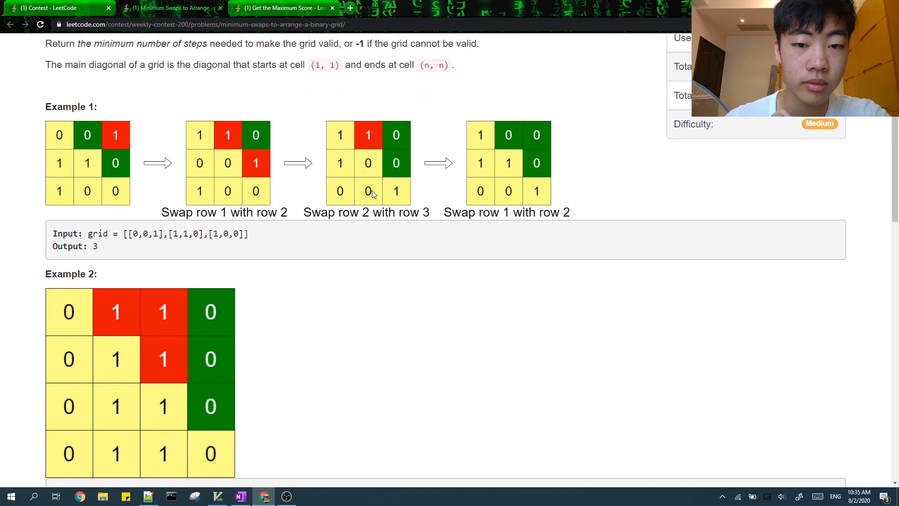
pyautogui.moveTo(503, 216)
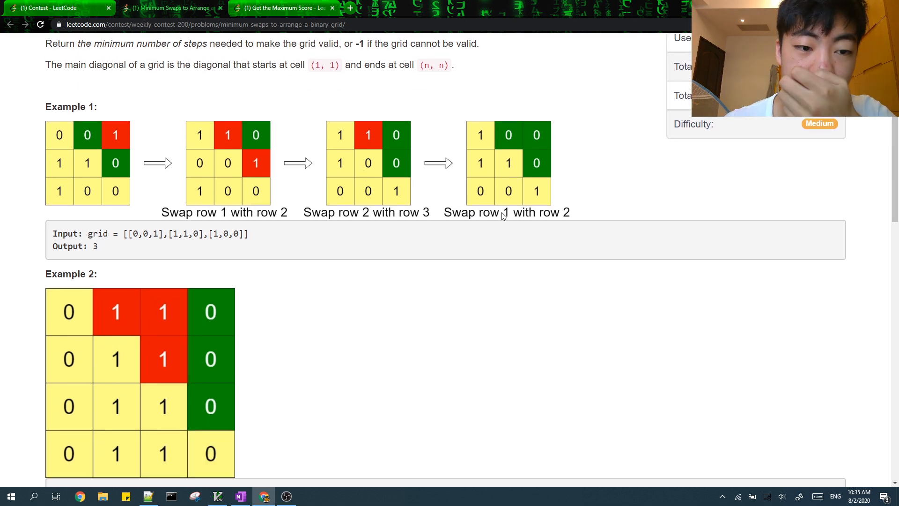
pyautogui.scroll(-3)
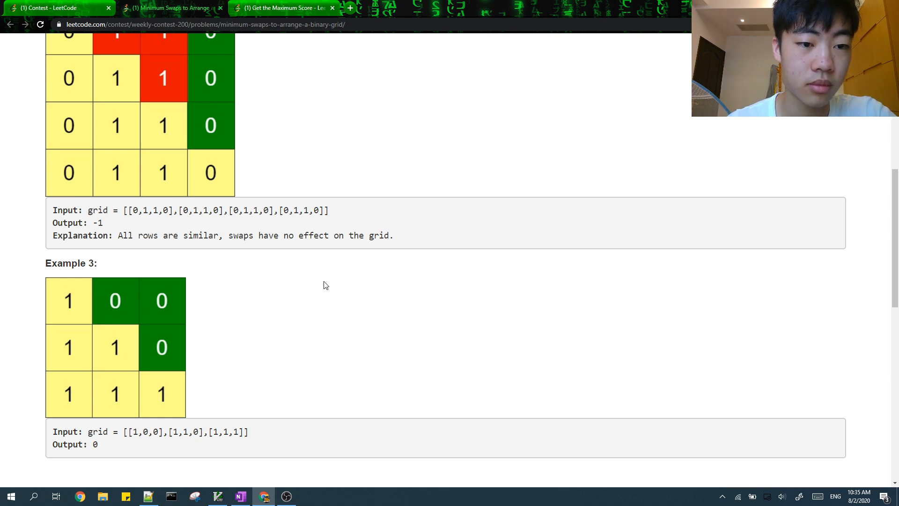
pyautogui.scroll(3)
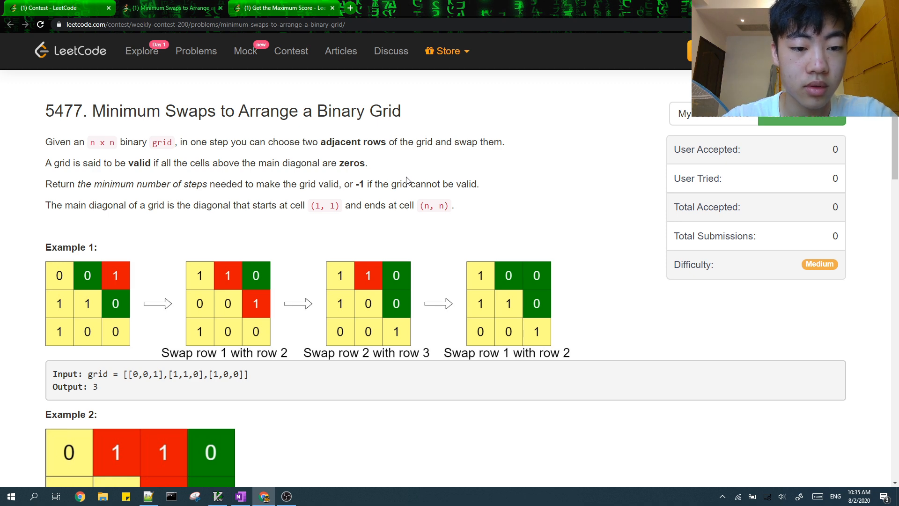
# Count each row's trailing zeros into vector<int> v(n), where n=grid.size().
pyautogui.scroll(-3)
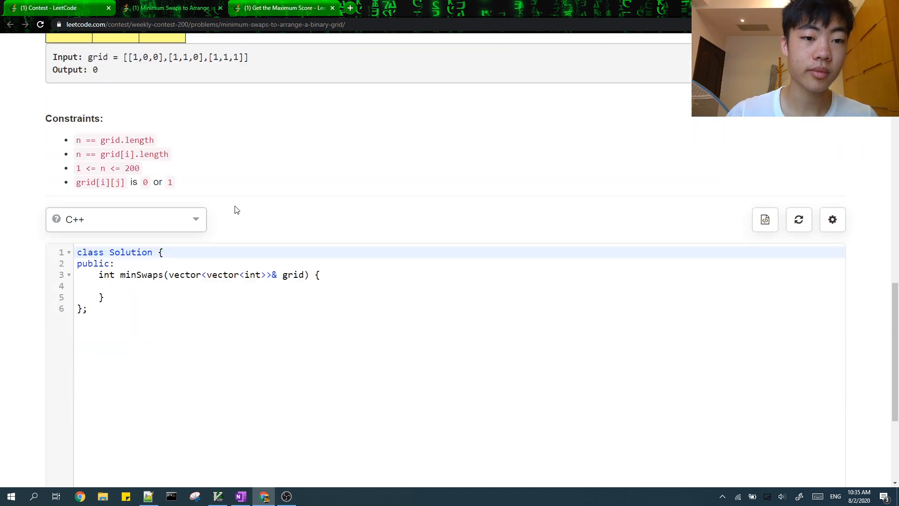
pyautogui.write('vect')
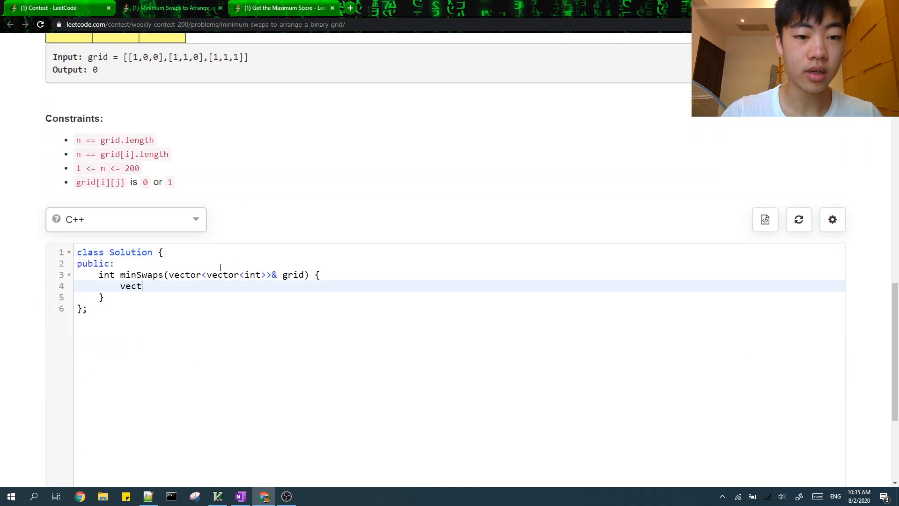
pyautogui.write('or<int> v;')
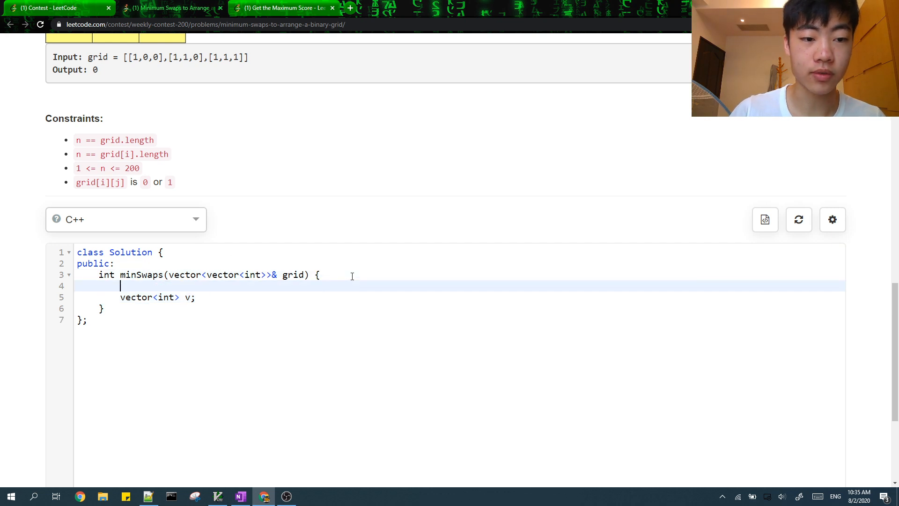
pyautogui.write('int n=g')
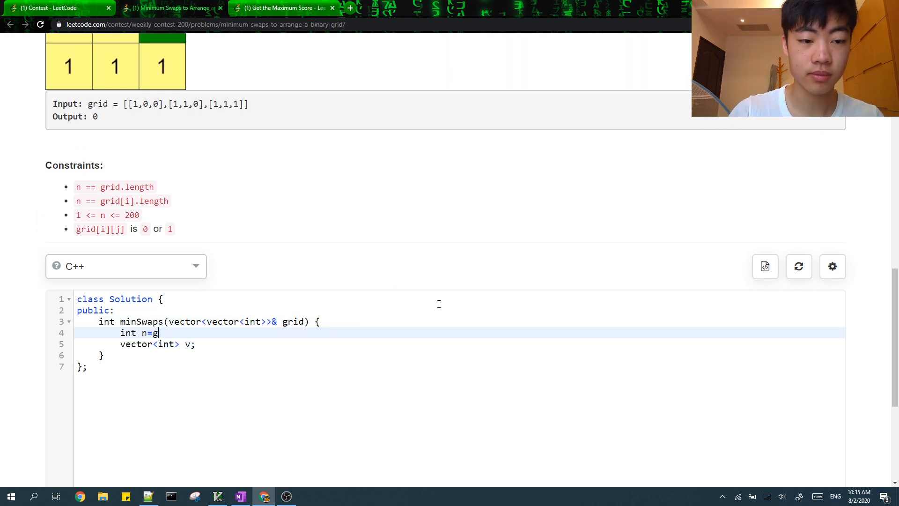
pyautogui.write('rid.size();')
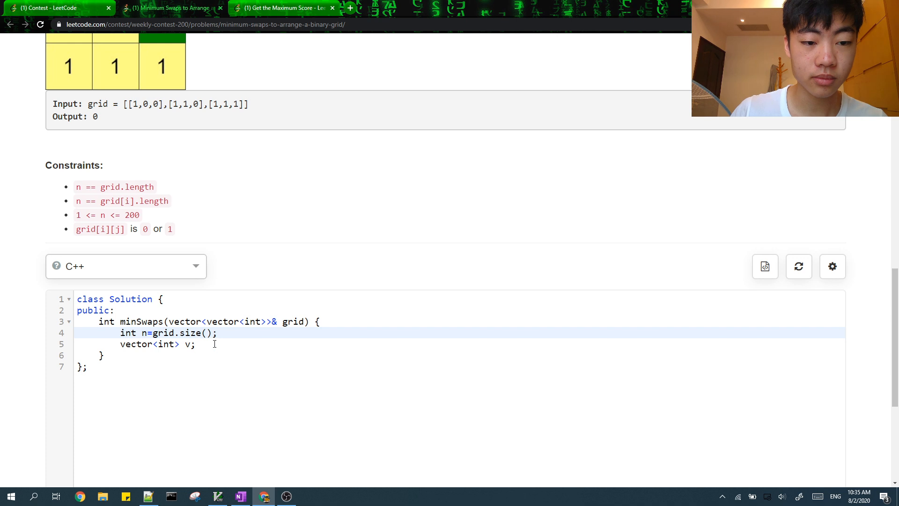
pyautogui.write('(n)')
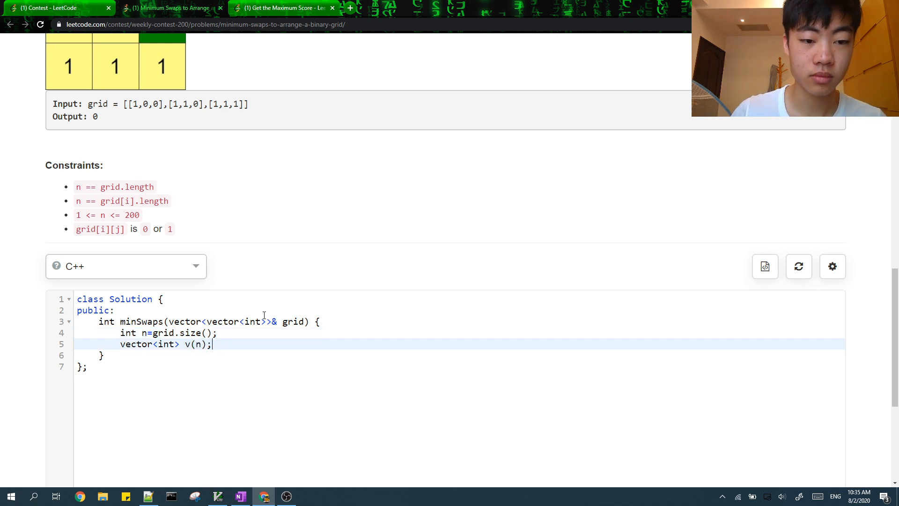
pyautogui.write('for(int i=0;')
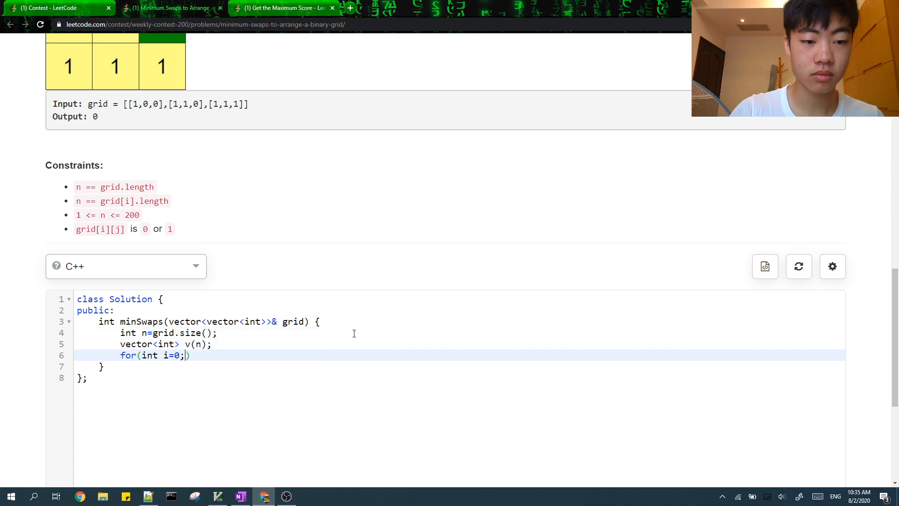
pyautogui.write('i<n; ++i) {')
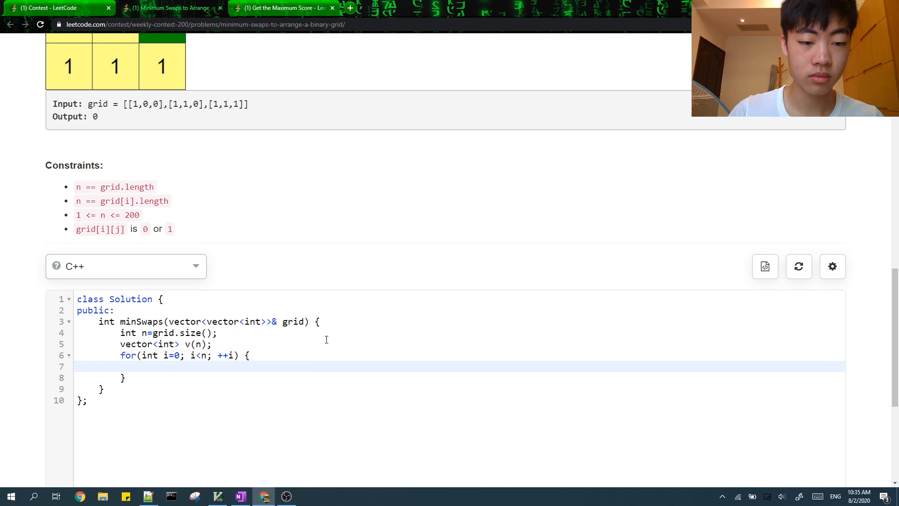
pyautogui.write('while(')
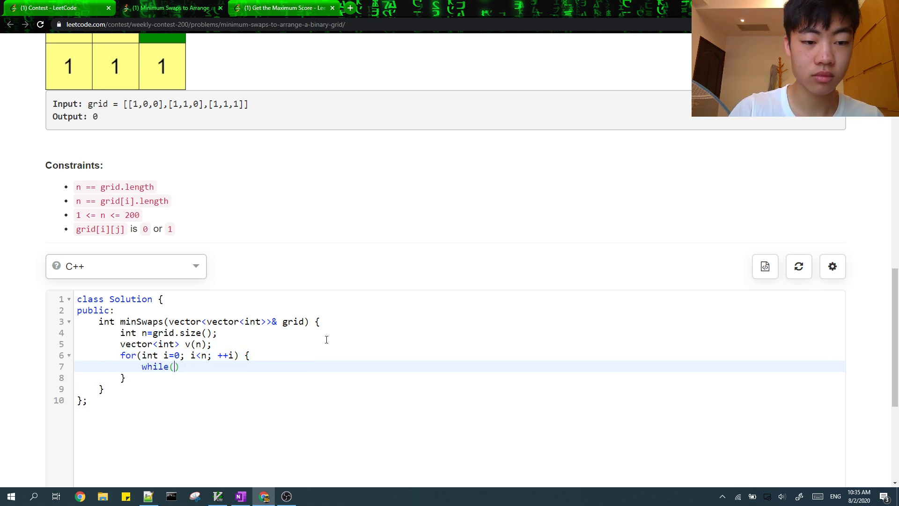
pyautogui.write('v[i]<n&&')
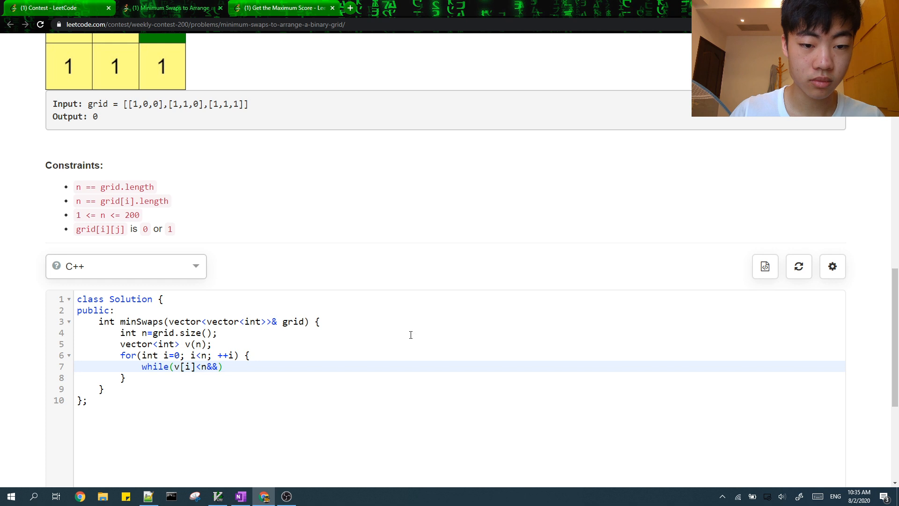
pyautogui.write('grid[n-')
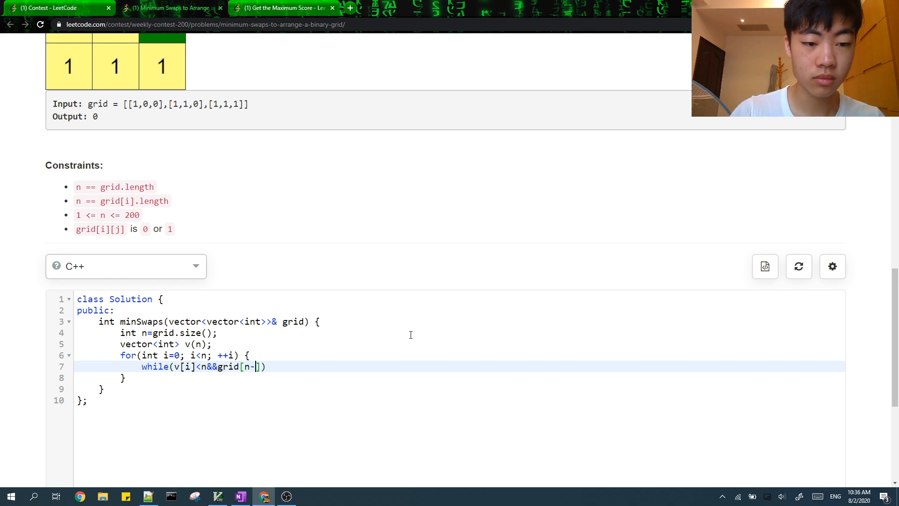
pyautogui.write('v[i]-1]==')
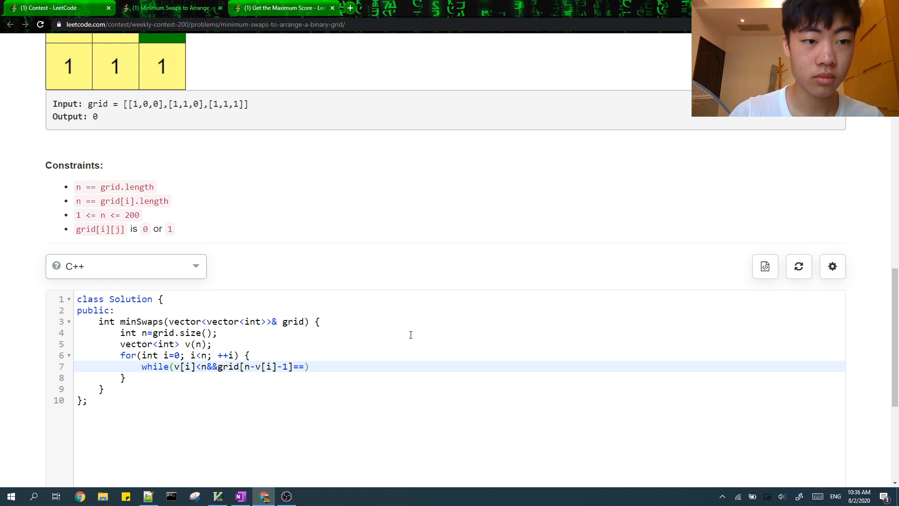
pyautogui.write('0)')
pyautogui.write('++v[i];')
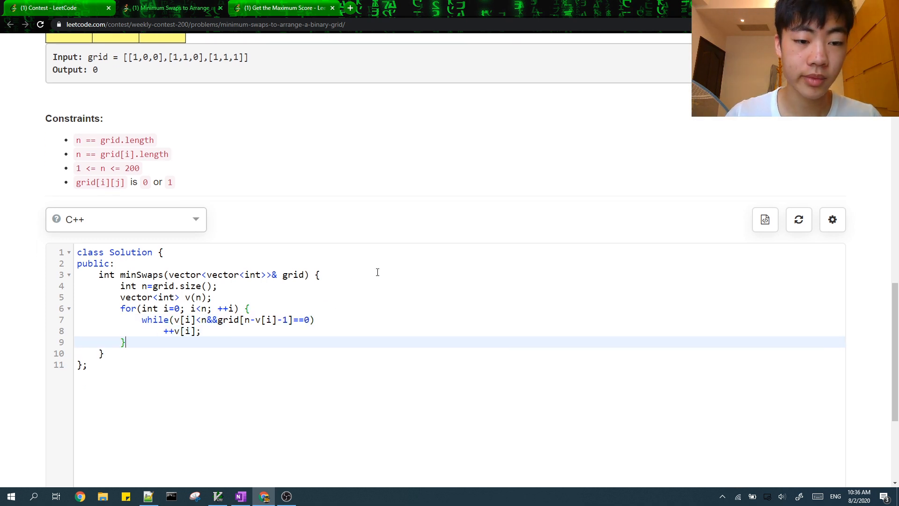
pyautogui.moveTo(432, 248)
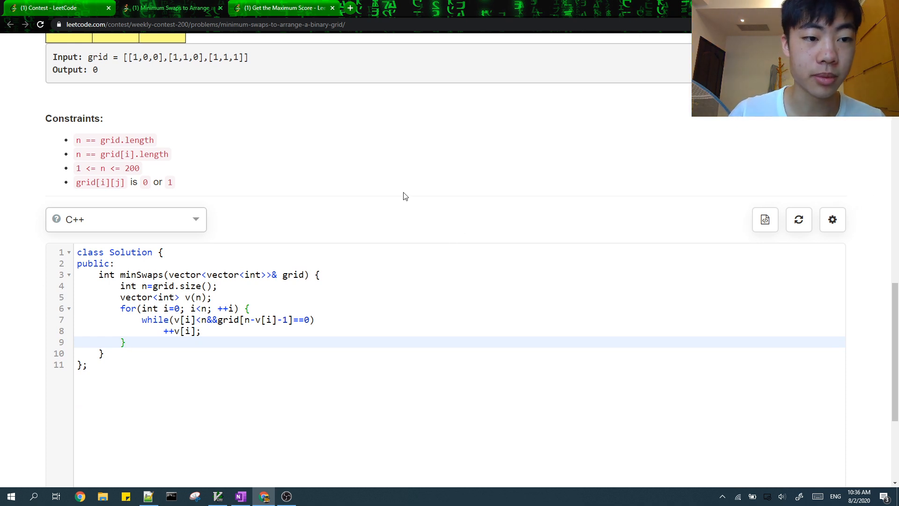
# For each position, search for a row j with v[j]>=n-1-i, returning -1 if j>=n.
pyautogui.write('int ans=0;')
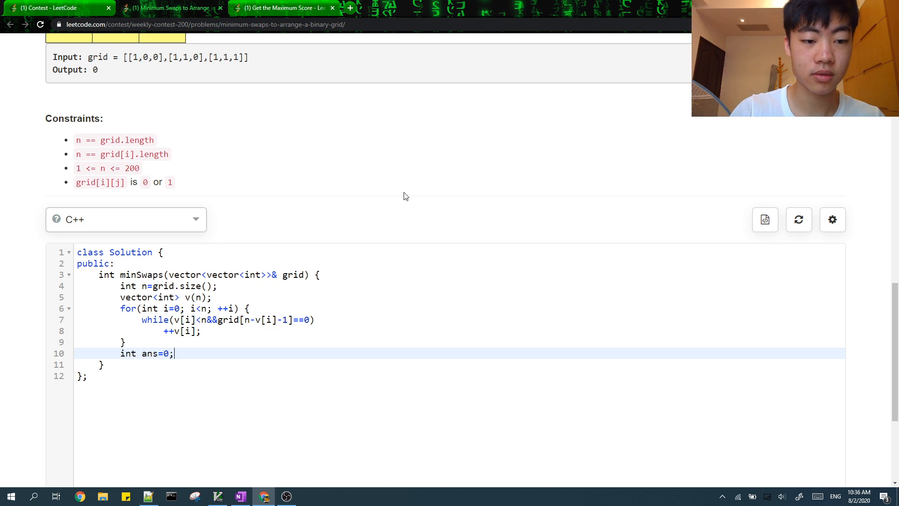
pyautogui.write('for')
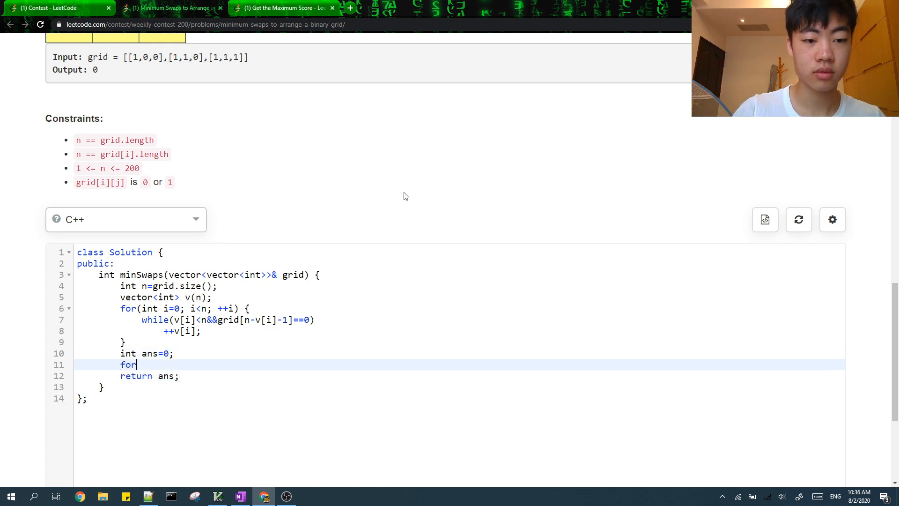
pyautogui.write('(int i=0; i<n; ++i) {')
pyautogui.write('//n-1-i')
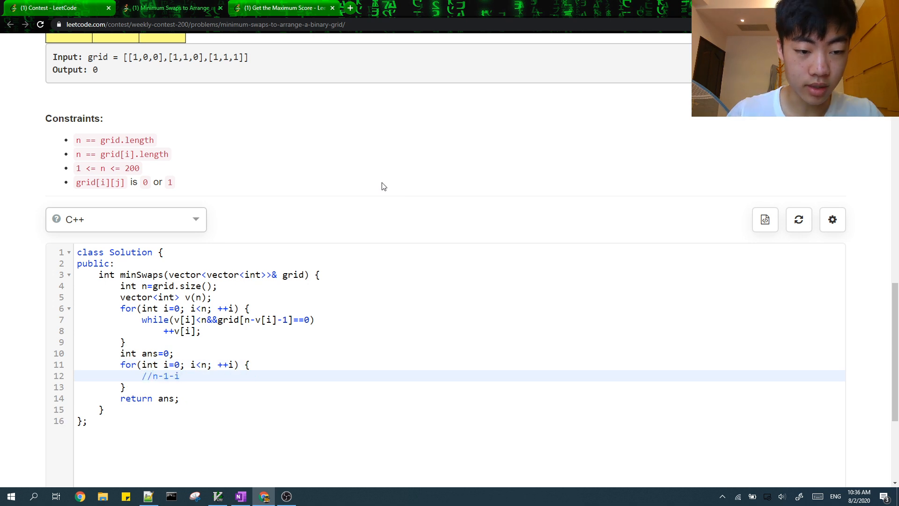
pyautogui.click(180, 375)
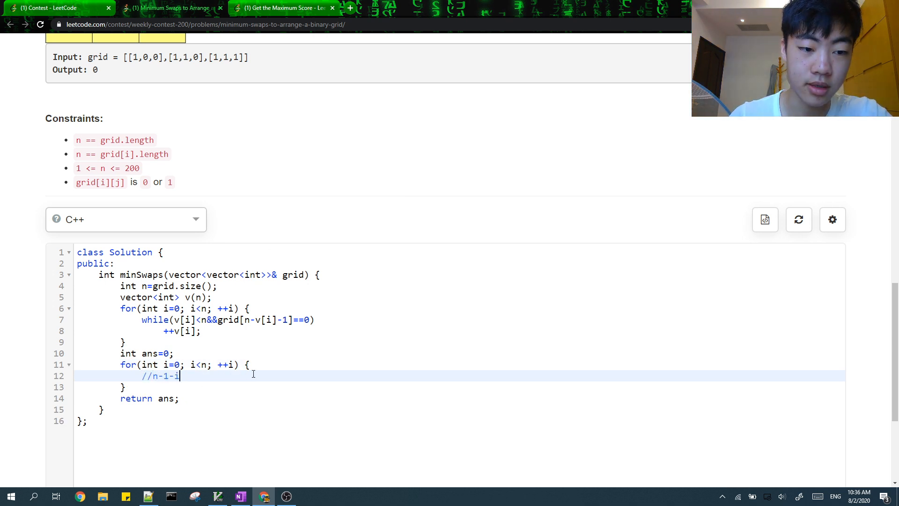
pyautogui.press('Enter')
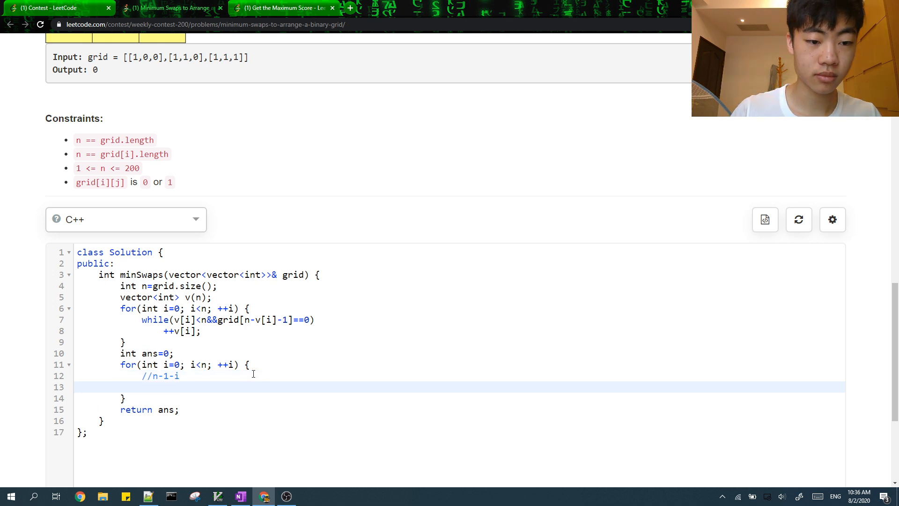
pyautogui.write('int j=i;')
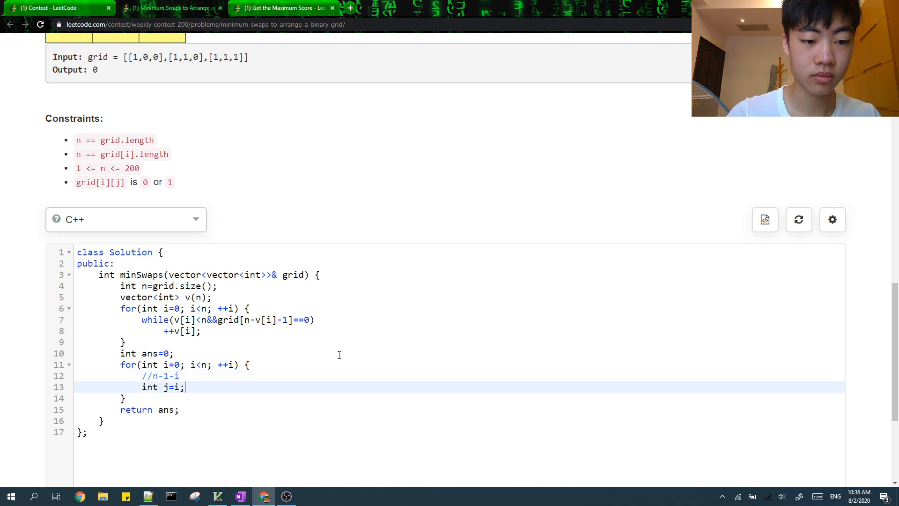
pyautogui.write('while(v[j])')
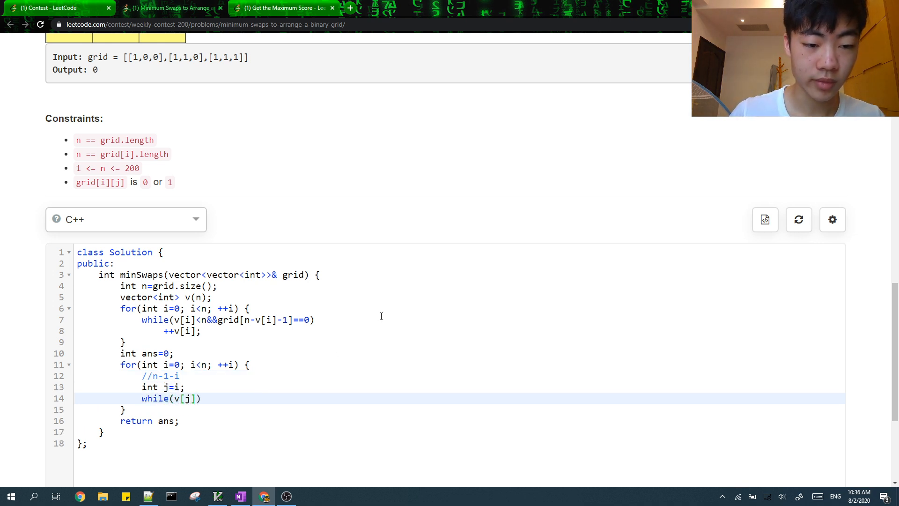
pyautogui.write('<n-1-')
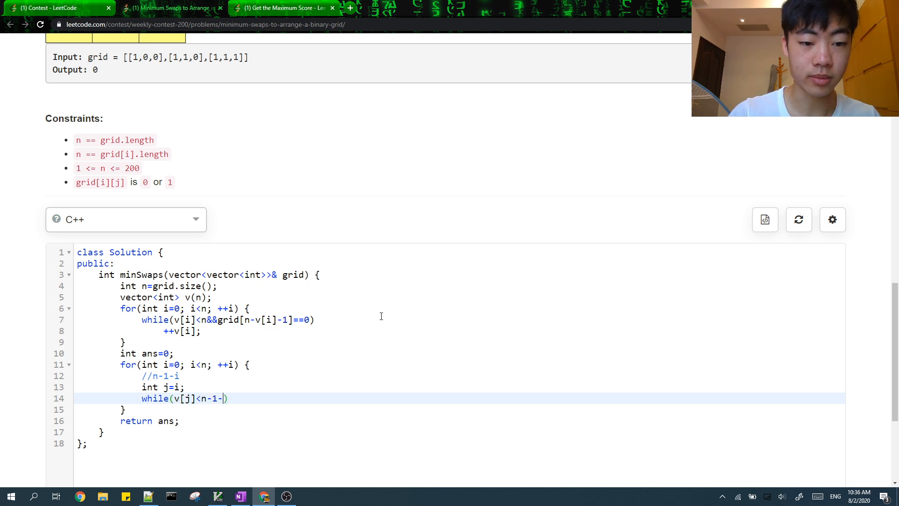
pyautogui.write('i)')
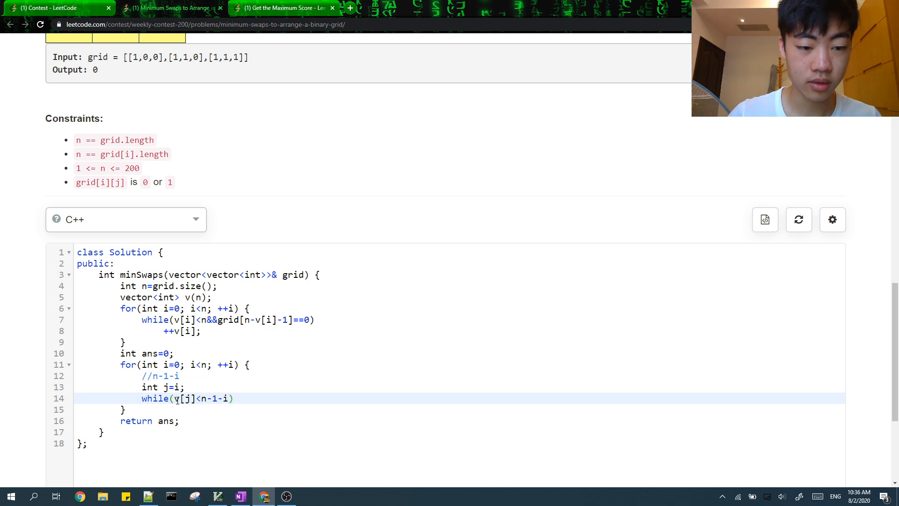
pyautogui.write('j<n&&')
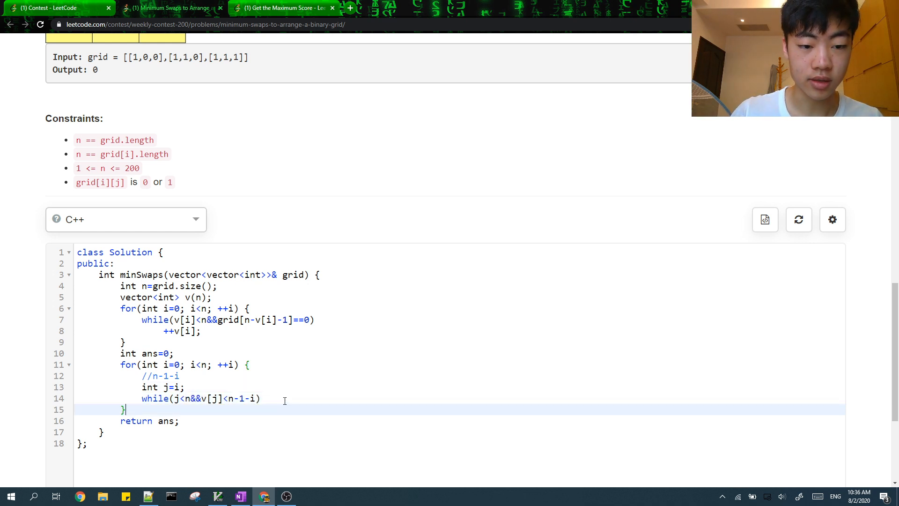
pyautogui.write('++j;')
pyautogui.write('if(')
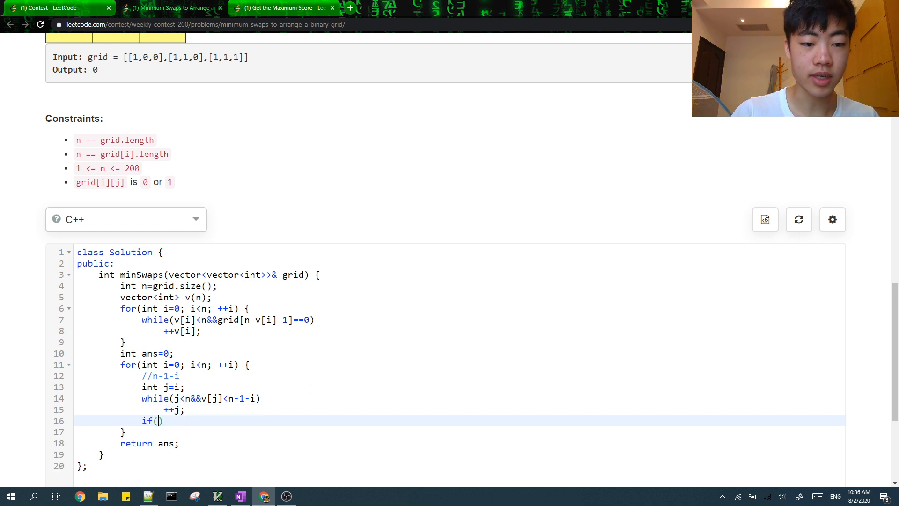
pyautogui.write('j>')
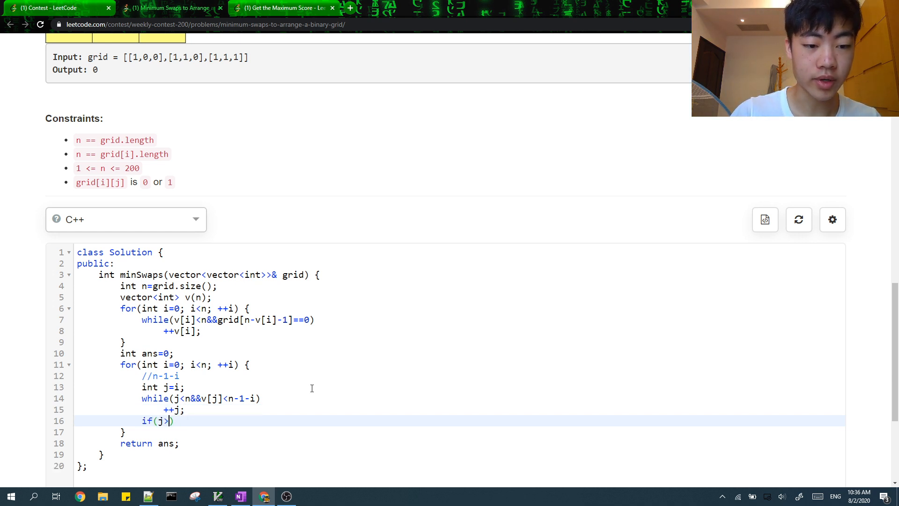
pyautogui.write('=n)')
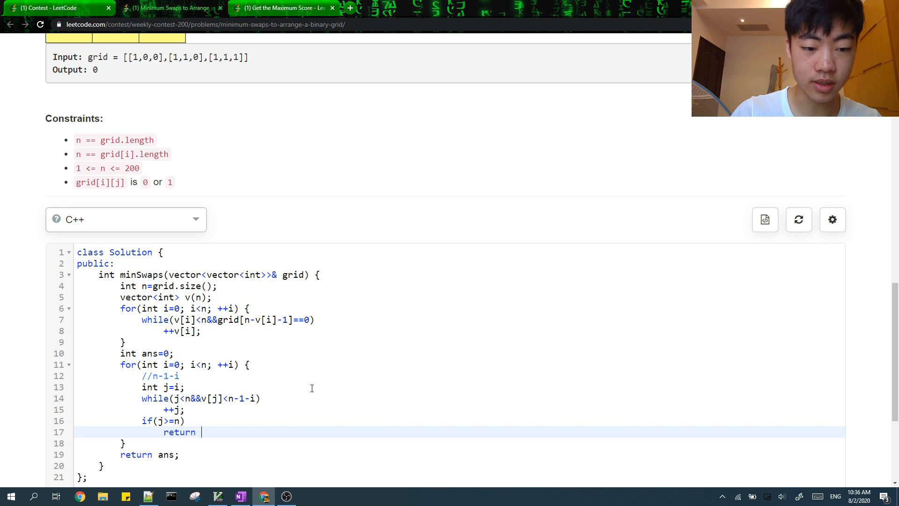
pyautogui.write('-1;')
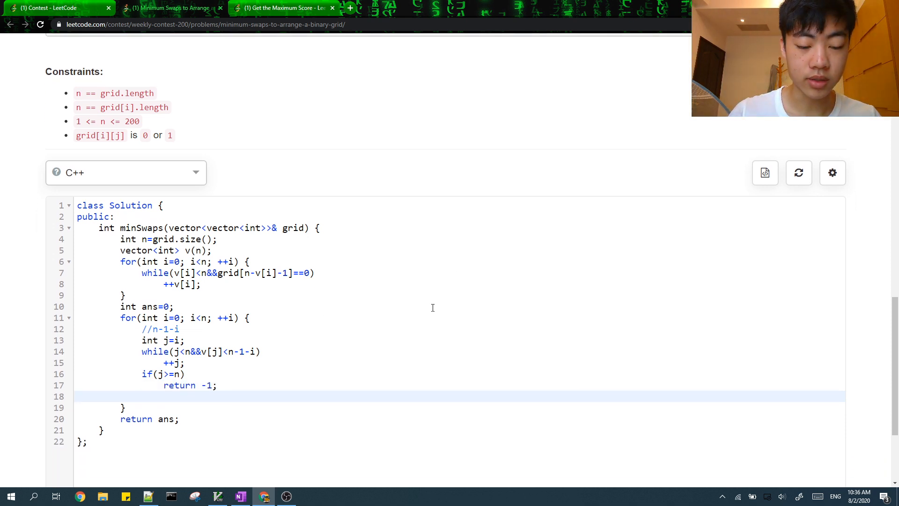
# Add j-i to ans and open a while(j>i) loop to shift rows up.
pyautogui.scroll(-3)
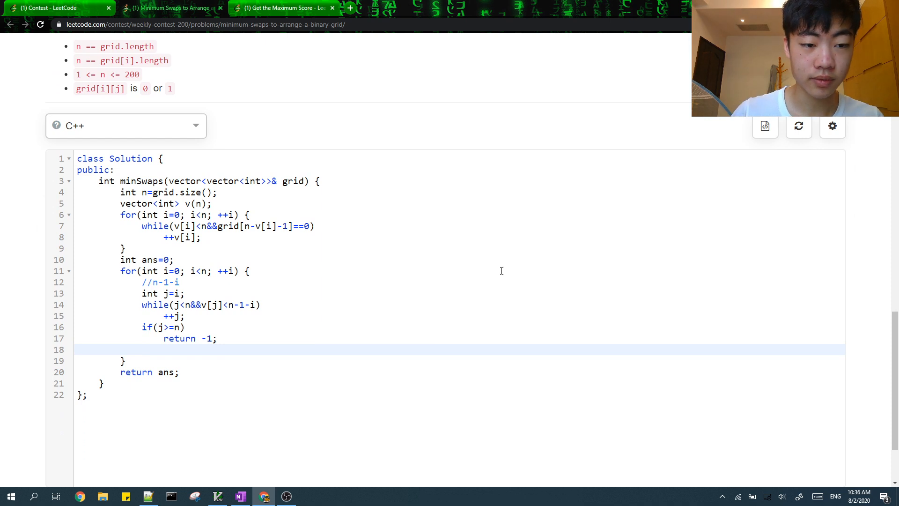
pyautogui.write('ans+=j')
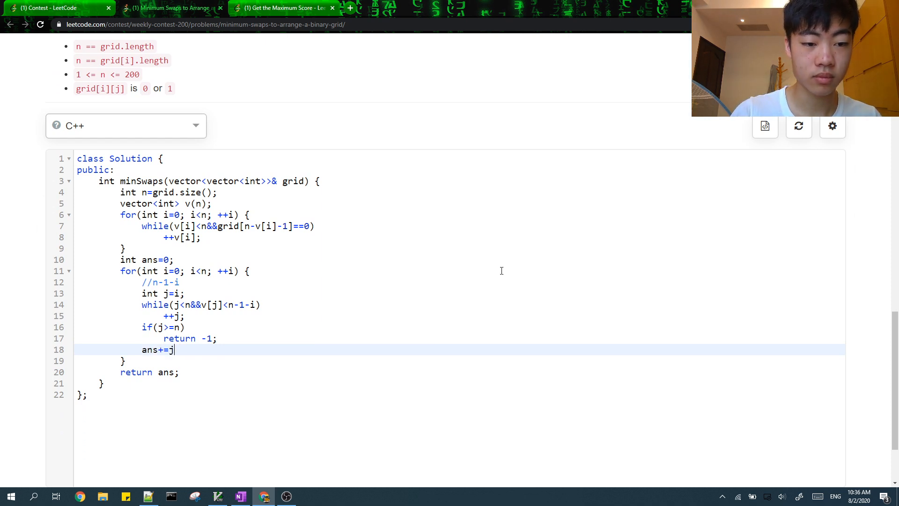
pyautogui.write('-i;')
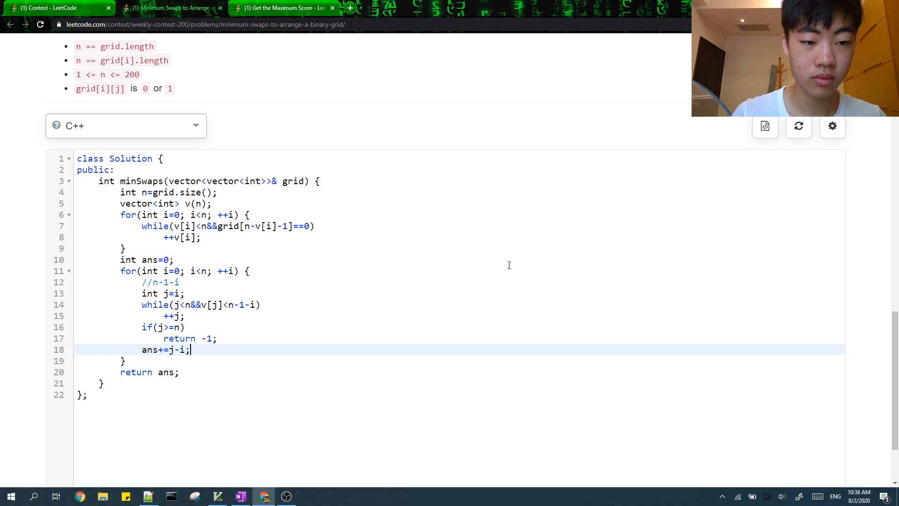
pyautogui.write('while(j>i)')
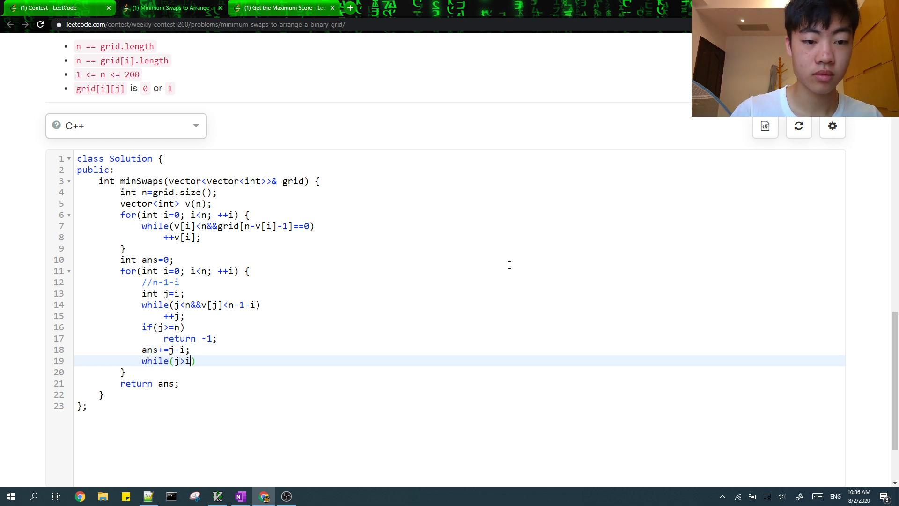
pyautogui.write('{')
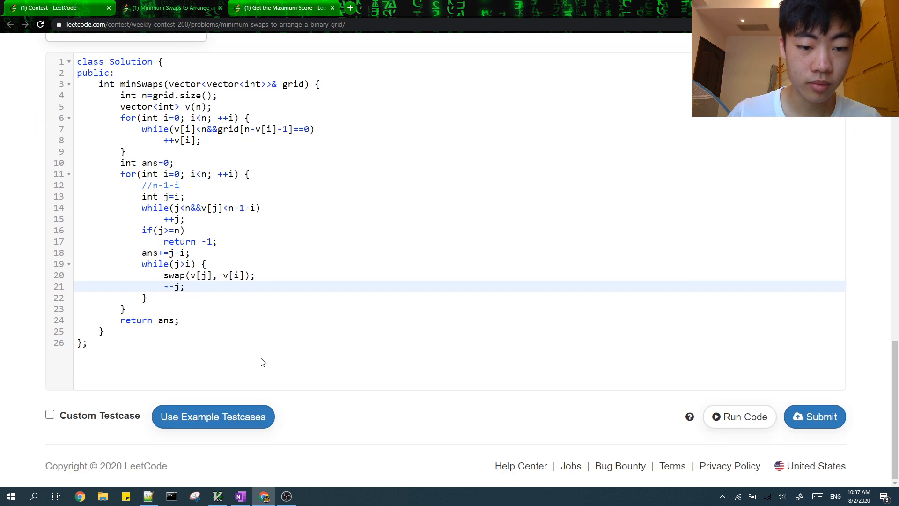
# Switch to Get the Maximum Score and read its statement, four examples and constraints.
pyautogui.click(285, 8)
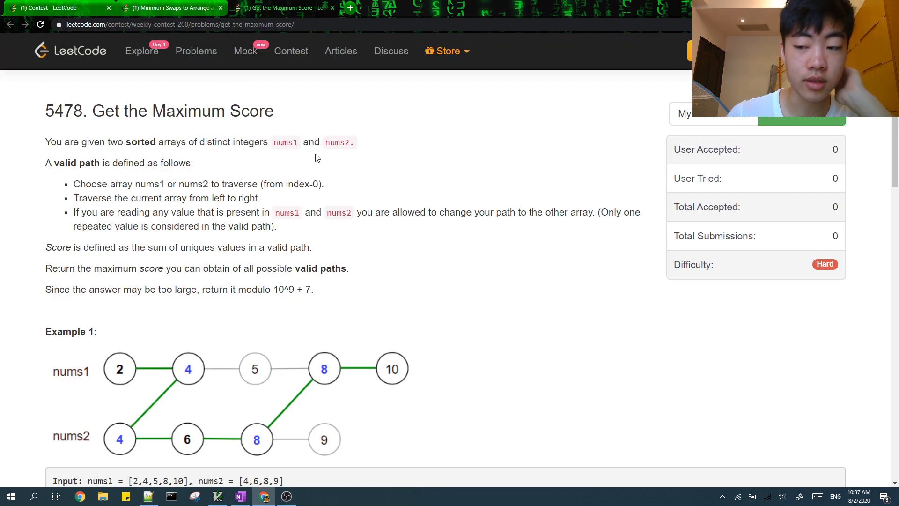
pyautogui.moveTo(267, 133)
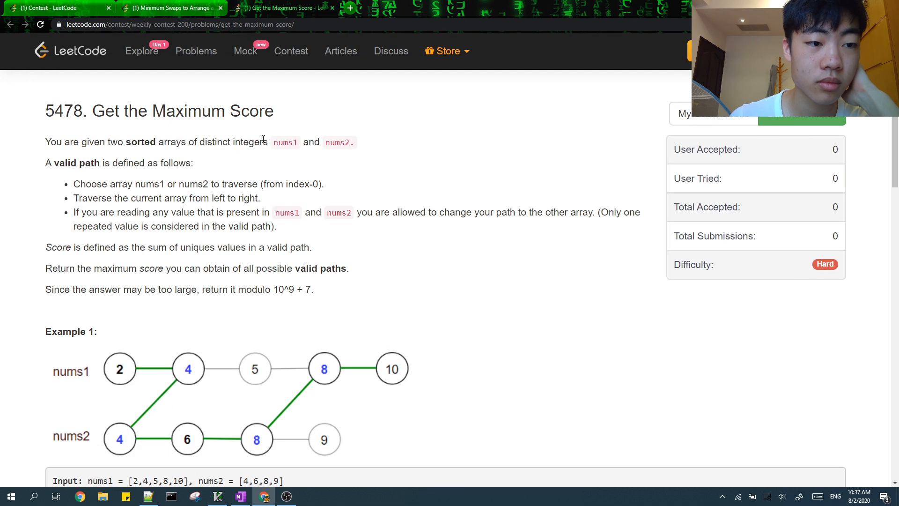
pyautogui.moveTo(302, 195)
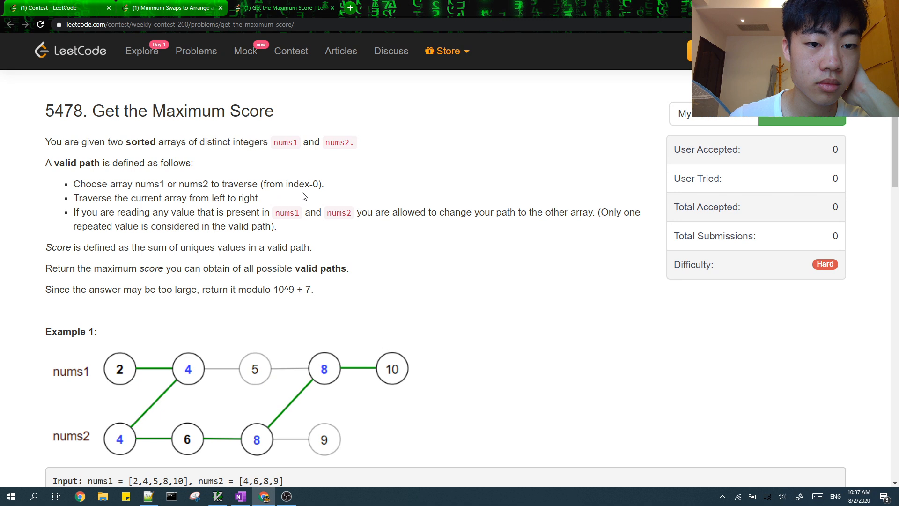
pyautogui.moveTo(338, 194)
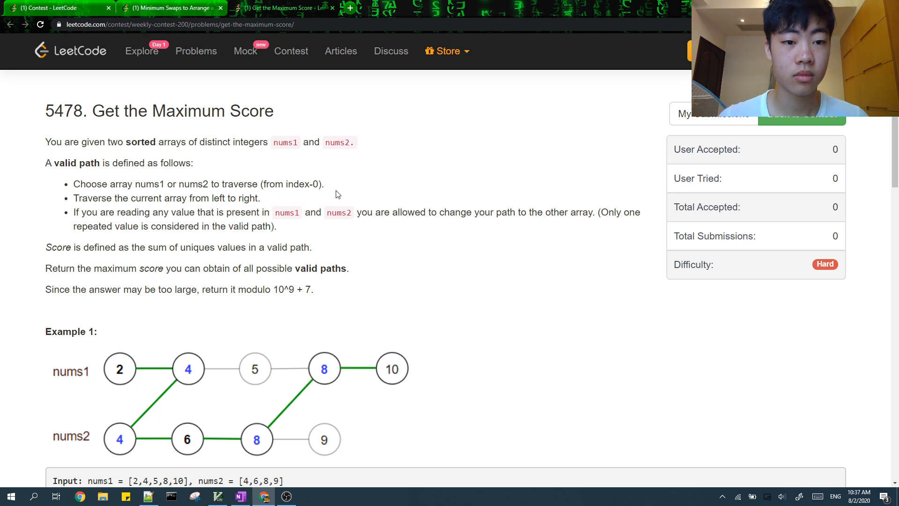
pyautogui.moveTo(345, 172)
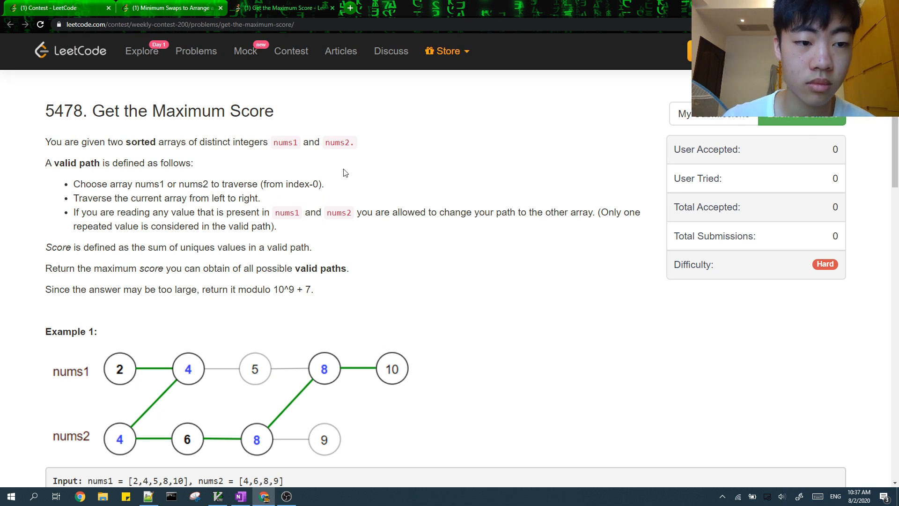
pyautogui.moveTo(344, 152)
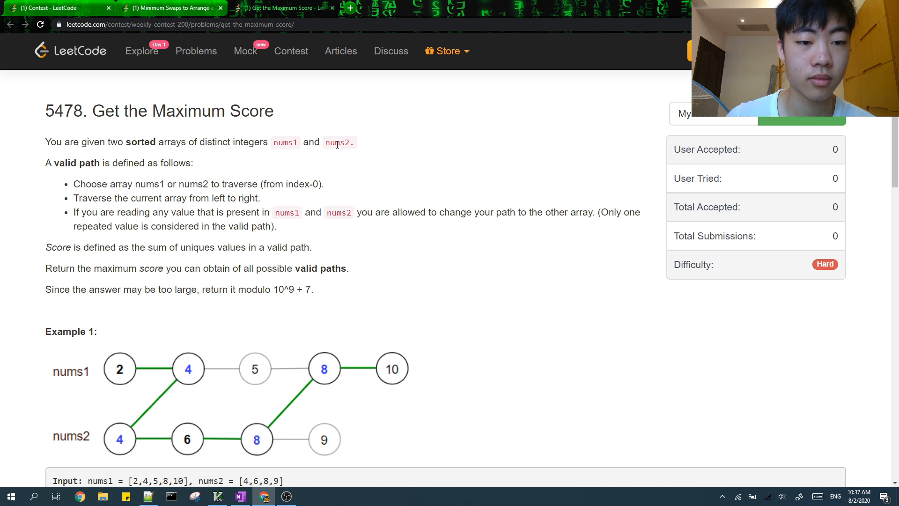
pyautogui.scroll(-3)
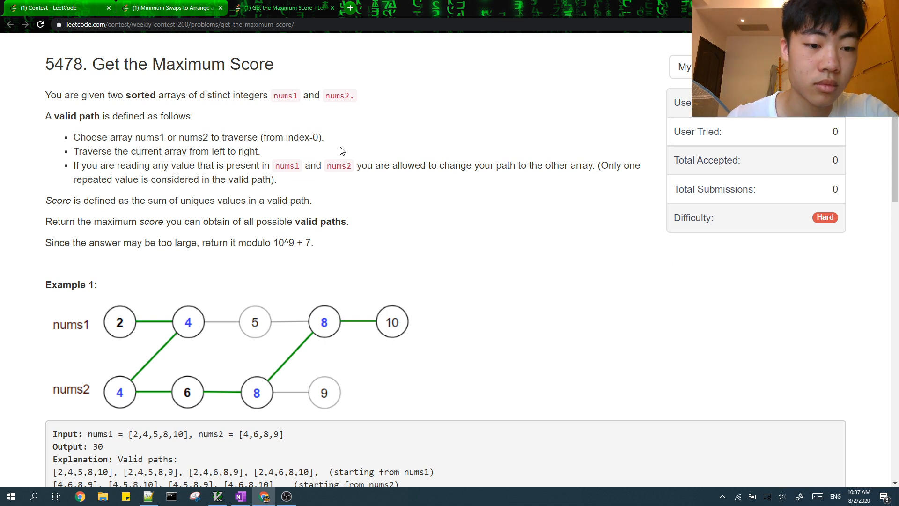
pyautogui.scroll(-3)
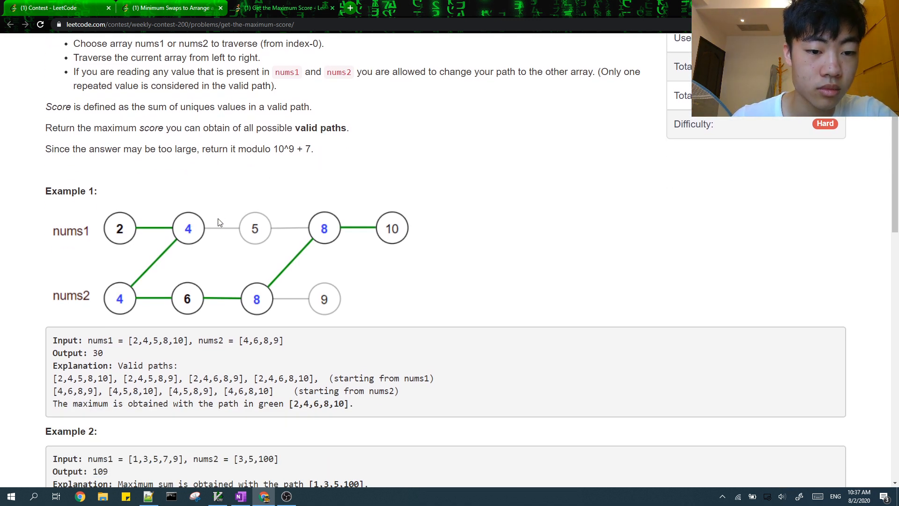
pyautogui.moveTo(250, 232)
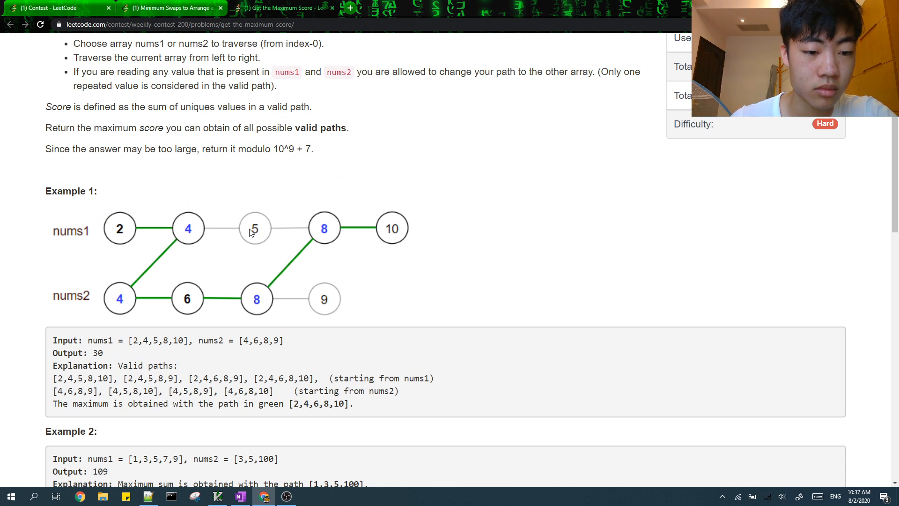
pyautogui.moveTo(355, 265)
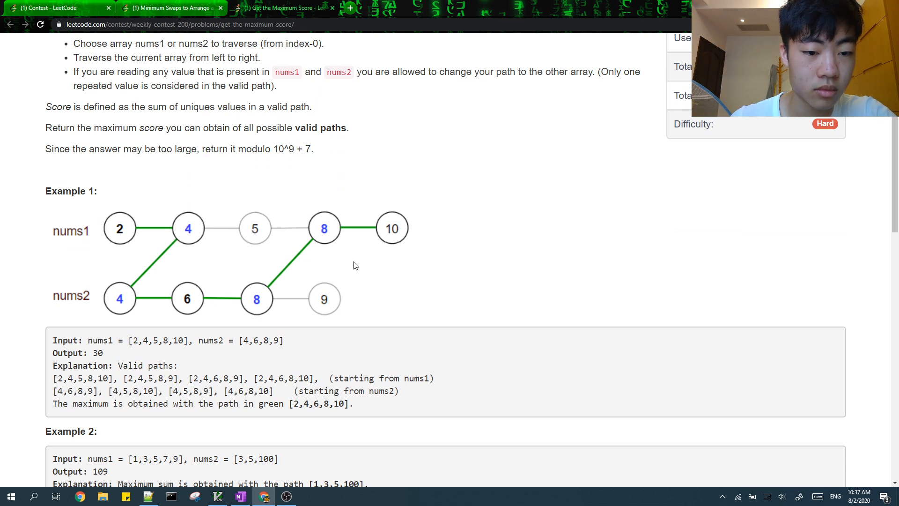
pyautogui.scroll(-3)
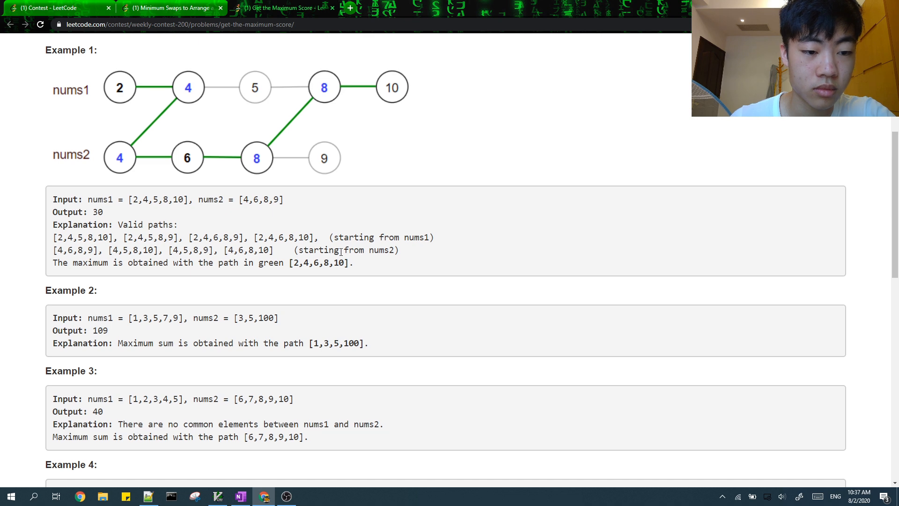
pyautogui.scroll(-3)
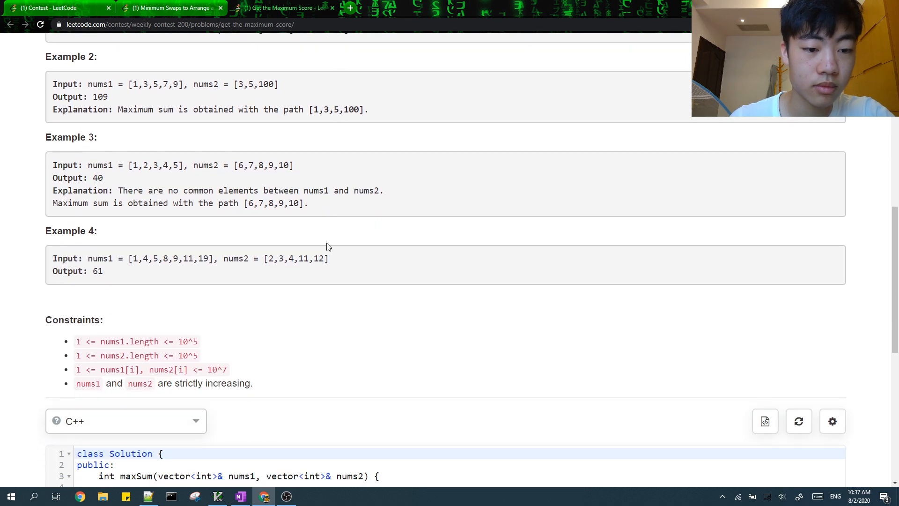
# Return to Minimum Swaps, run the code and inspect the line 7 compile error.
pyautogui.click(169, 8)
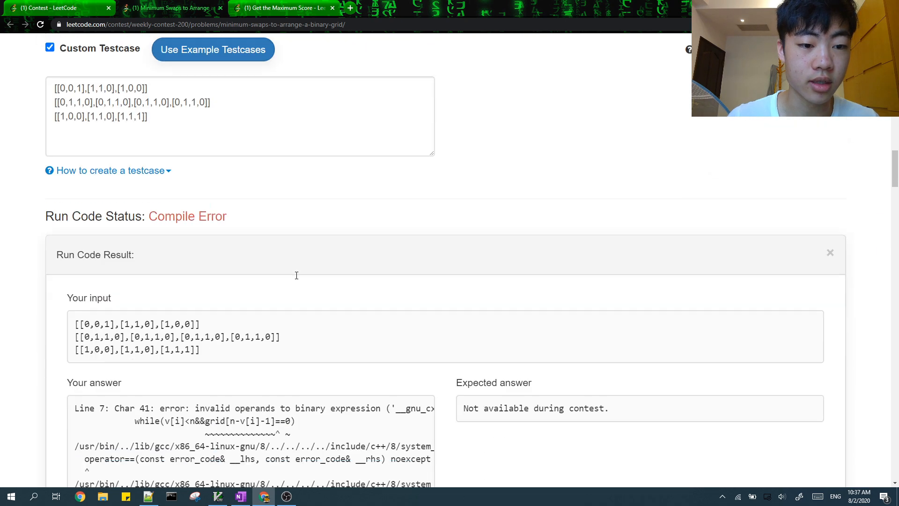
pyautogui.scroll(-3)
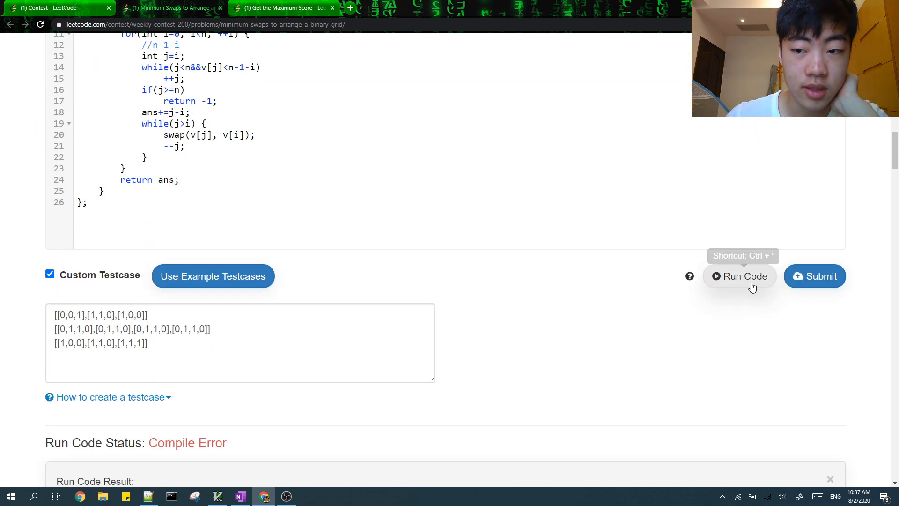
pyautogui.click(285, 8)
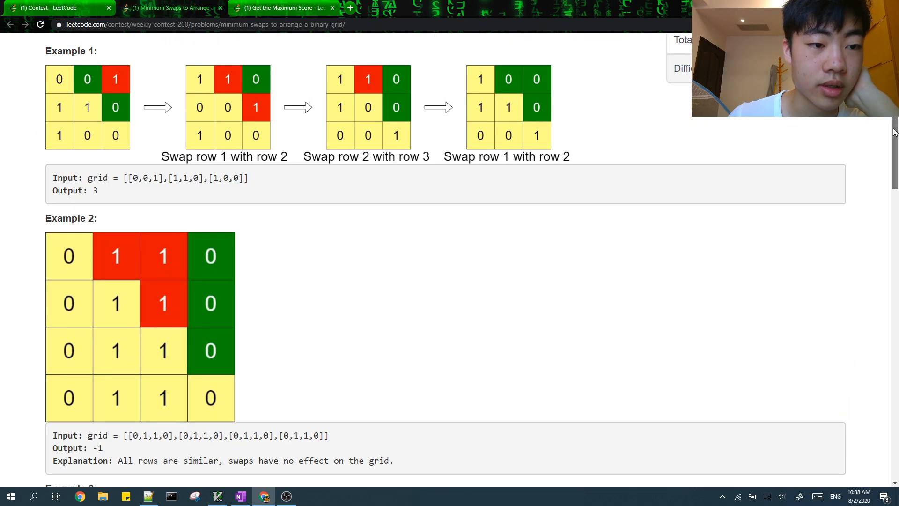
pyautogui.scroll(3)
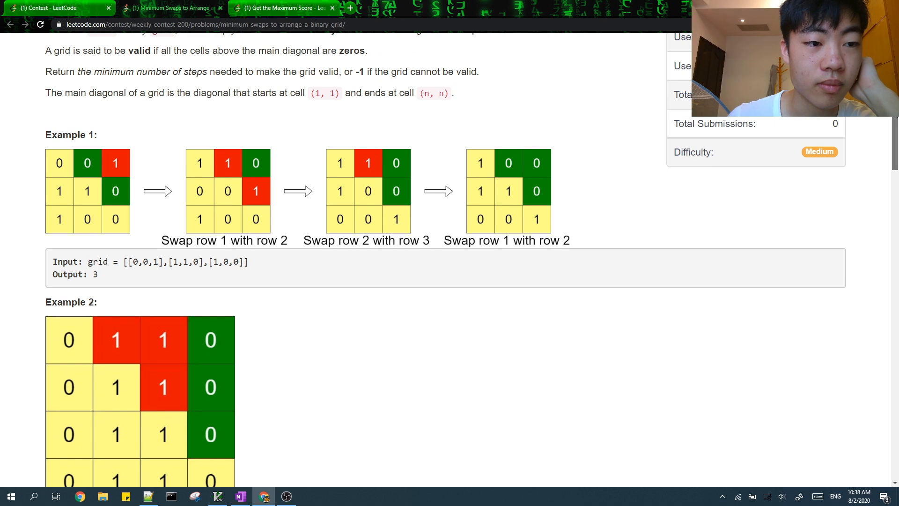
pyautogui.scroll(-3)
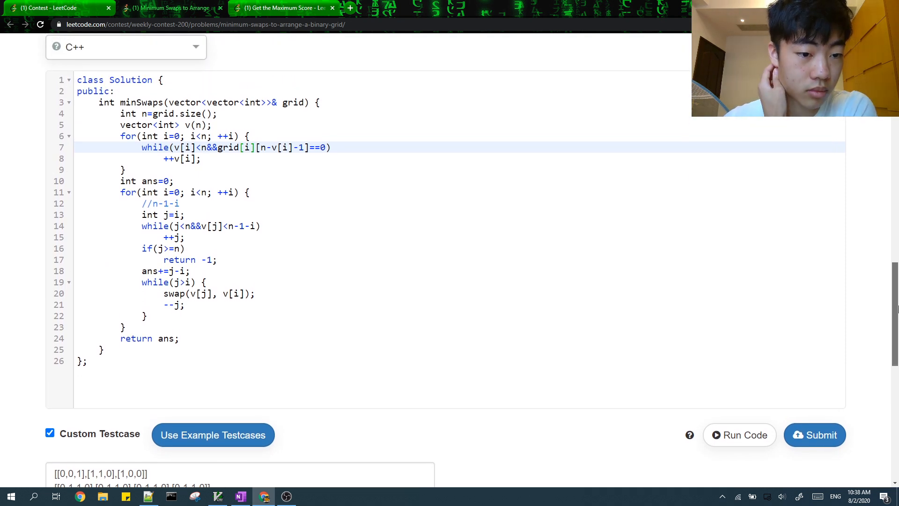
# Add a cout debug line to Minimum Swaps and run the custom tests.
pyautogui.scroll(3)
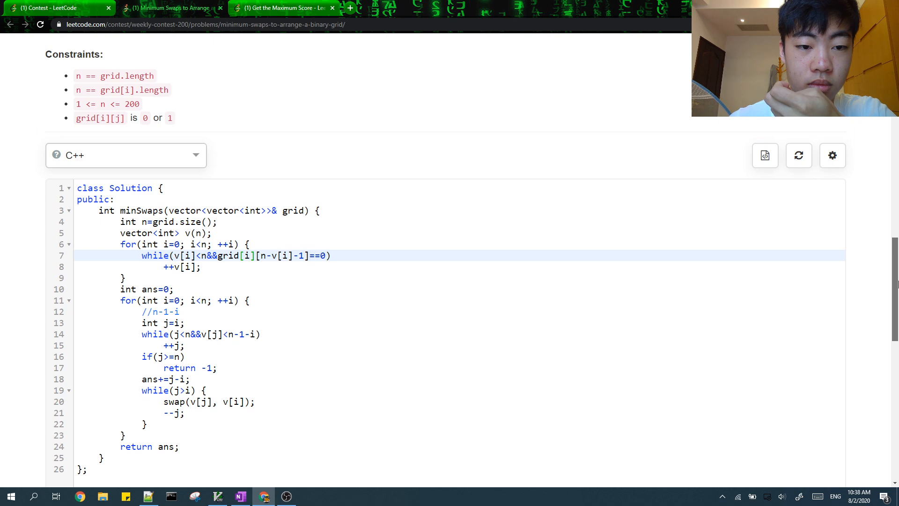
pyautogui.scroll(3)
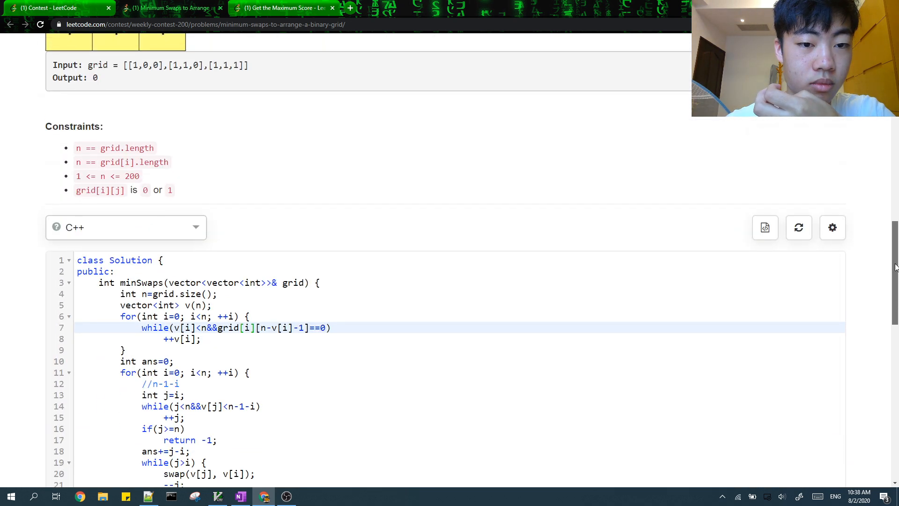
pyautogui.scroll(-3)
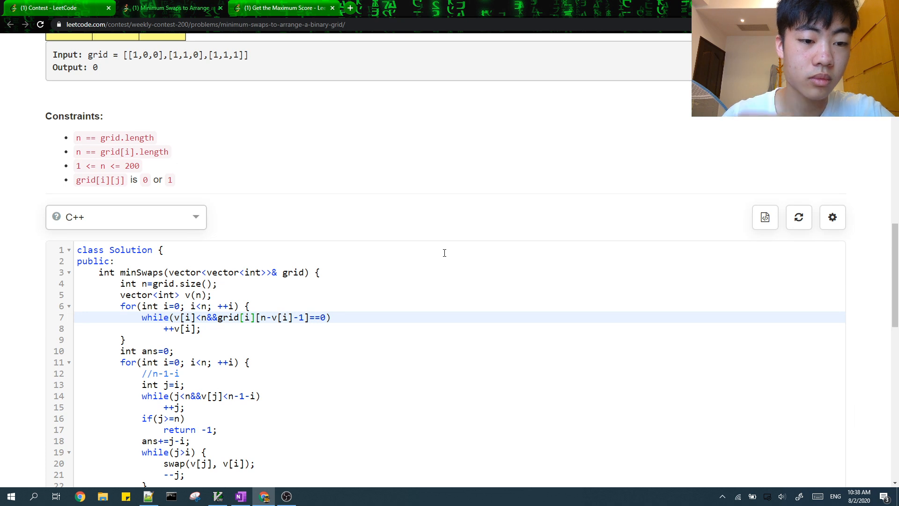
pyautogui.scroll(-3)
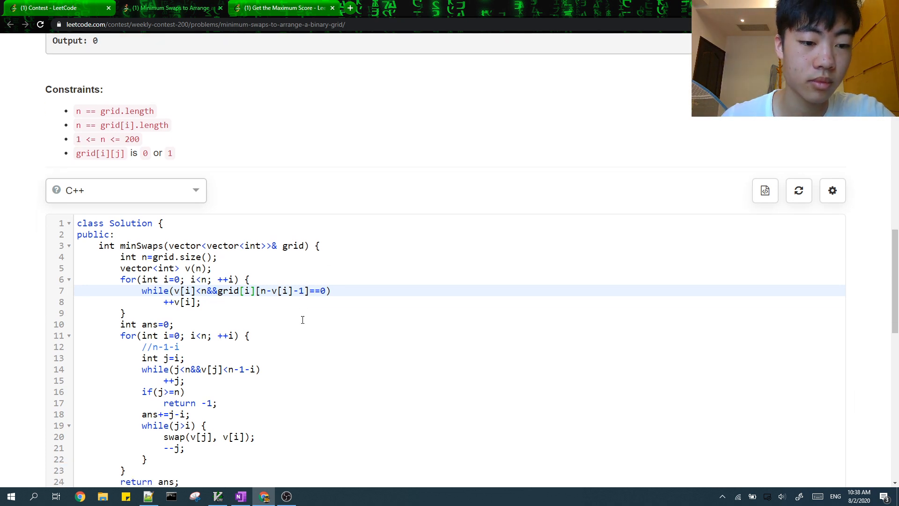
pyautogui.write('cout << j << endl;')
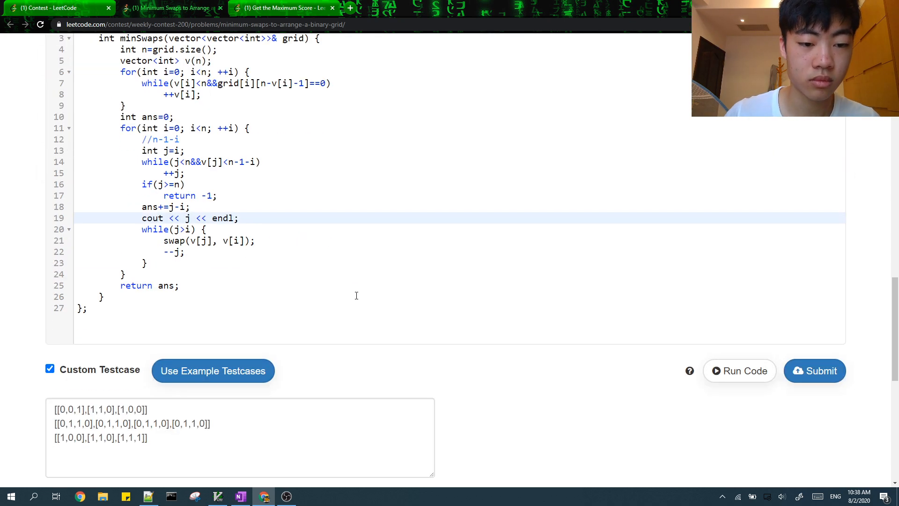
pyautogui.click(740, 371)
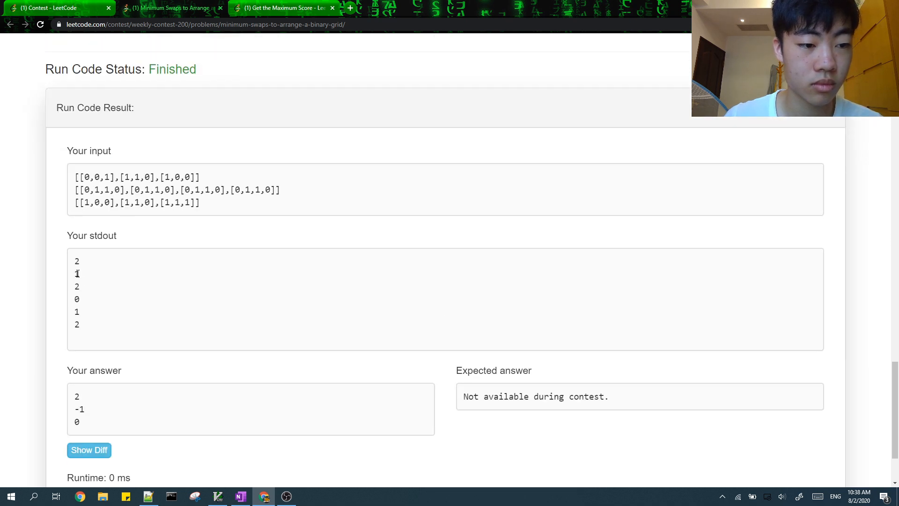
# Comment out the debug line, swap with adjacent v[j-1], and rerun the tests.
pyautogui.doubleClick(76, 274)
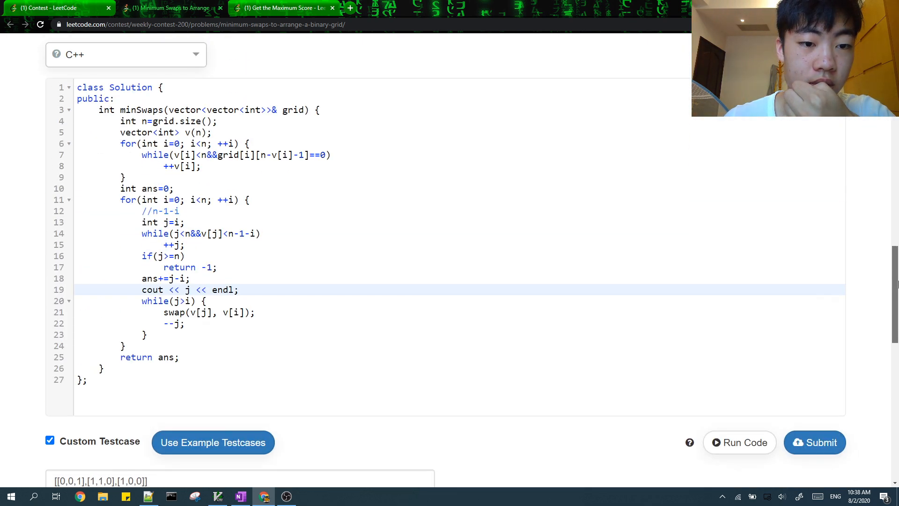
pyautogui.scroll(-3)
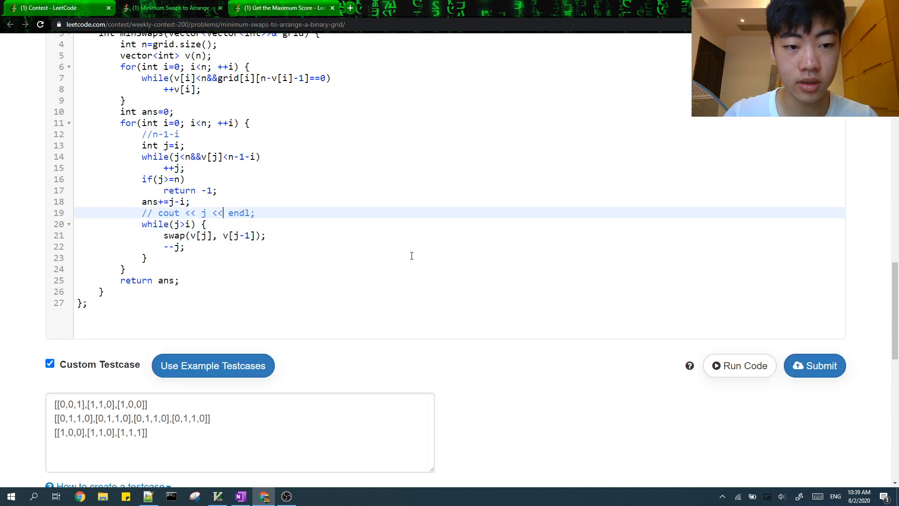
pyautogui.click(739, 365)
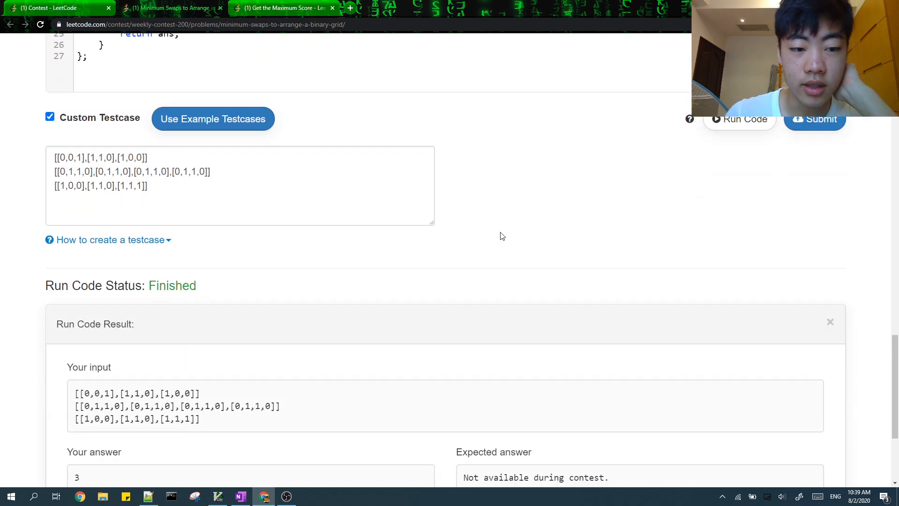
pyautogui.click(284, 7)
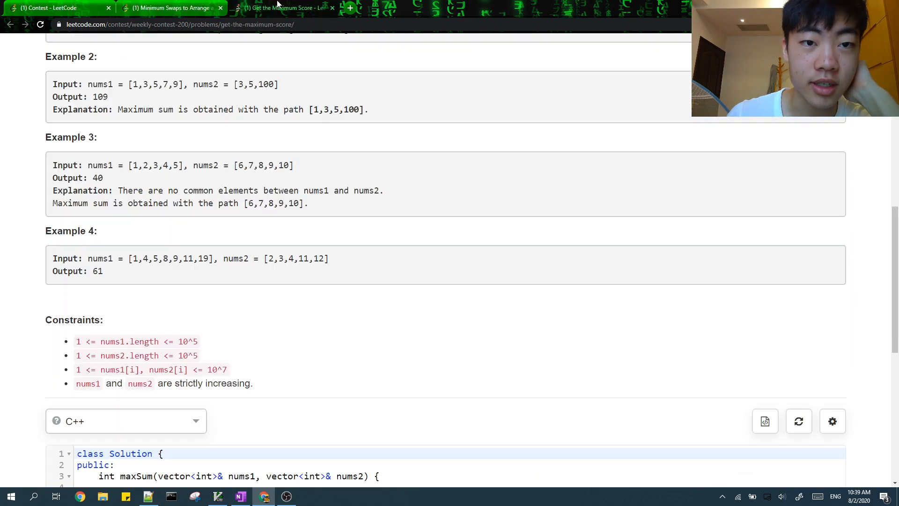
# Review the problem, then add 'int M=1e9+7;' and '#define ll long long' above maxSum.
pyautogui.scroll(3)
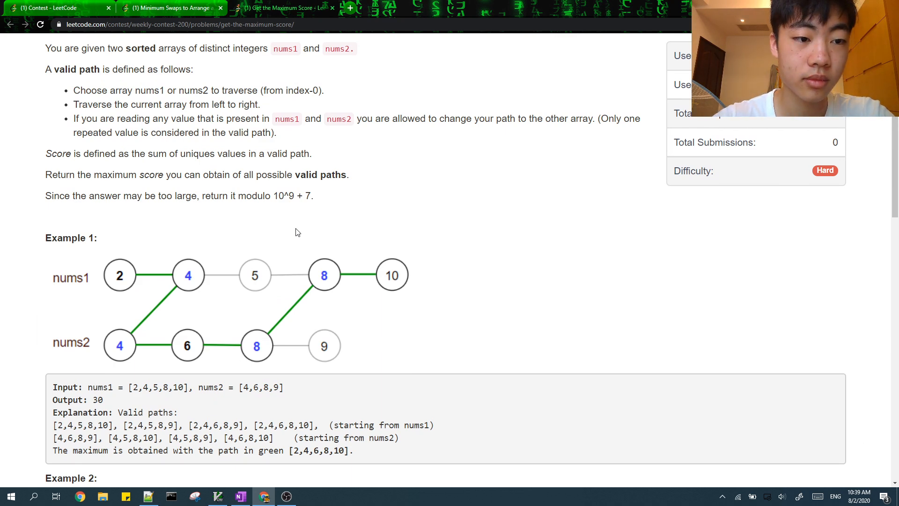
pyautogui.scroll(-3)
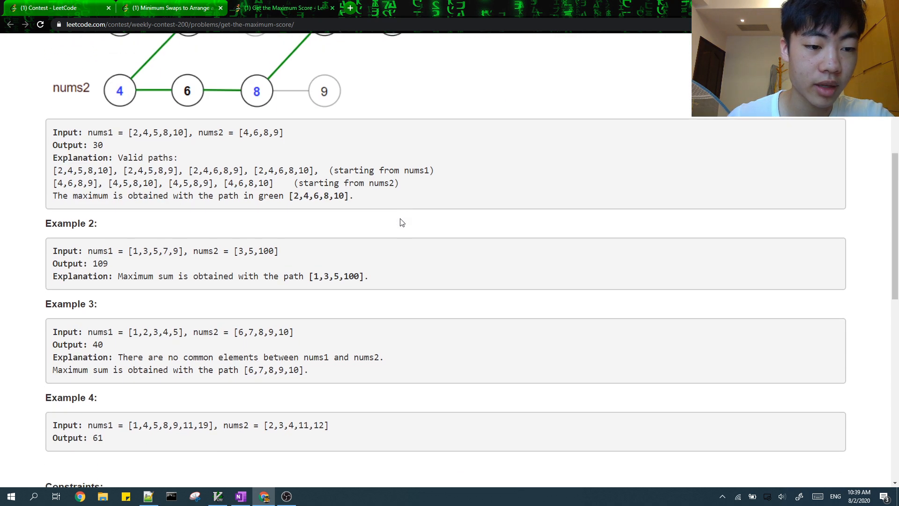
pyautogui.scroll(-3)
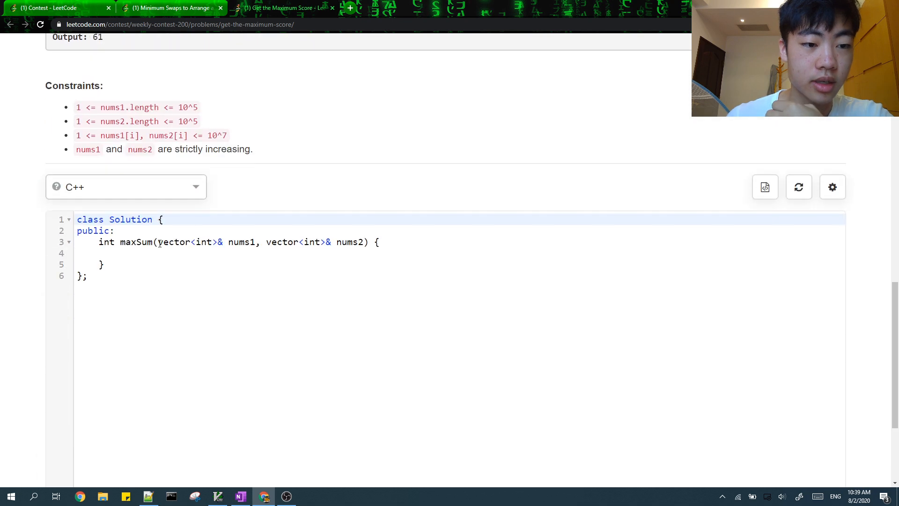
pyautogui.write('int M')
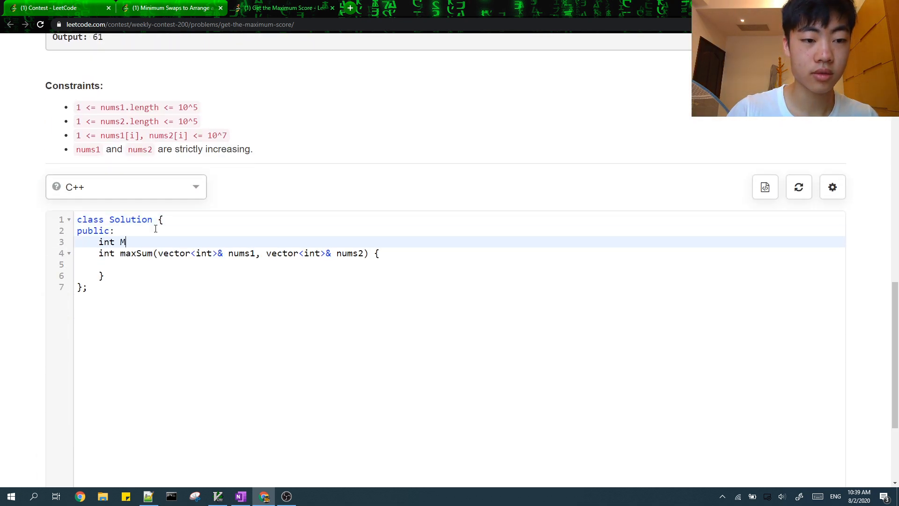
pyautogui.write('=1e9+7;')
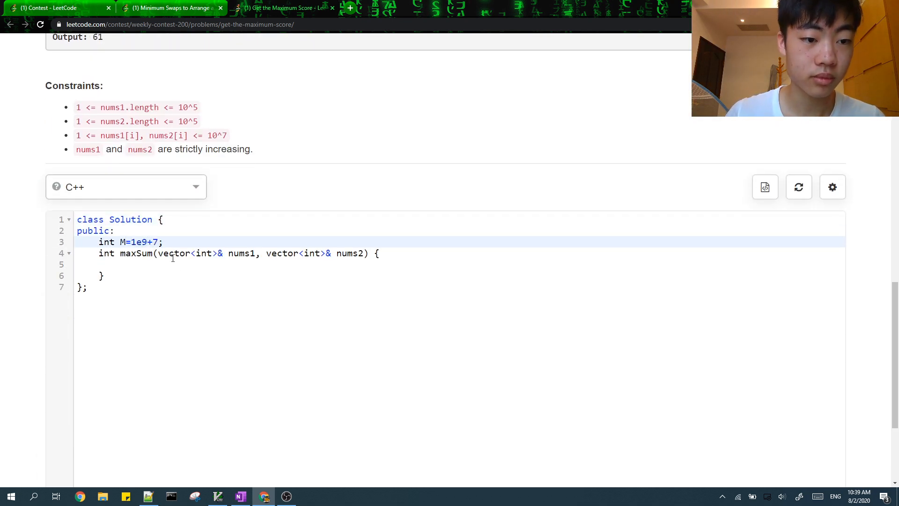
pyautogui.write('#d')
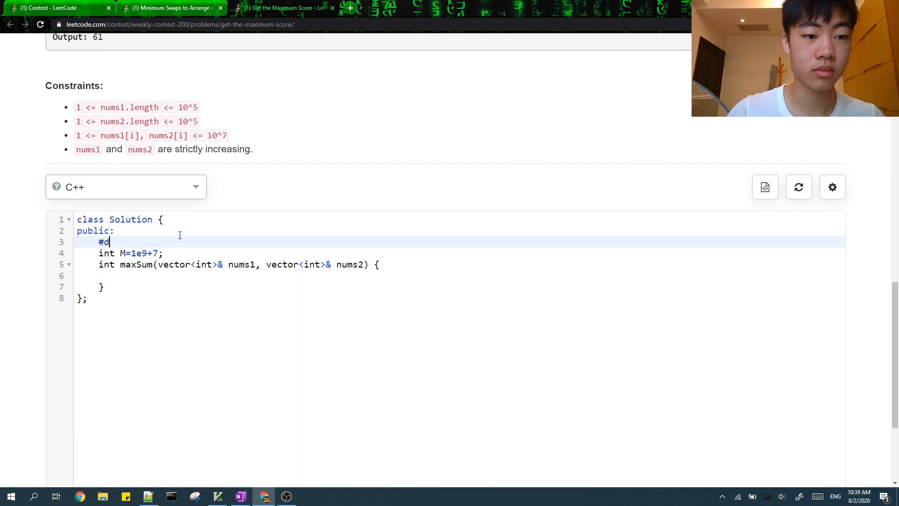
pyautogui.write('efine ll long long')
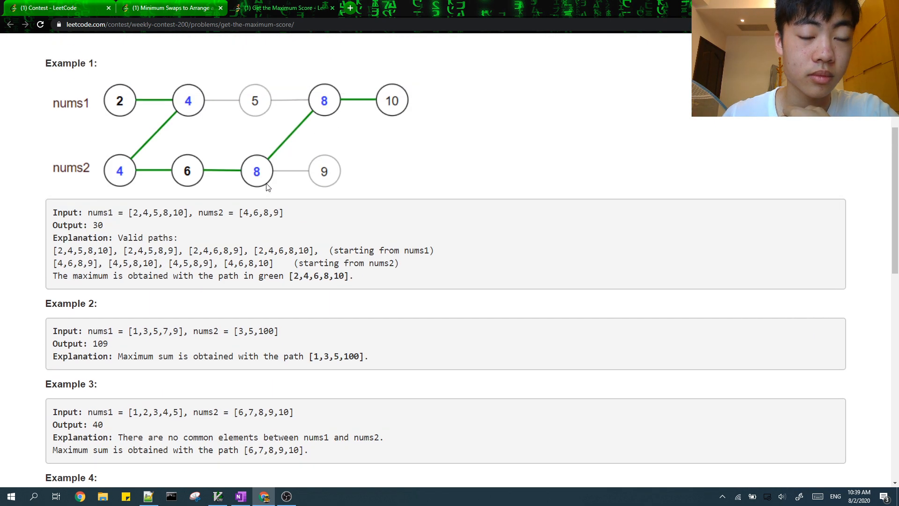
pyautogui.scroll(-3)
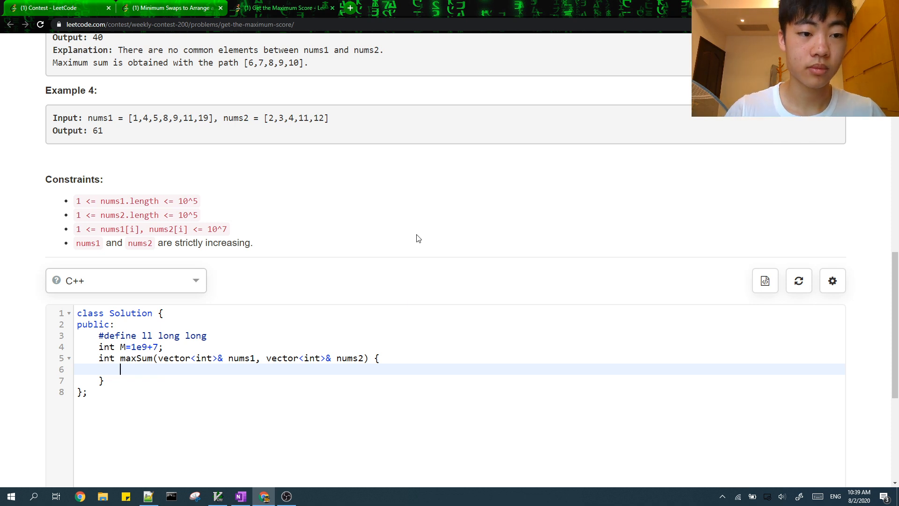
# Declare n and m as the array sizes and return max(dp1[0], dp2[0]).
pyautogui.write('int n=nums1.size()')
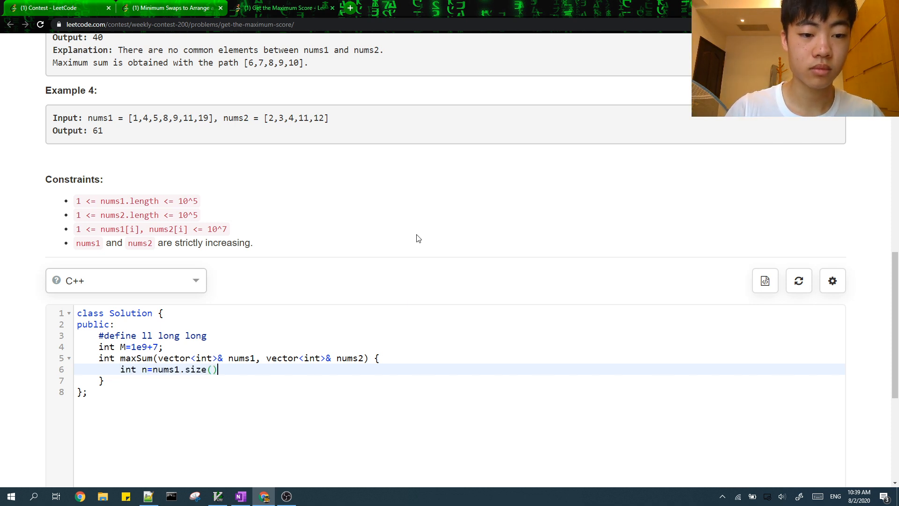
pyautogui.write(', m=nums2.size();')
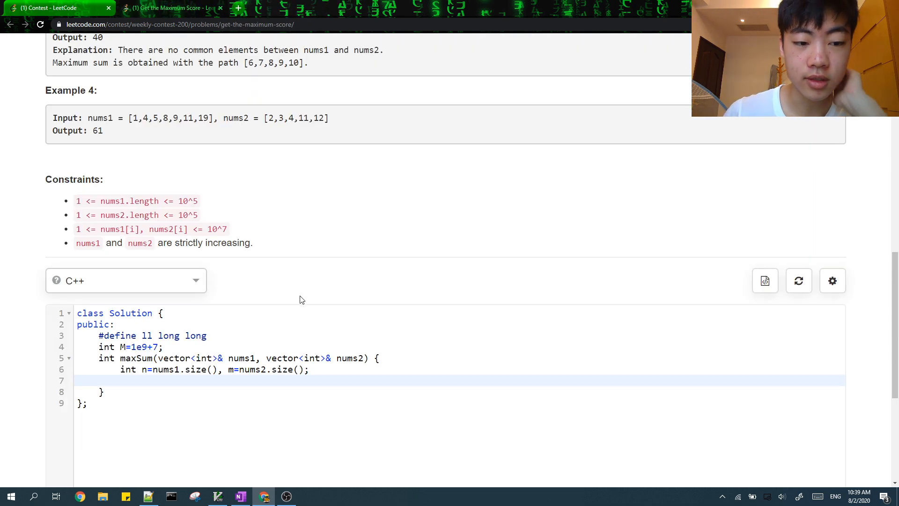
pyautogui.scroll(3)
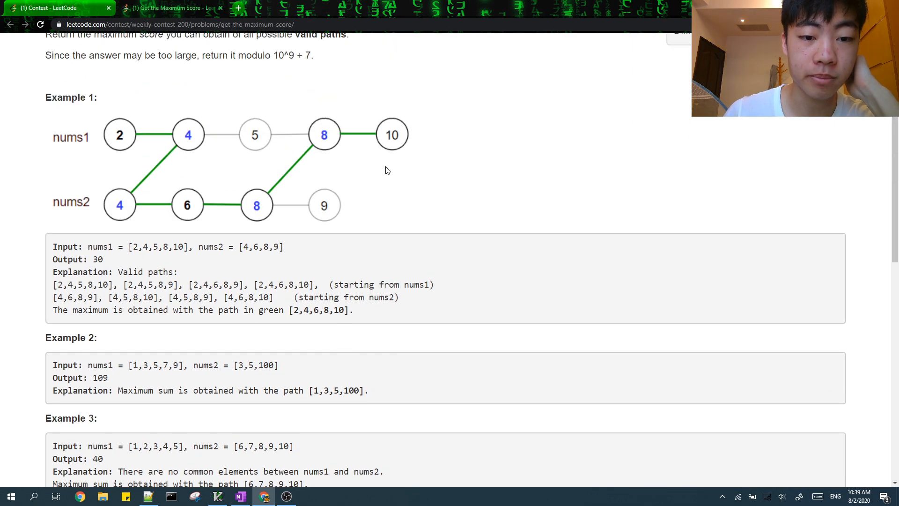
pyautogui.moveTo(194, 150)
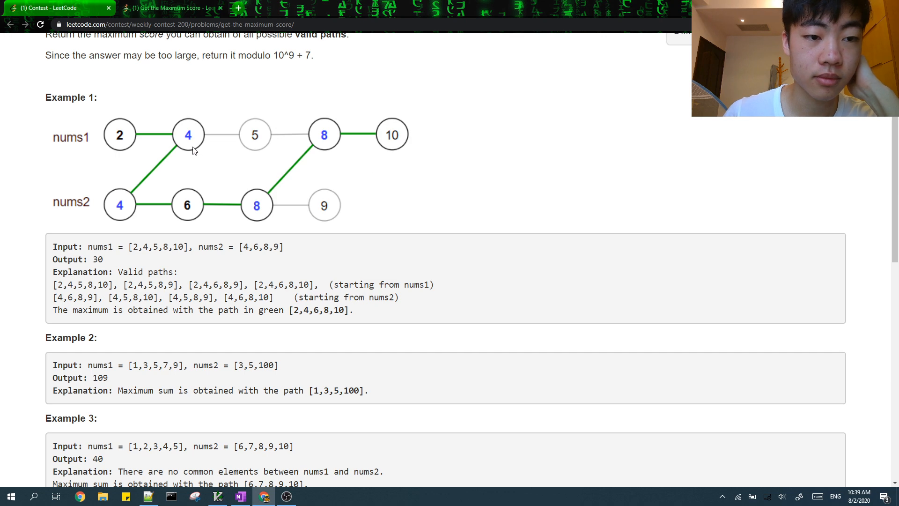
pyautogui.scroll(-3)
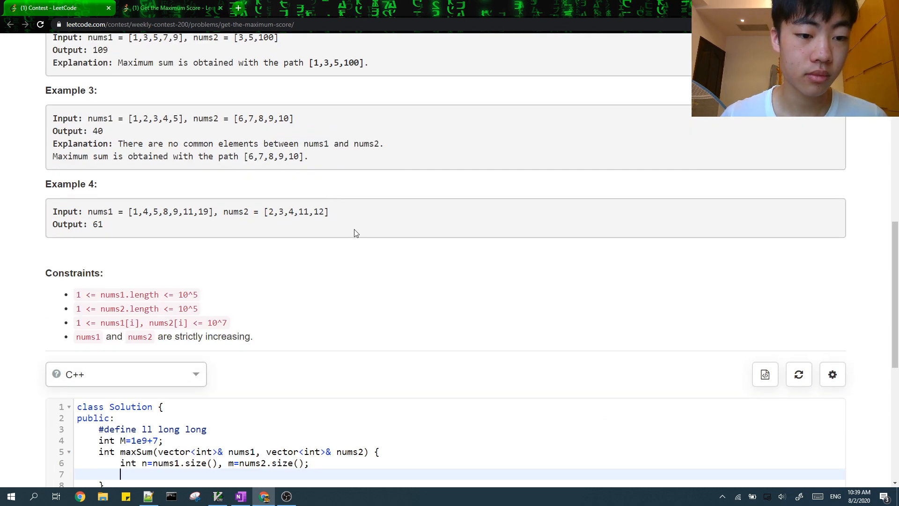
pyautogui.write('return')
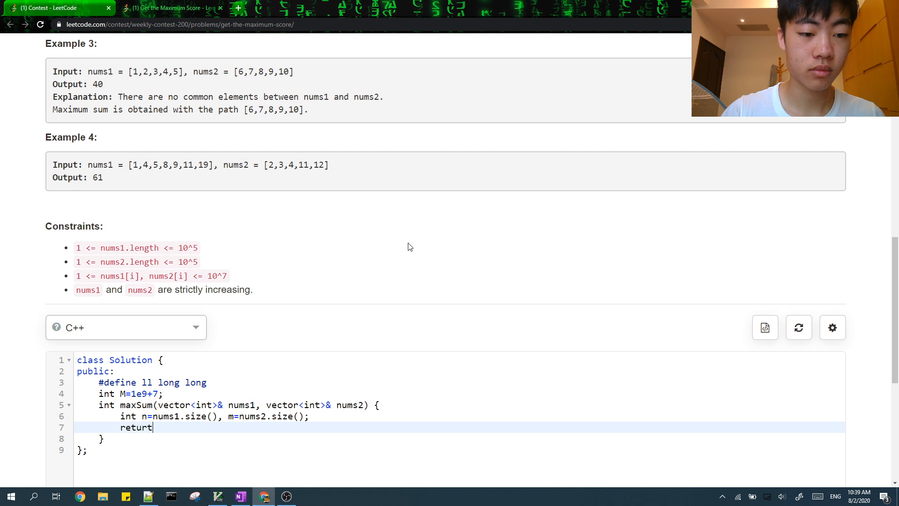
pyautogui.write('max(dp)')
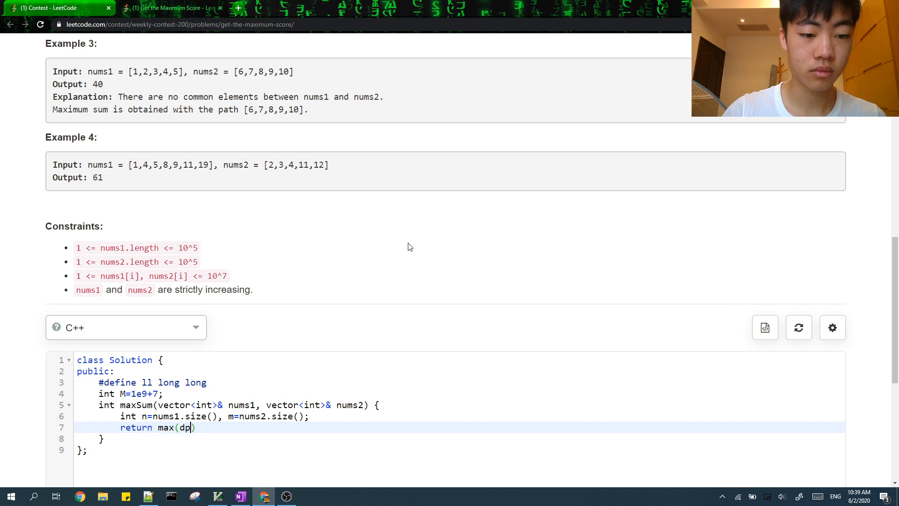
pyautogui.write('1[0], dp2')
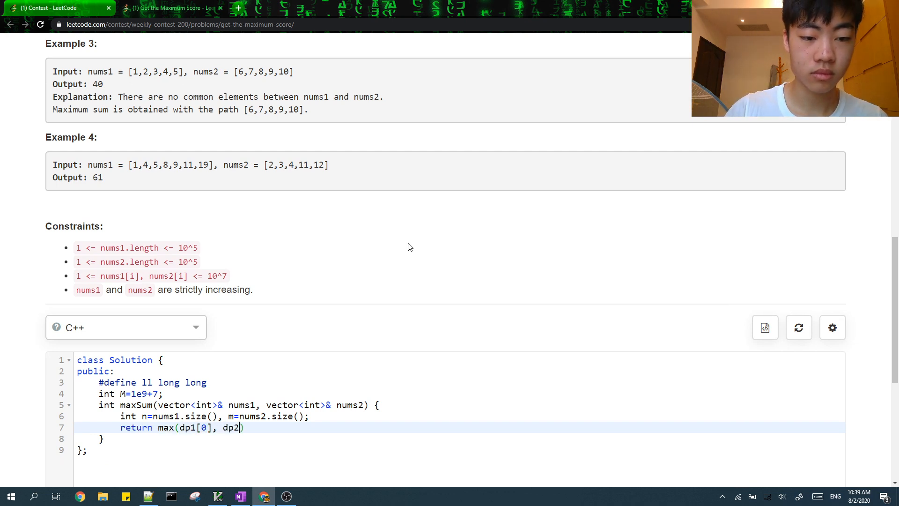
pyautogui.write('[0]')
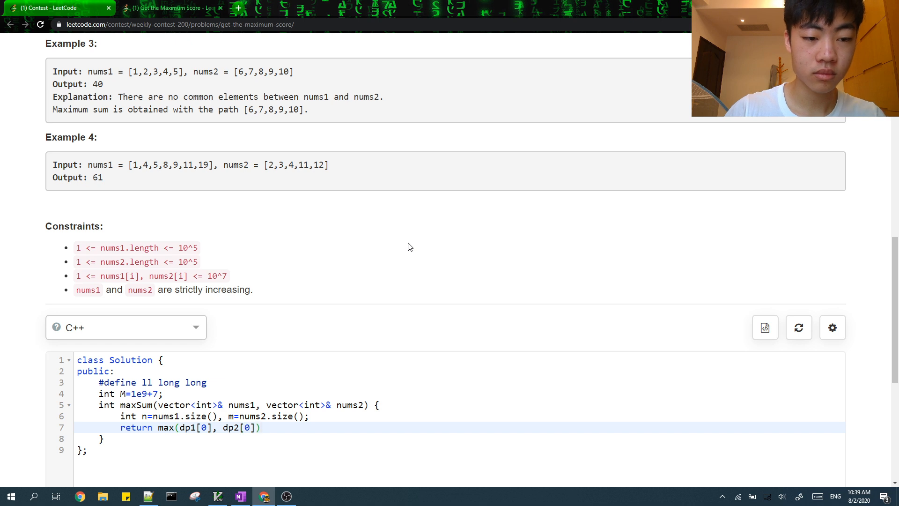
# Declare vectors dp1(n) and dp2(m), seeding their last entries from nums1 and nums2.
pyautogui.write('vector<ll> dp1')
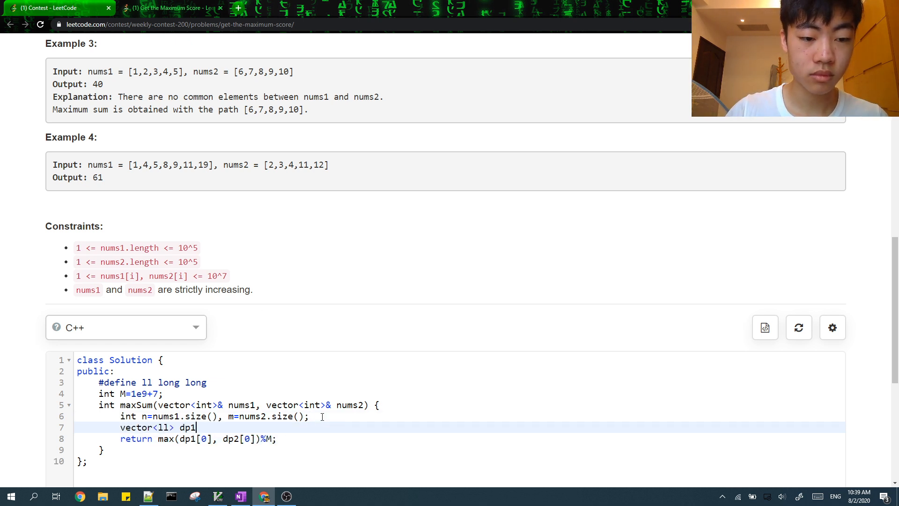
pyautogui.write('(n), dp')
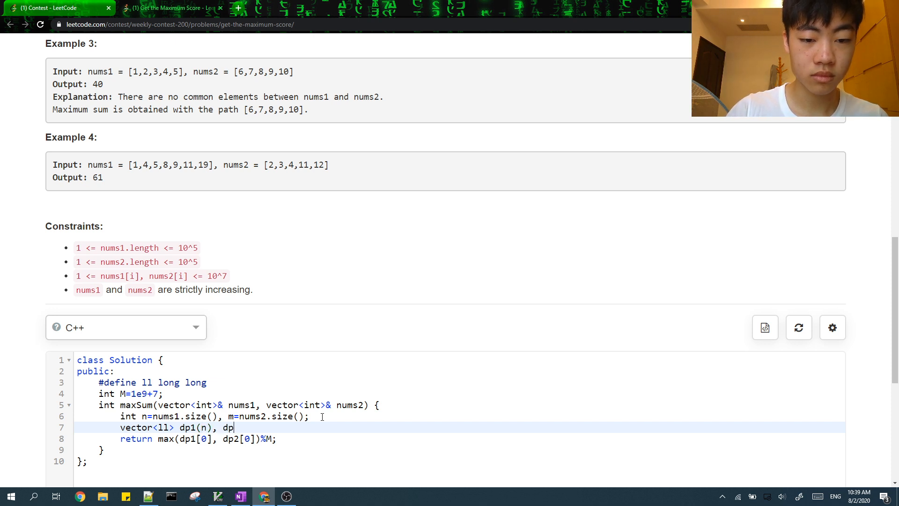
pyautogui.write('2(m);')
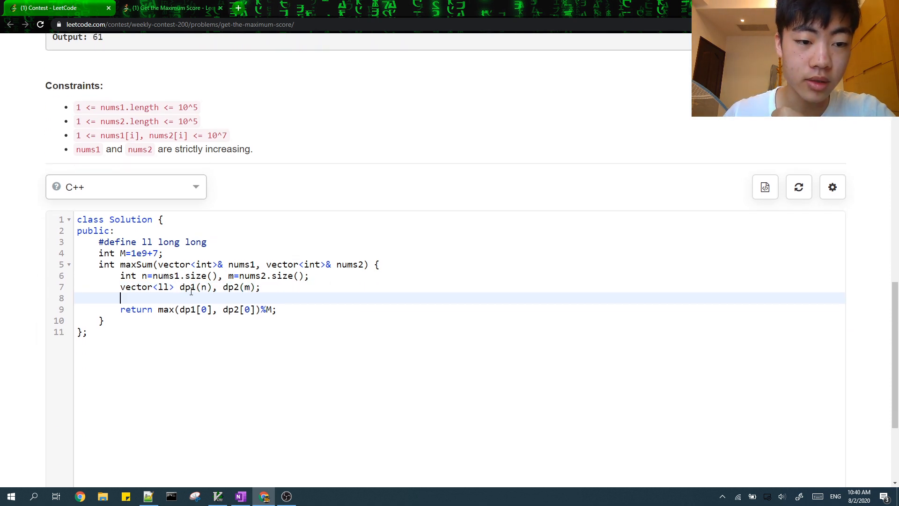
pyautogui.write('dp')
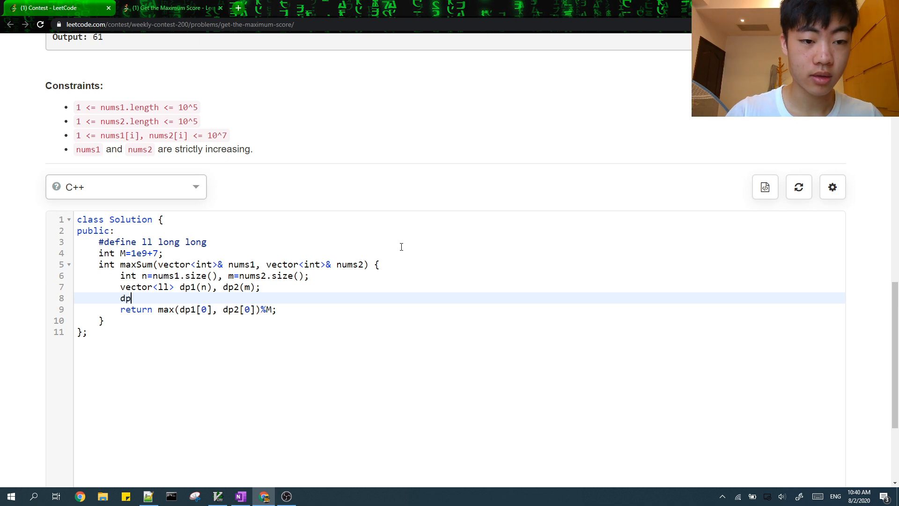
pyautogui.write('1[n-]')
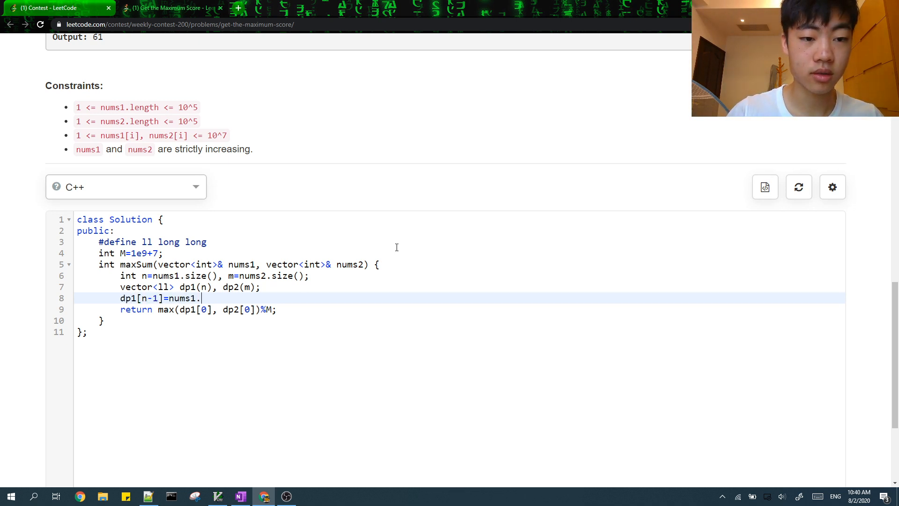
pyautogui.write('back();')
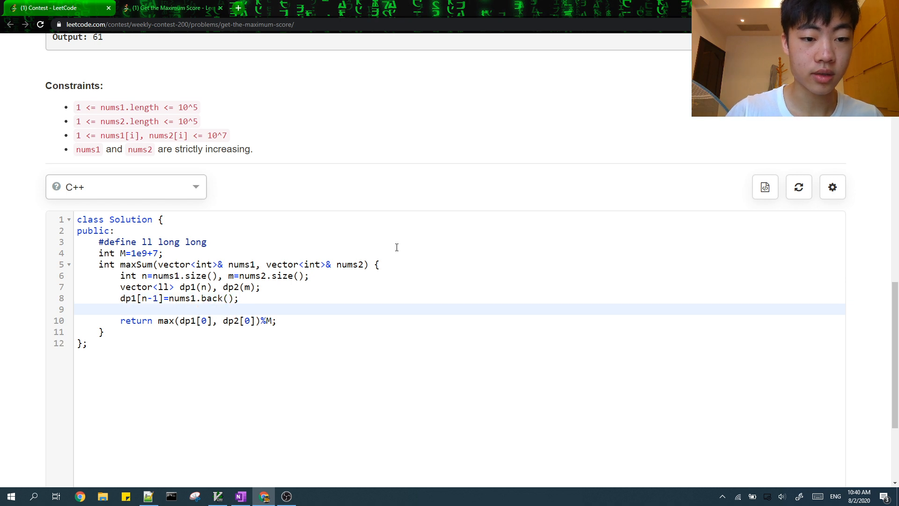
pyautogui.write('dp2[m-1]=')
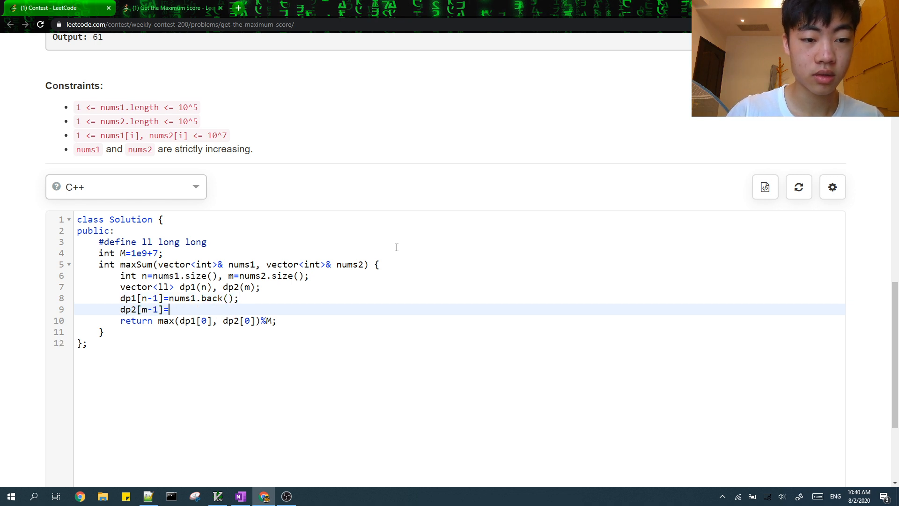
pyautogui.write('nums2[m-1];')
pyautogui.click(180, 298)
pyautogui.write('[n-1]')
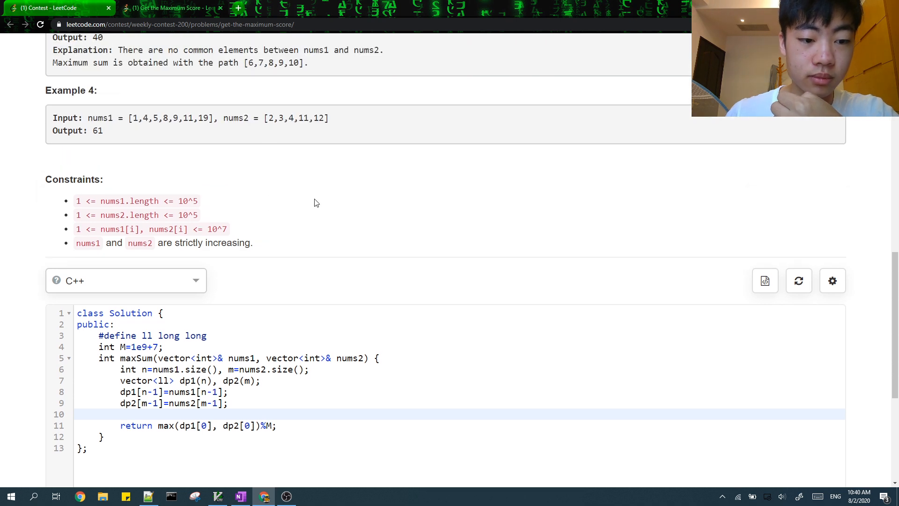
pyautogui.moveTo(544, 241)
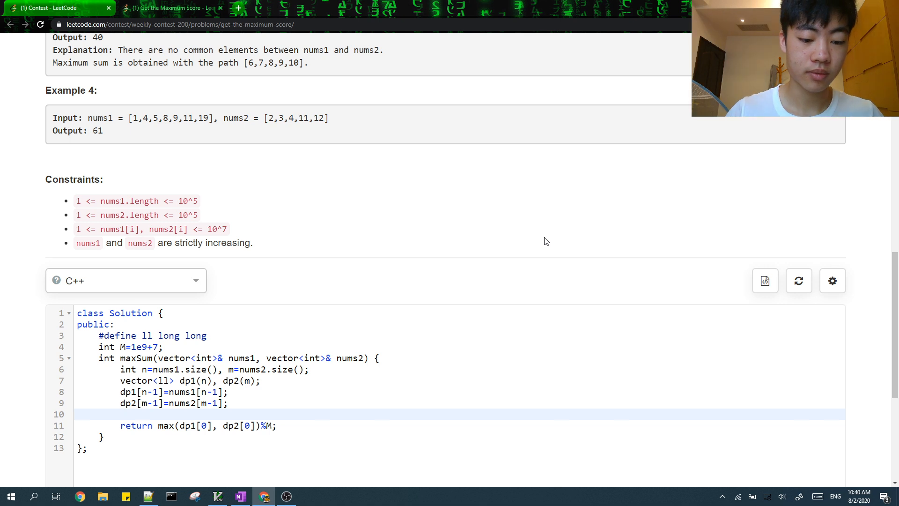
# Write the backward loop header with i=n-2, j=m-2, running while ~i||~j.
pyautogui.write('fo')
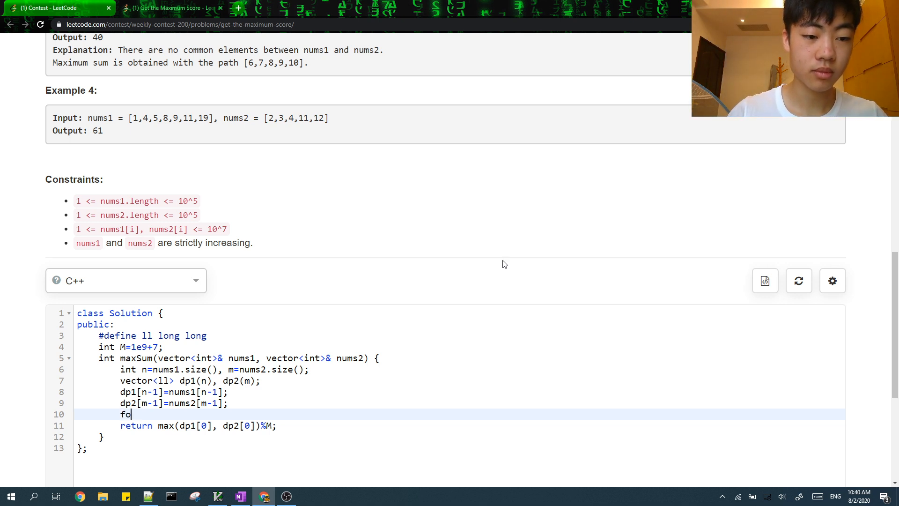
pyautogui.write('r(int i')
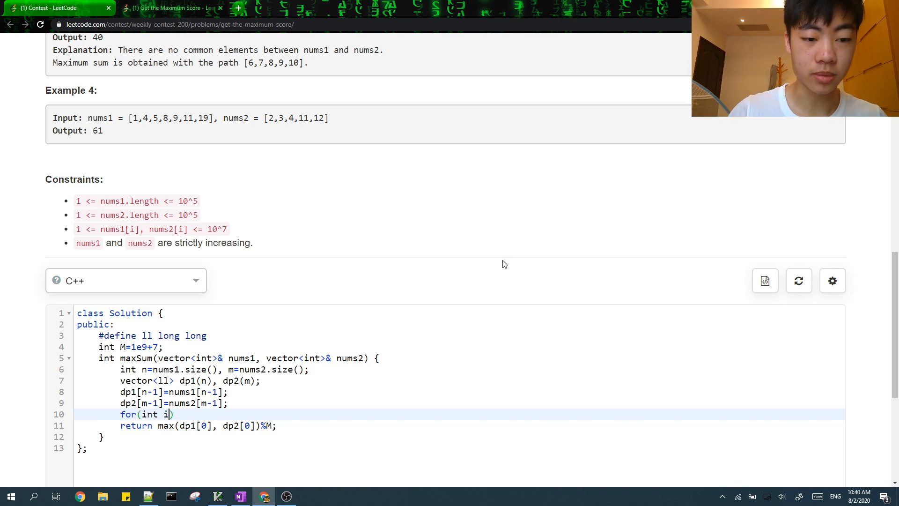
pyautogui.write('=n-2;')
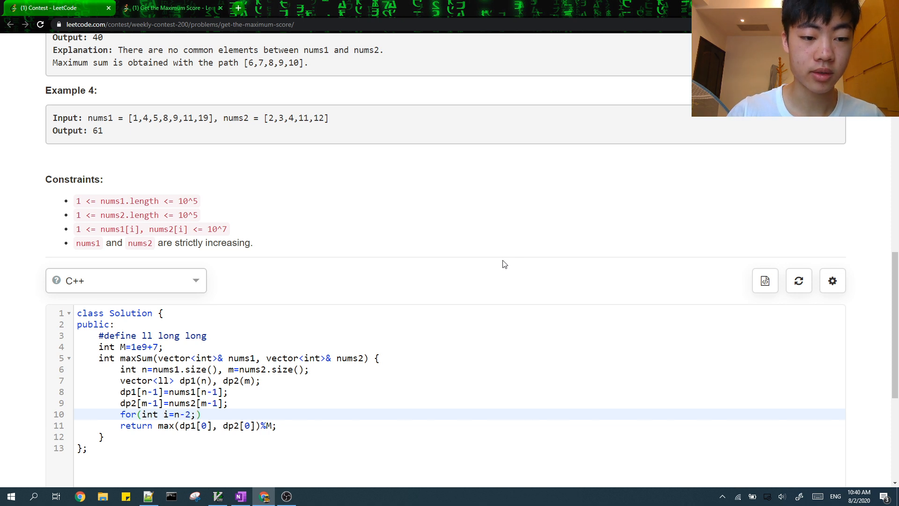
pyautogui.write(', j=')
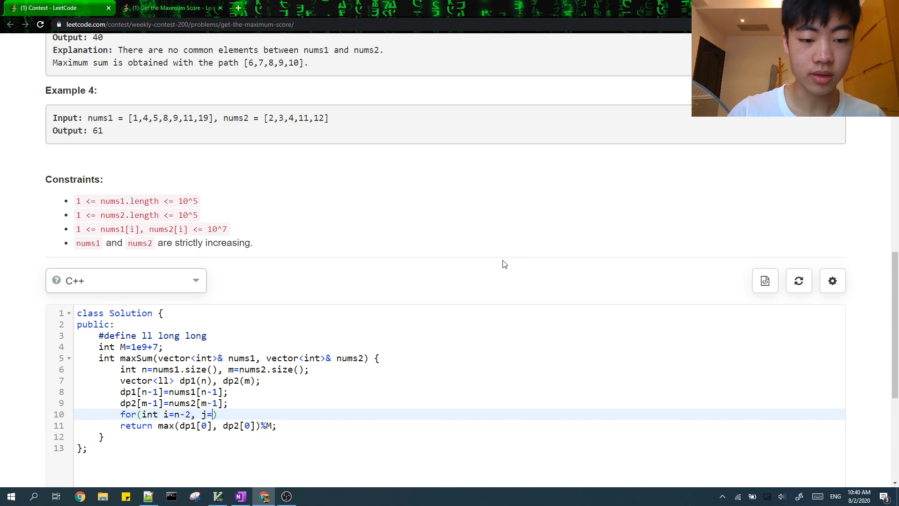
pyautogui.write('m-2;')
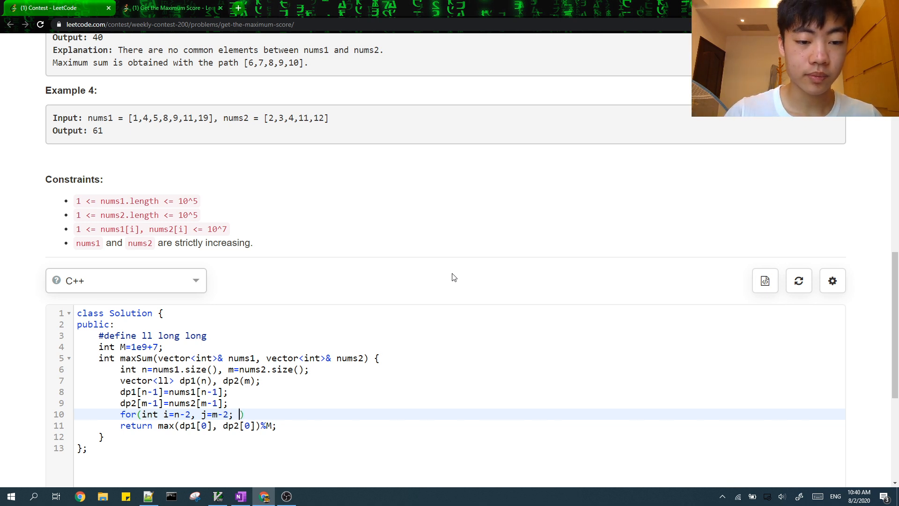
pyautogui.write('i')
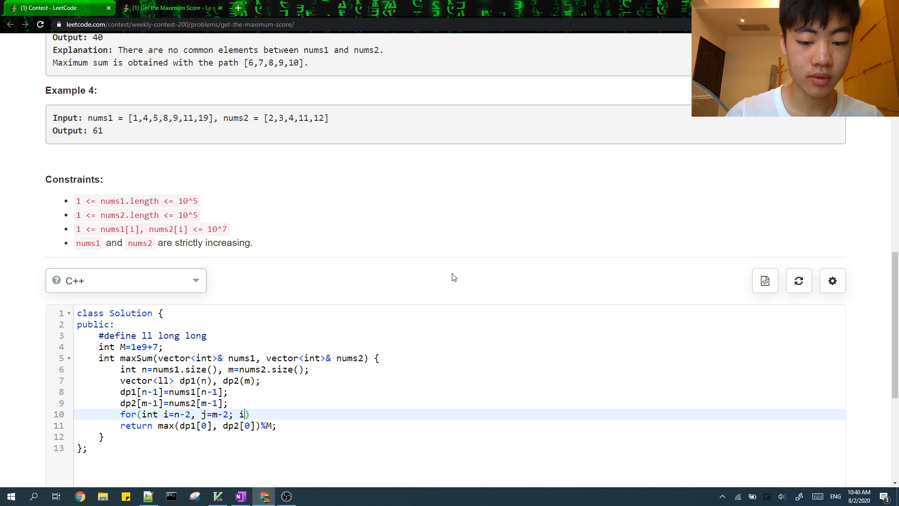
pyautogui.write('~i||~j;')
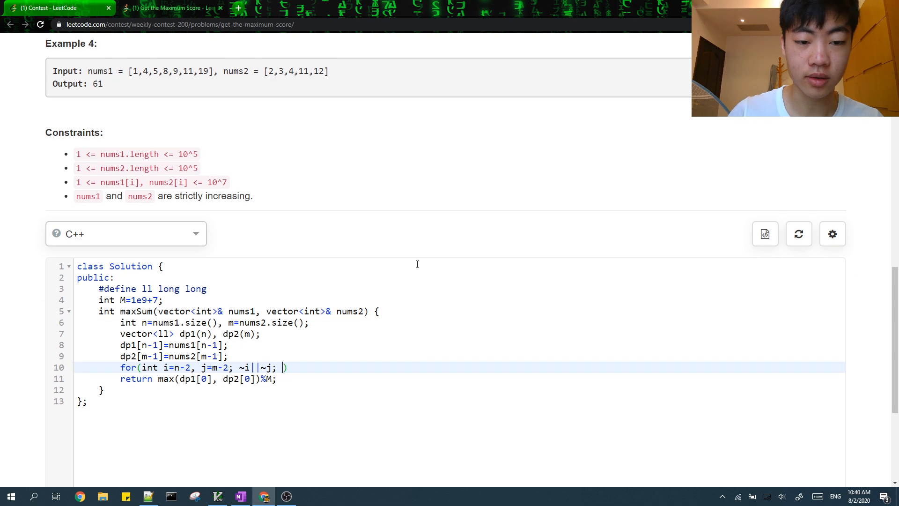
pyautogui.write('" "')
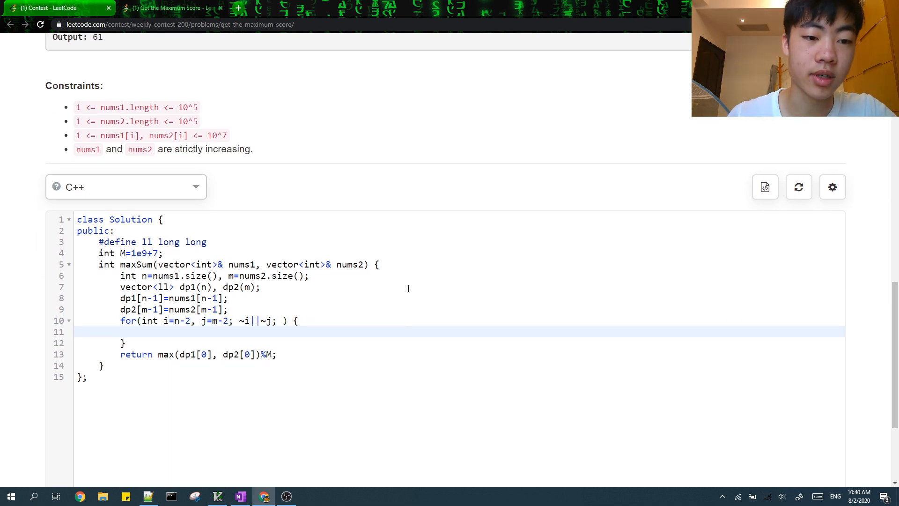
# Add the branch setting dp1[i]=dp1[i+1]+nums1[i] when j is exhausted or nums1 is larger.
pyautogui.write('if(')
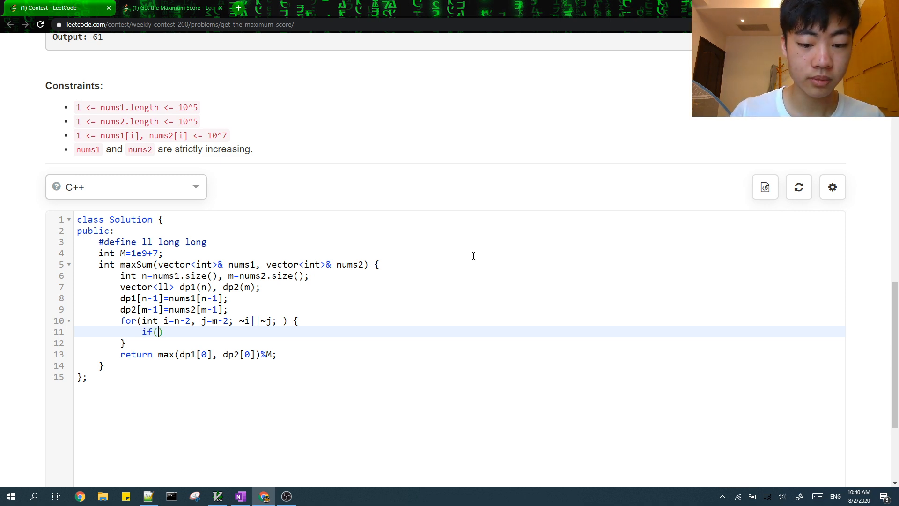
pyautogui.write('~i')
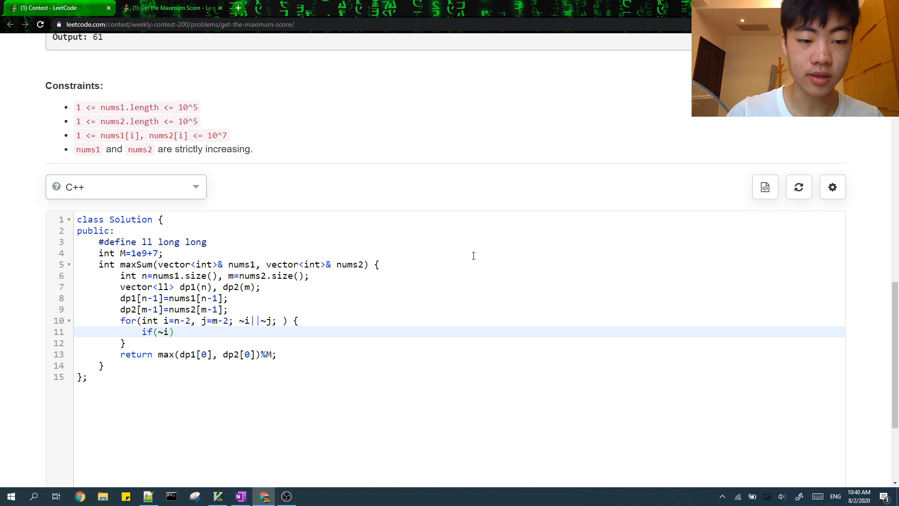
pyautogui.write('&&()')
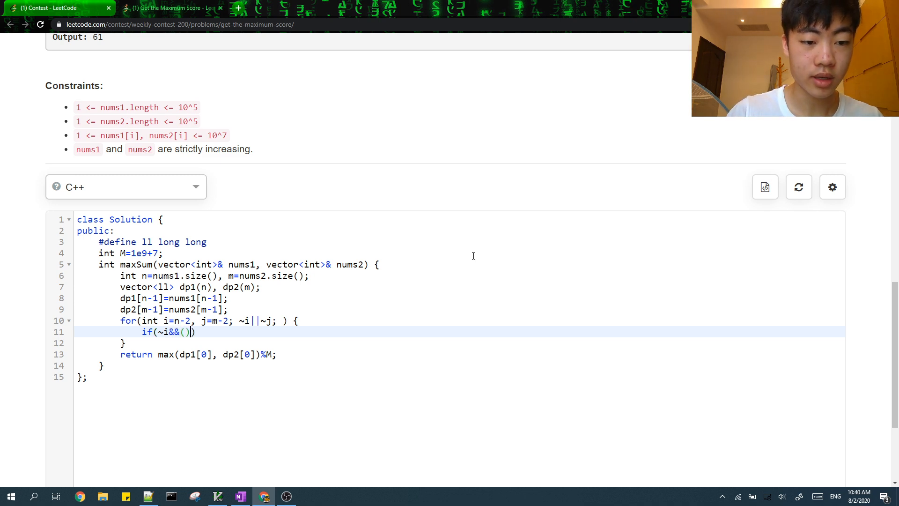
pyautogui.write('j<0||')
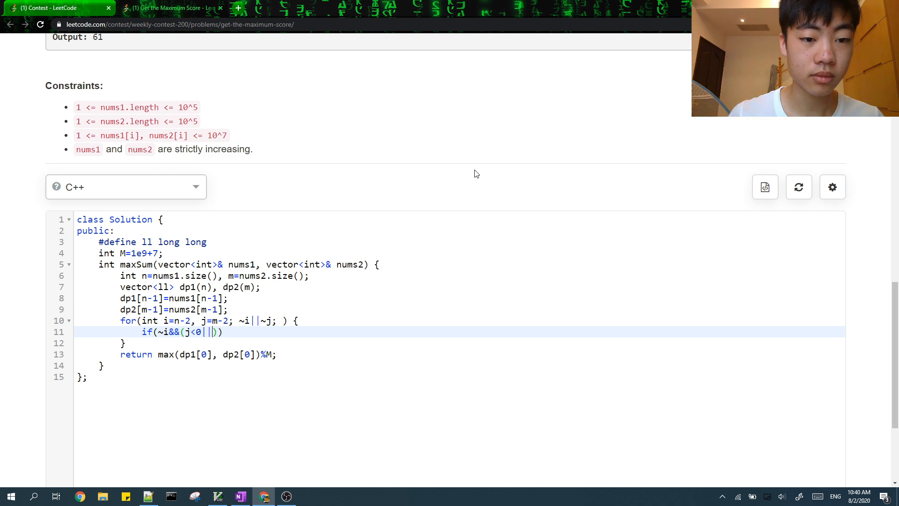
pyautogui.write('num2[j]')
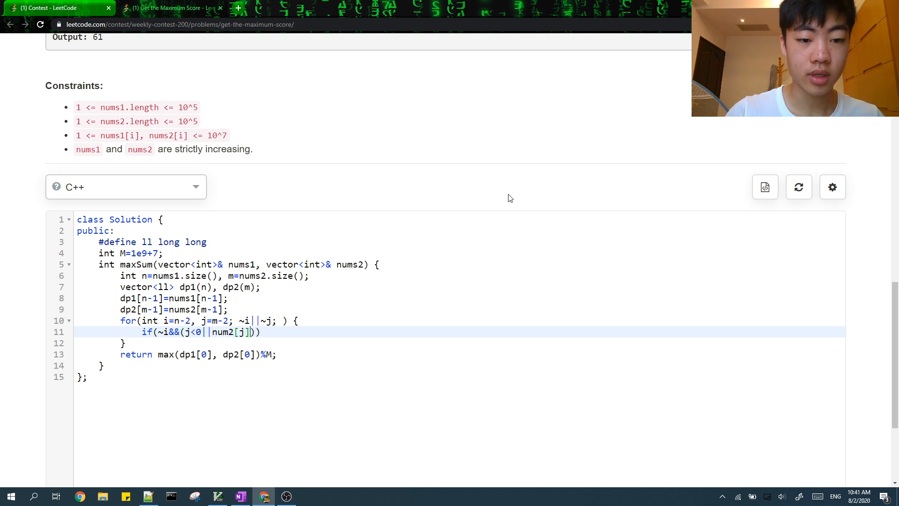
pyautogui.write('<num1[i')
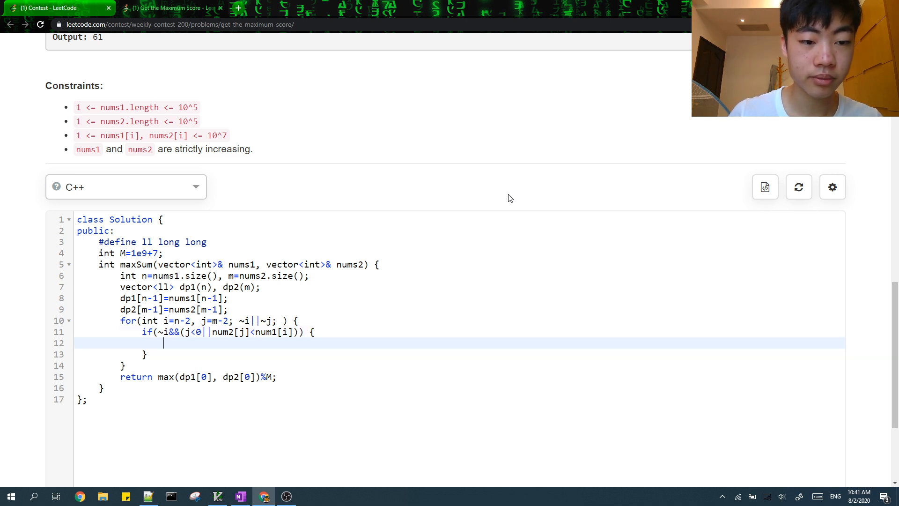
pyautogui.scroll(-3)
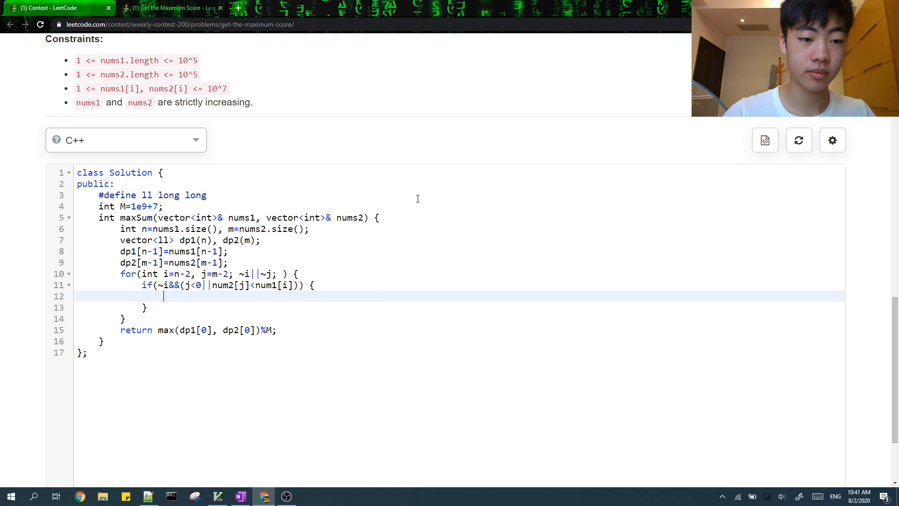
pyautogui.write('dp1[i]=dp')
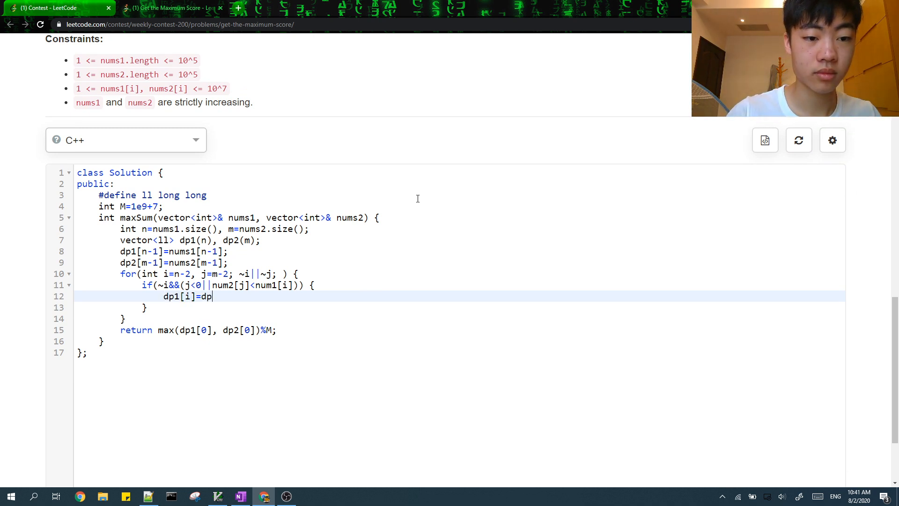
pyautogui.write('1[i+1]+')
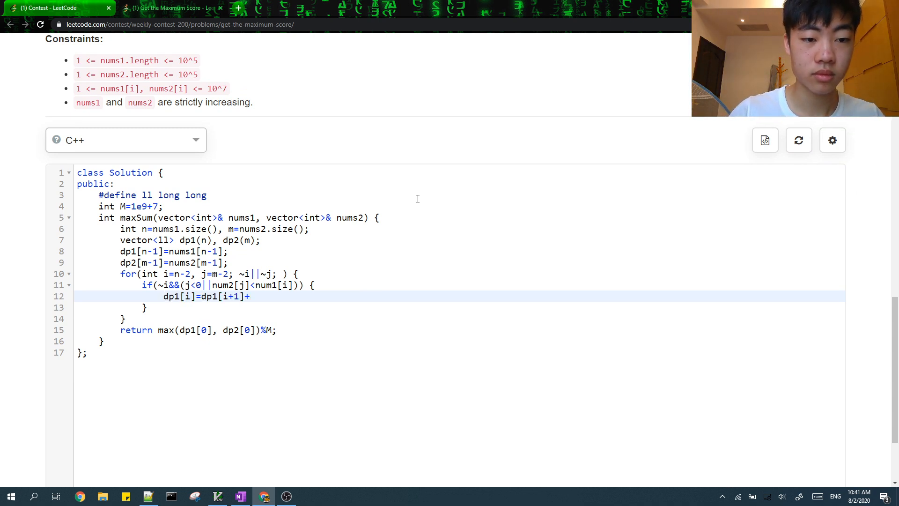
pyautogui.write('nums1[i];')
pyautogui.click(459, 308)
pyautogui.write(' else')
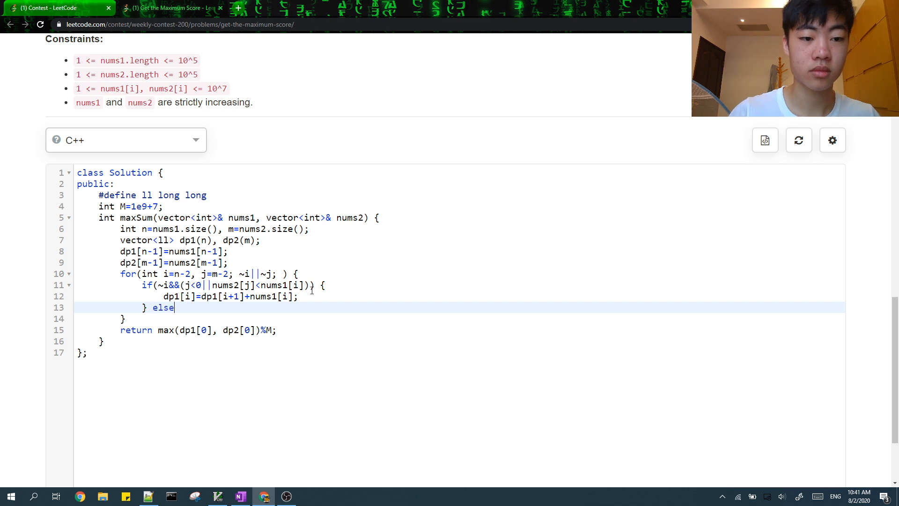
# Add the else-if branch extending dp2 with nums2[j] and decrementing j, then begin the else block.
pyautogui.write('if(~j)')
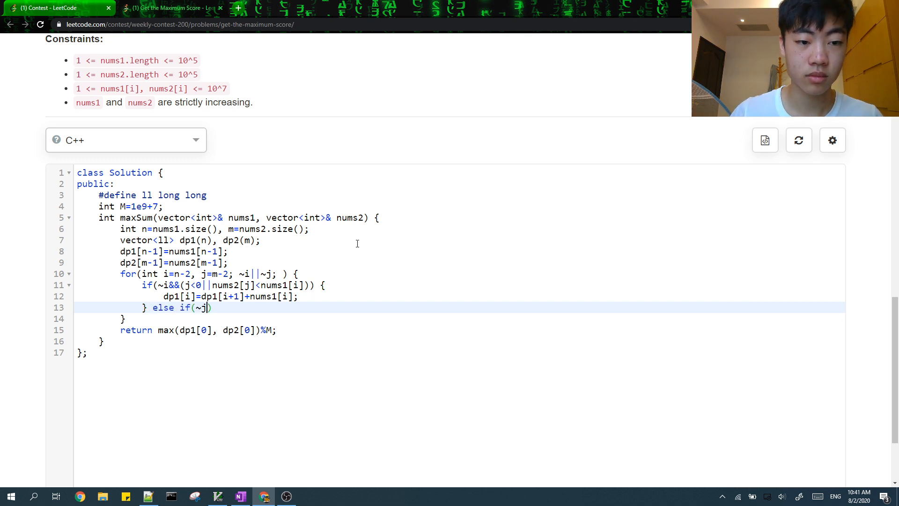
pyautogui.write('&&')
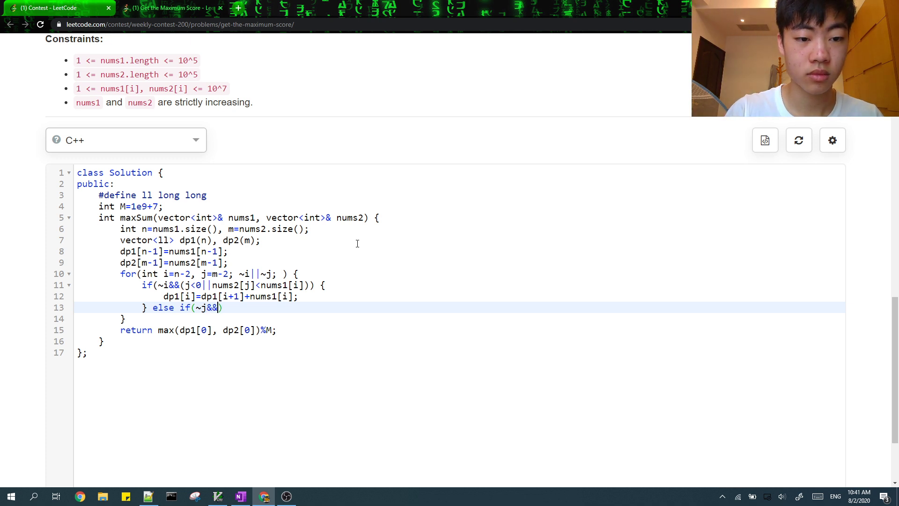
pyautogui.write('(i<0||')
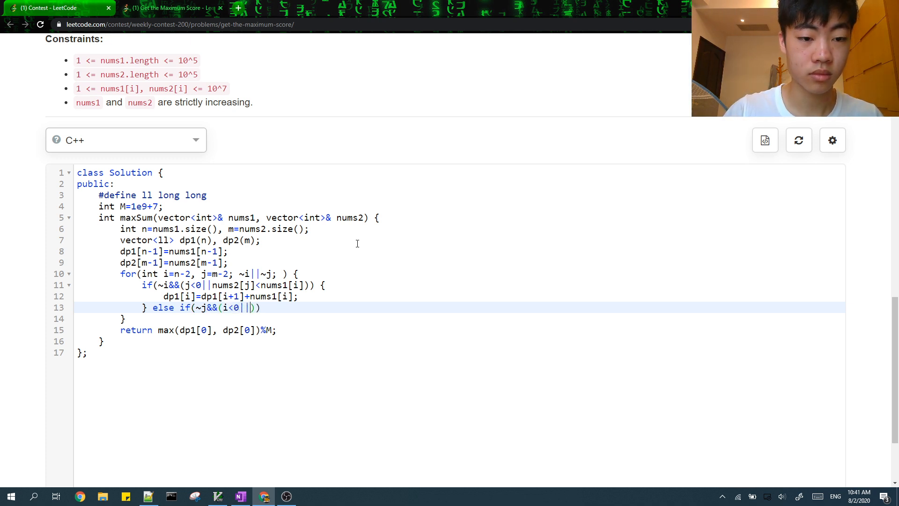
pyautogui.write('nums')
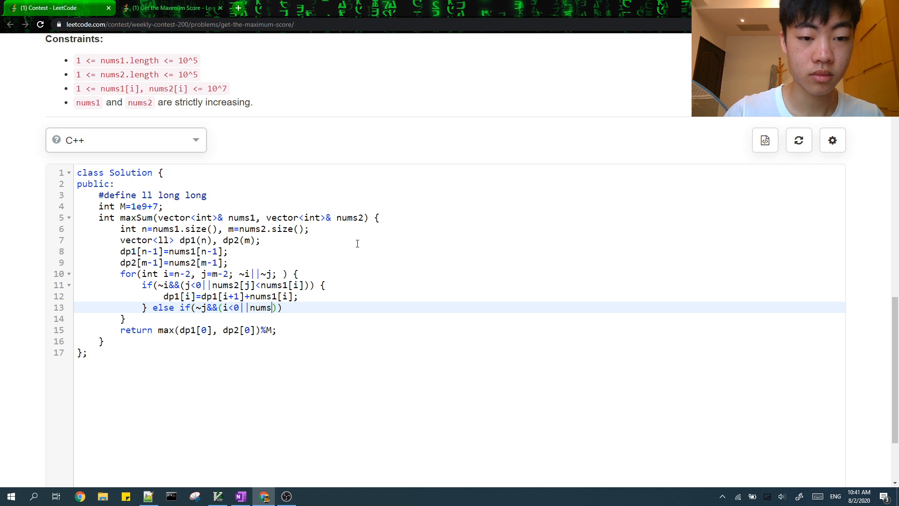
pyautogui.write('1[i')
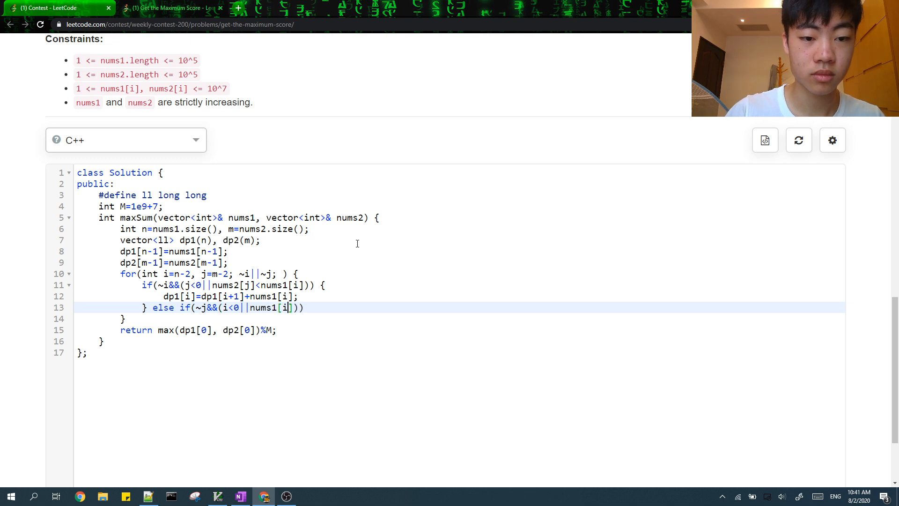
pyautogui.write('<nums2[j])')
pyautogui.write('dp2[i]=dp1[i+1]+nums1[i];')
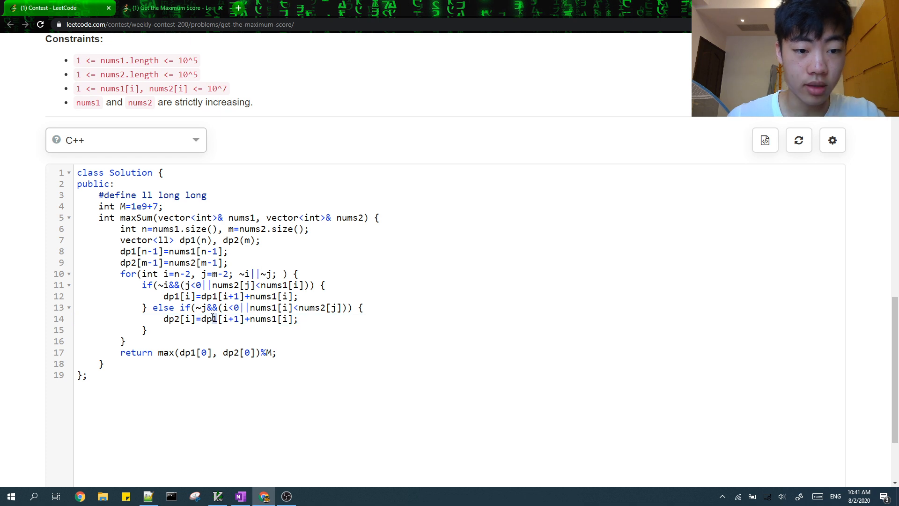
pyautogui.click(212, 319)
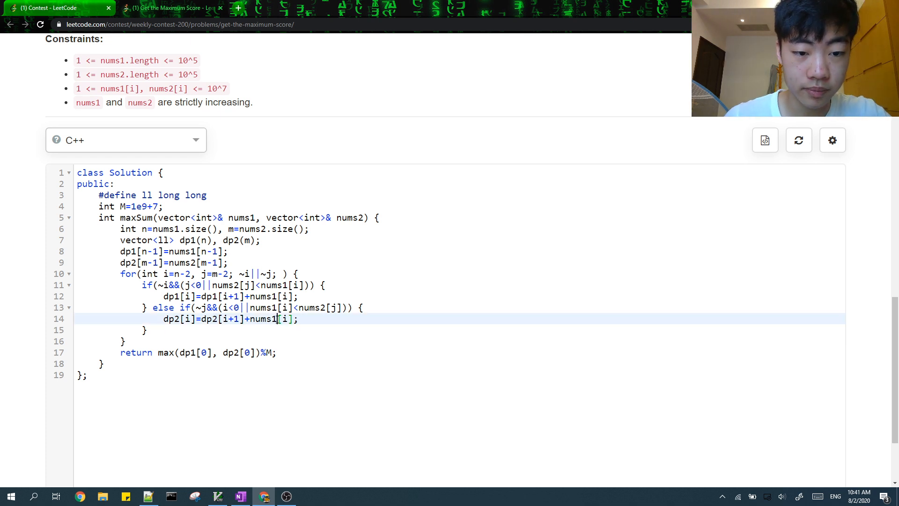
pyautogui.write('nums2[j]')
pyautogui.write('--i;')
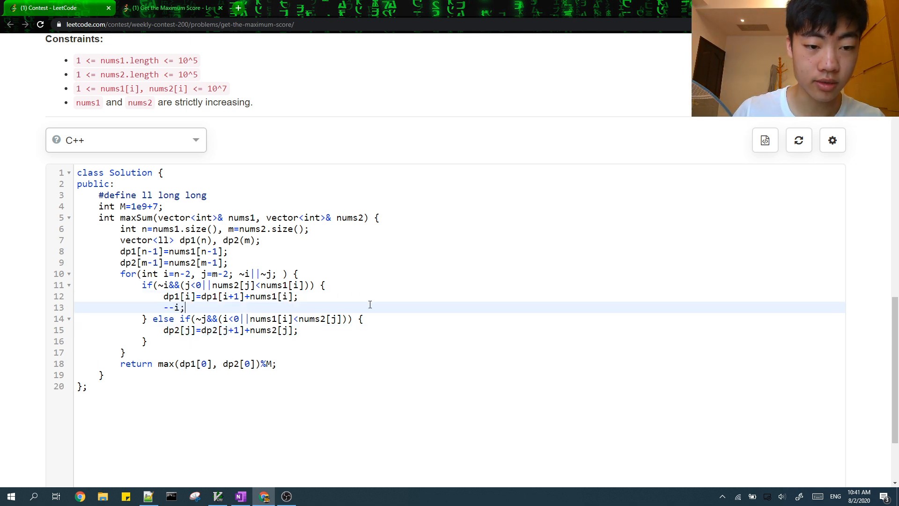
pyautogui.write('--j;')
pyautogui.click(459, 342)
pyautogui.write(' else {')
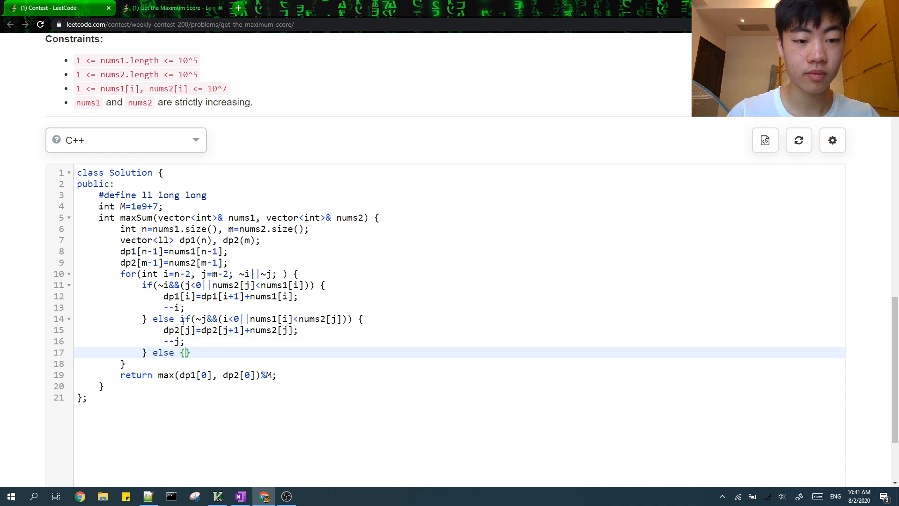
pyautogui.press('Enter')
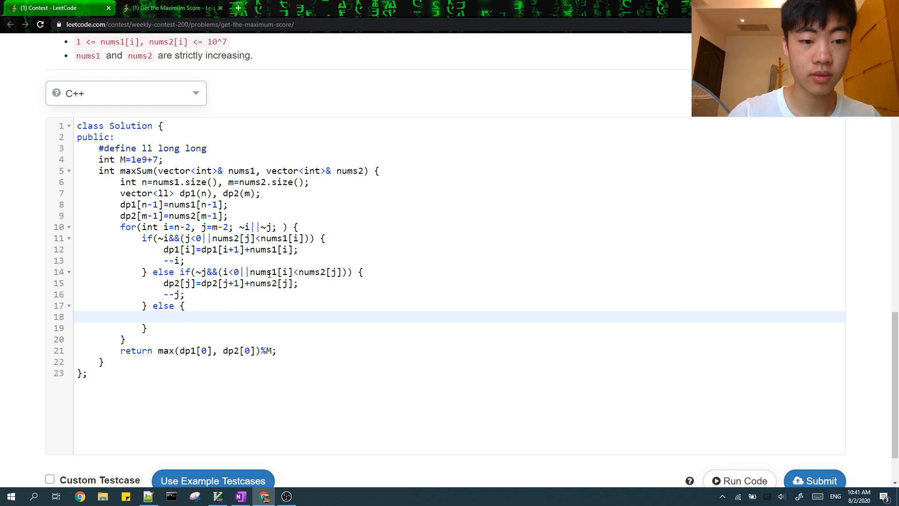
# In the else block, extend both dp arrays, set both to max(dp1[i], dp2[j]), and decrement i and j.
pyautogui.click(186, 261)
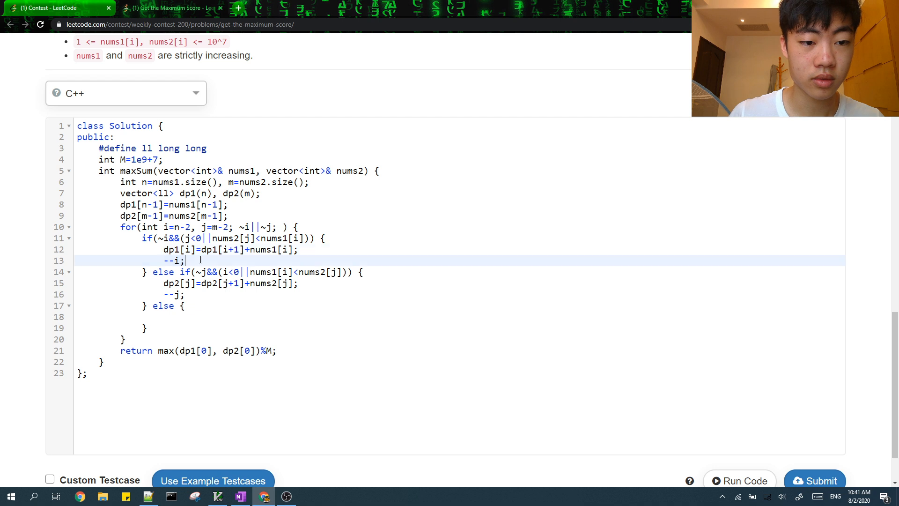
pyautogui.write('dp1[i]=dp1[i+1]+nums1[i];')
pyautogui.write('--i, --')
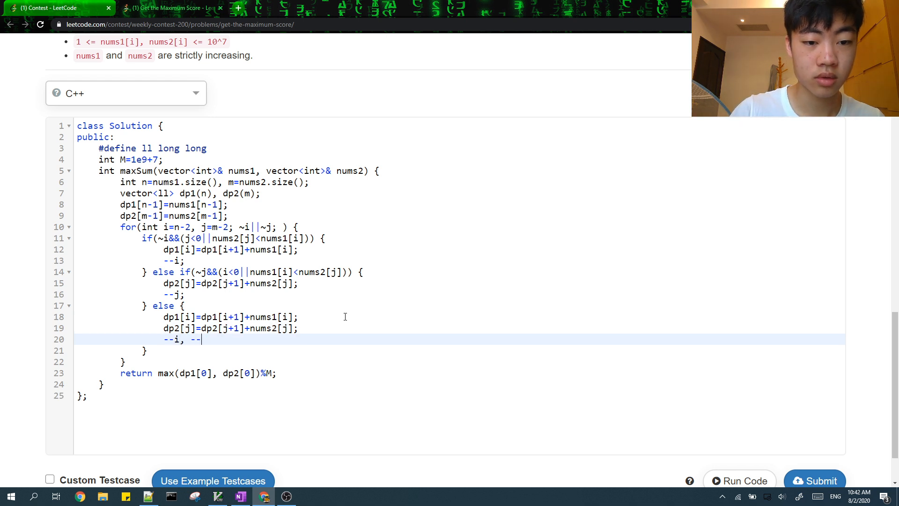
pyautogui.write('j;')
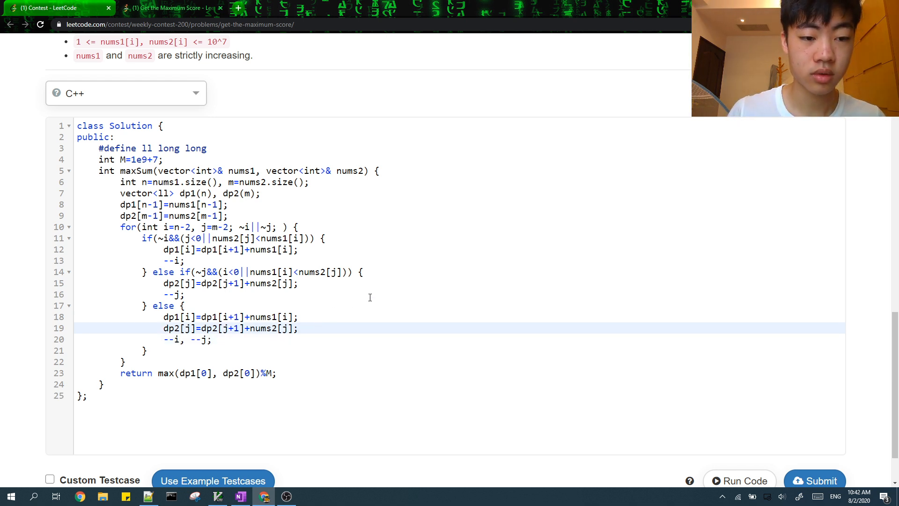
pyautogui.write('dp1')
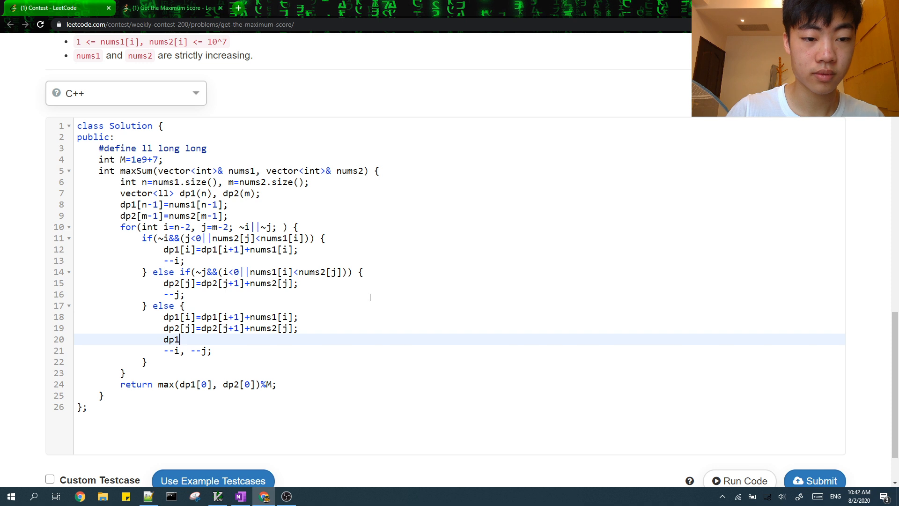
pyautogui.write('[i]=dp2[j]=max(')
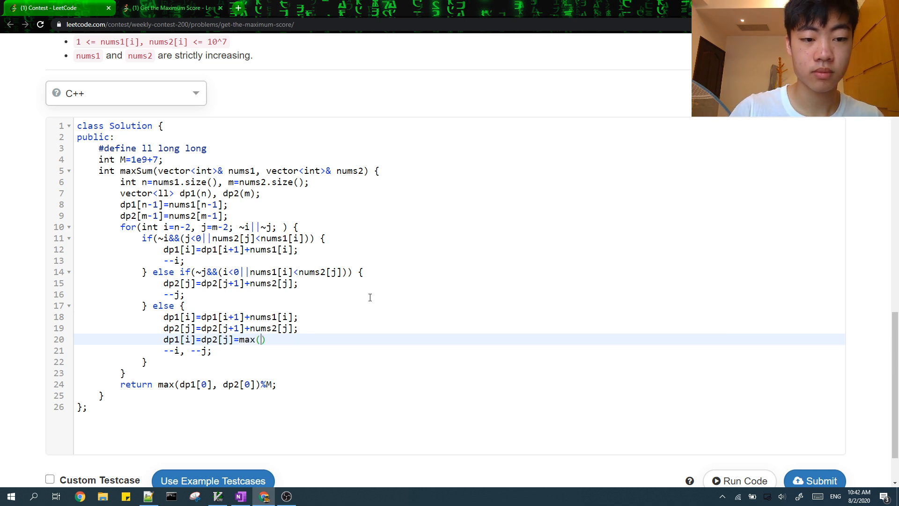
pyautogui.write('dp1[i], dp2[j]')
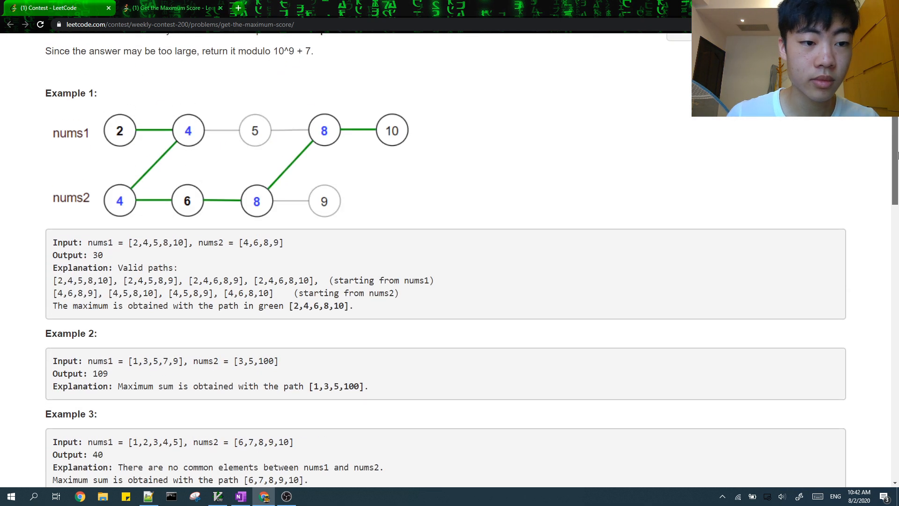
pyautogui.scroll(-3)
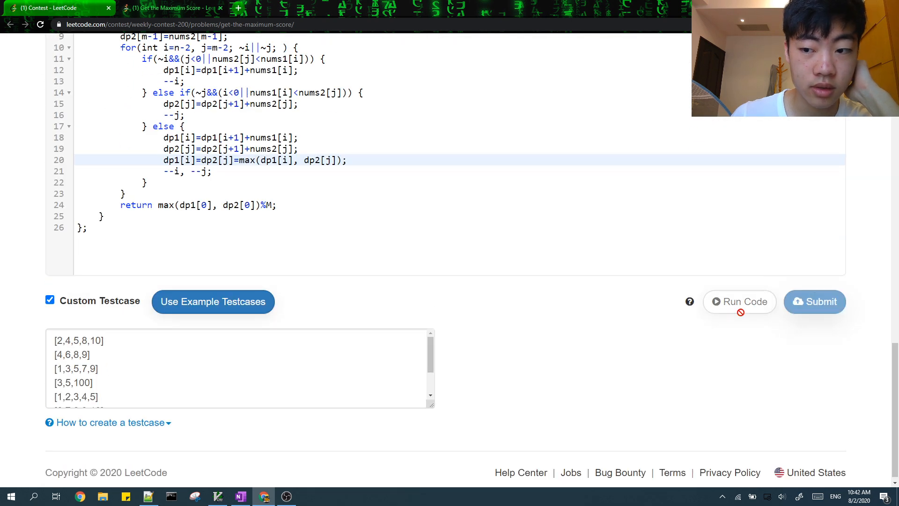
# Submit maxSum, get Wrong Answer (89 vs 93), and add the failing arrays as a custom testcase.
pyautogui.click(814, 302)
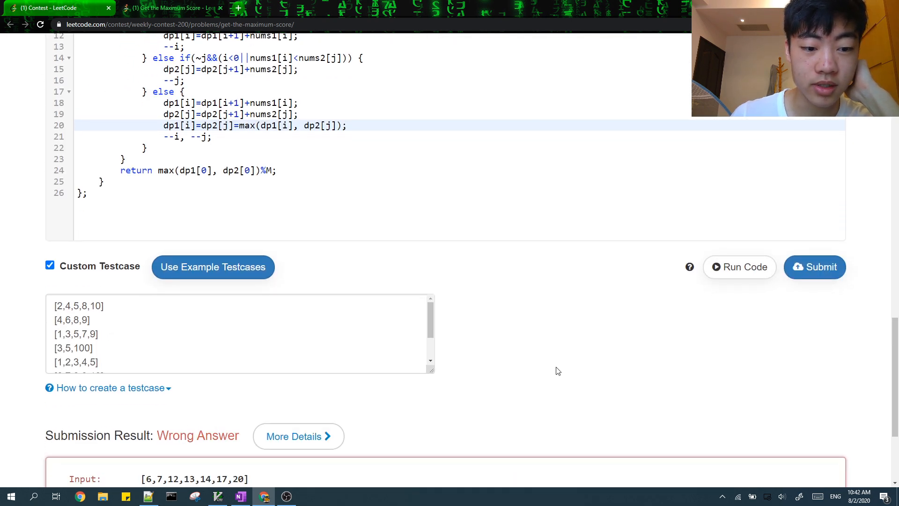
pyautogui.scroll(-3)
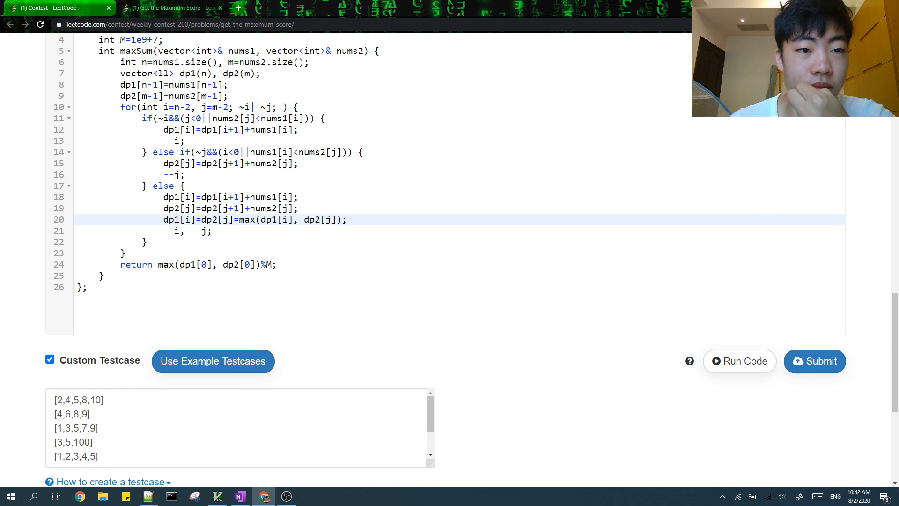
pyautogui.click(814, 361)
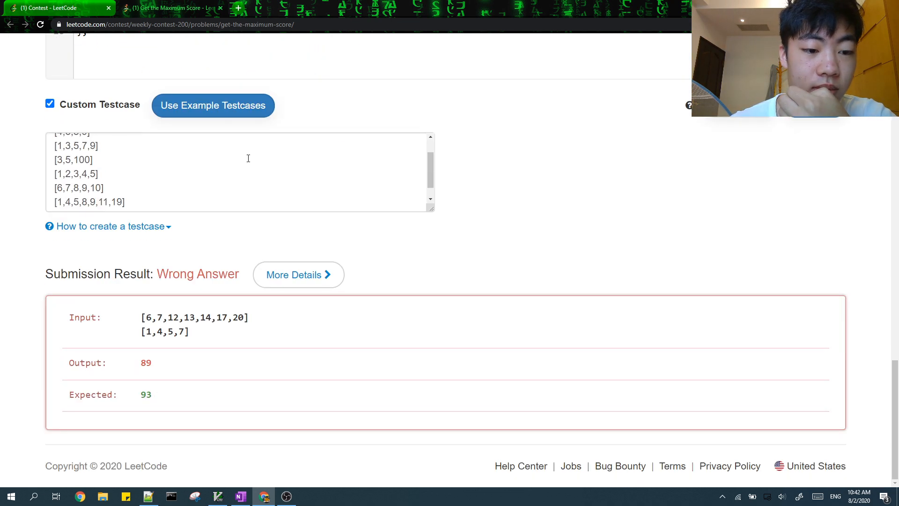
pyautogui.moveTo(142, 317); pyautogui.dragTo(189, 332)
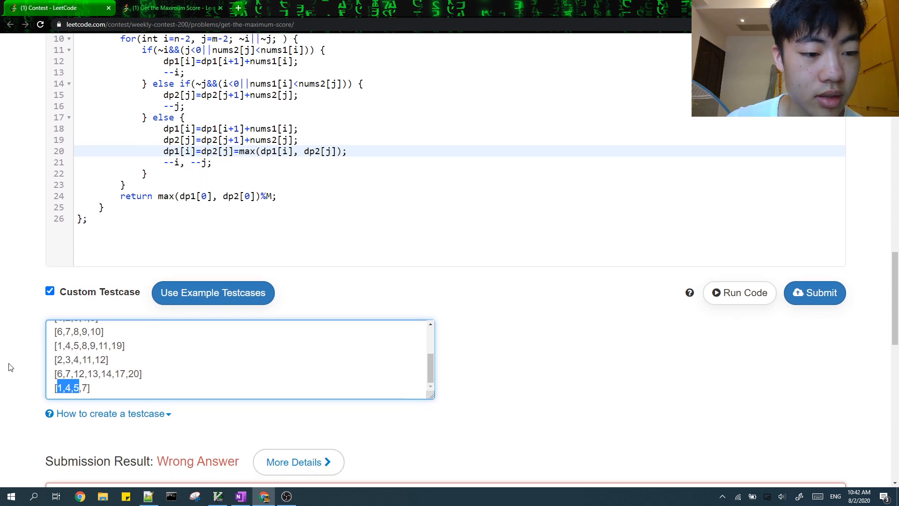
pyautogui.click(740, 292)
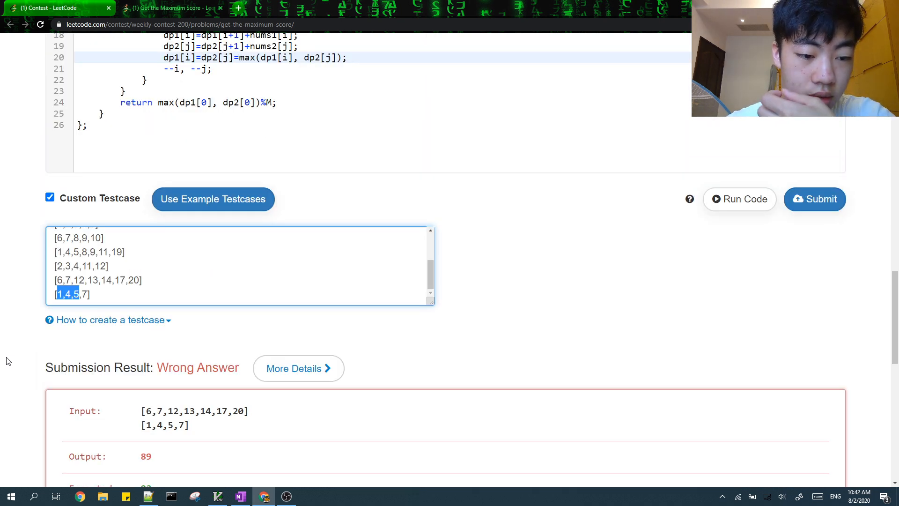
pyautogui.scroll(-3)
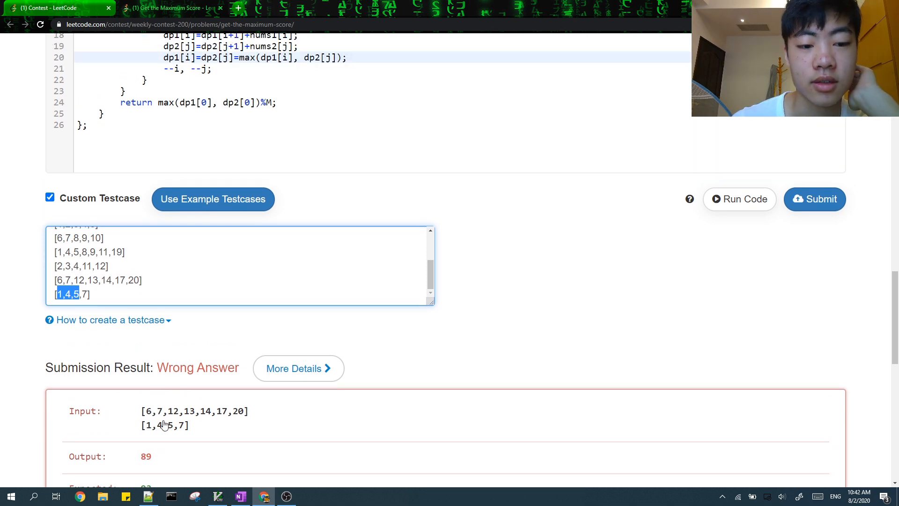
pyautogui.scroll(3)
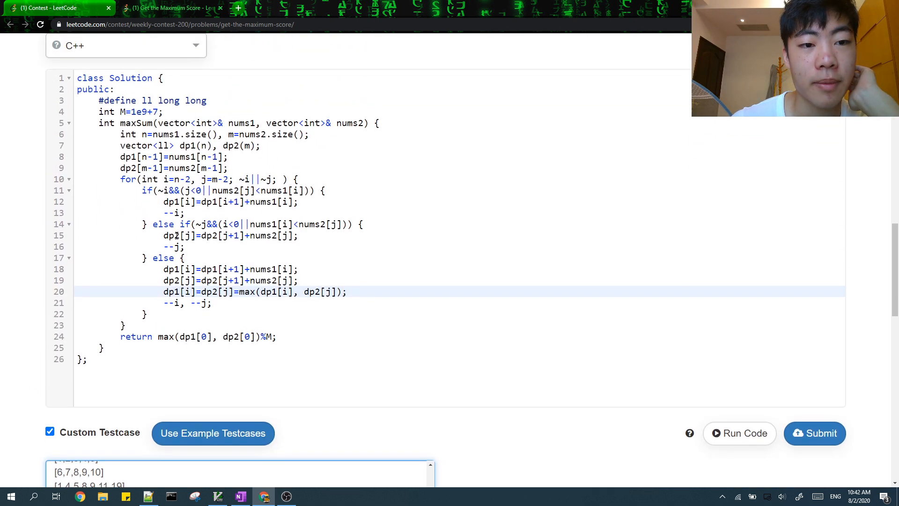
# Resize dp1 and dp2 to n+1 and m+1, run the custom tests, and resubmit.
pyautogui.write('+1')
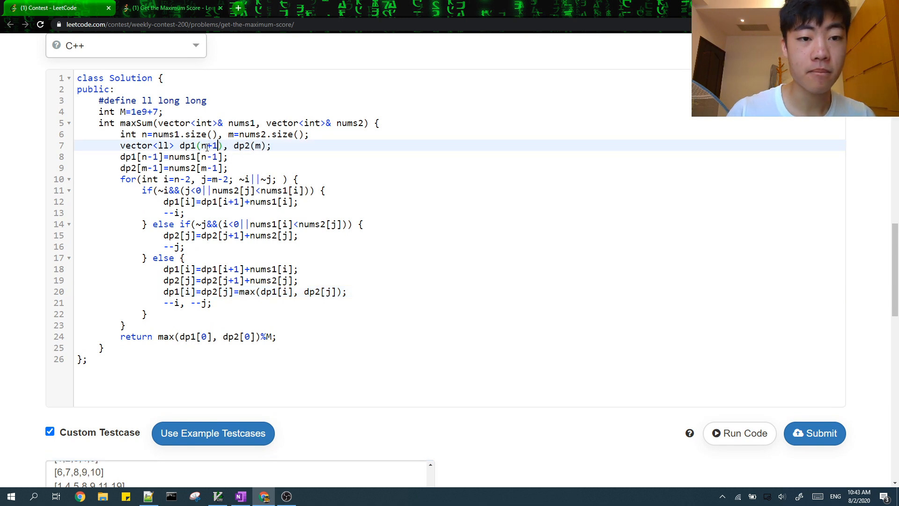
pyautogui.write('+1')
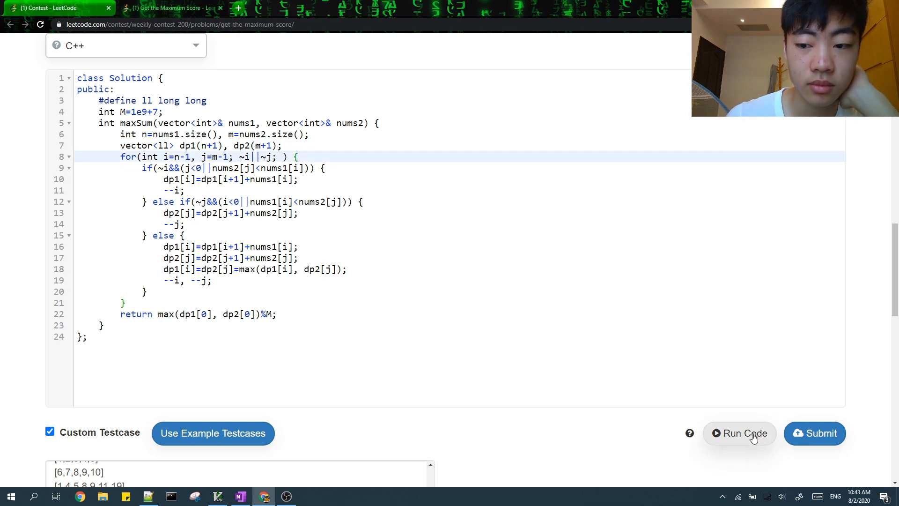
pyautogui.click(740, 433)
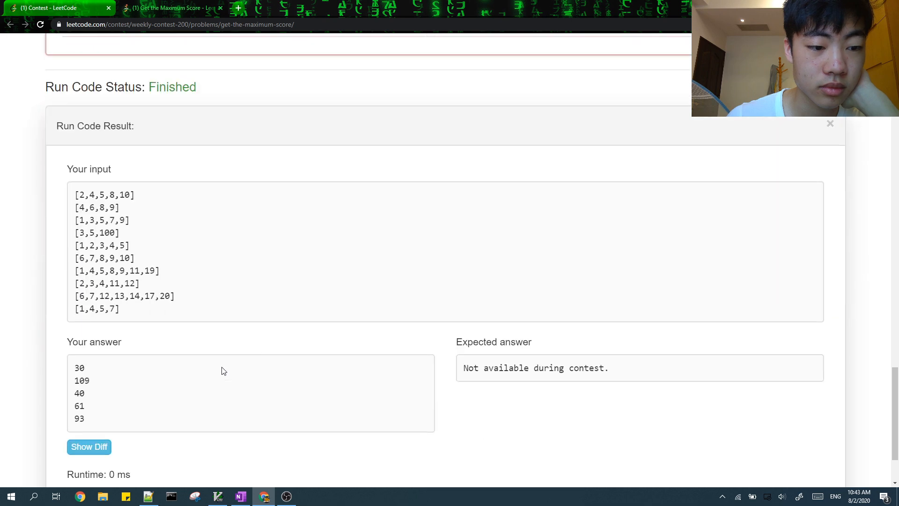
pyautogui.click(815, 268)
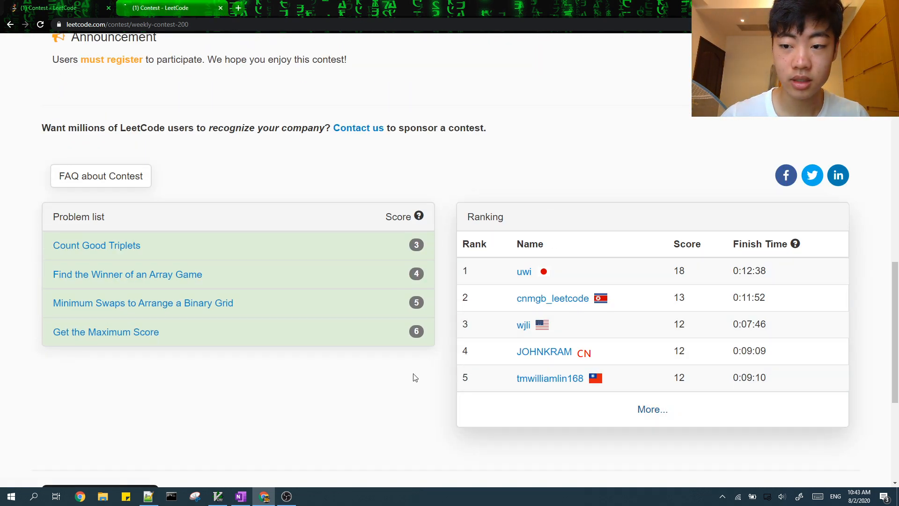
# Open the full Weekly Contest 200 ranking showing rank 2 of 14379 with 18 points.
pyautogui.click(652, 410)
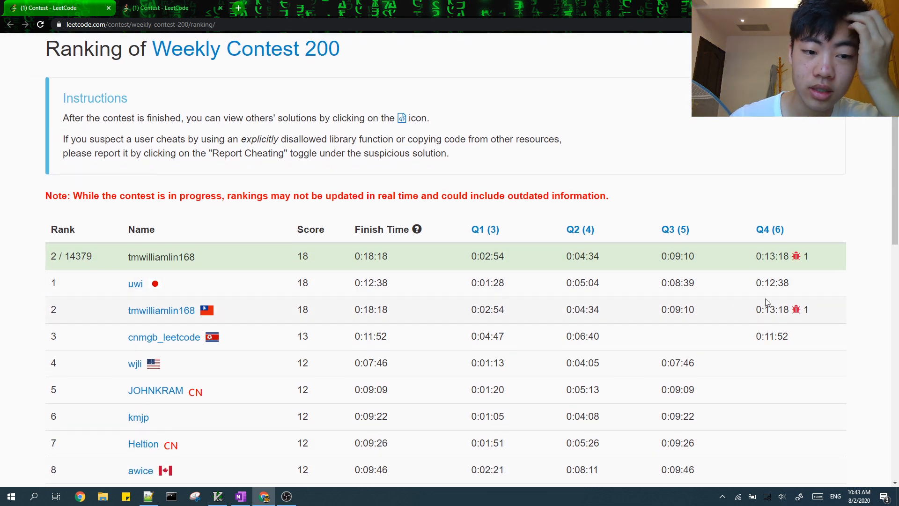
pyautogui.moveTo(796, 310)
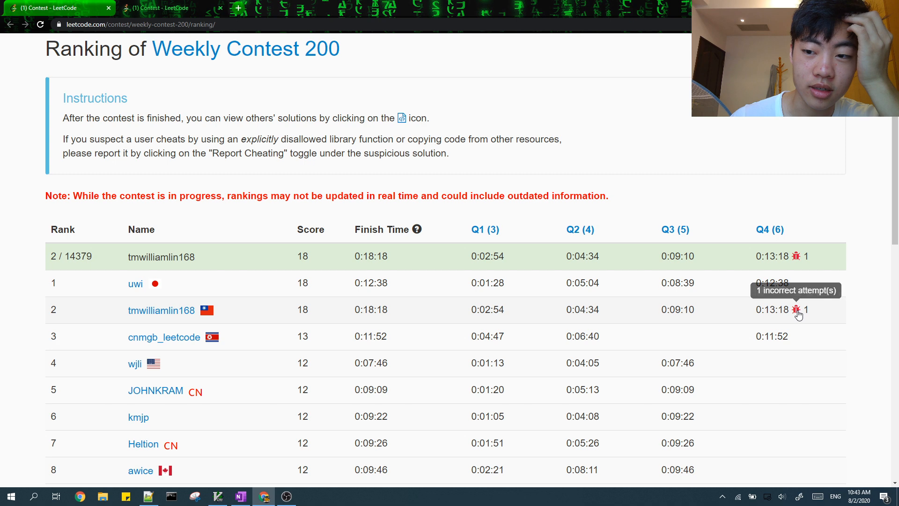
pyautogui.scroll(-3)
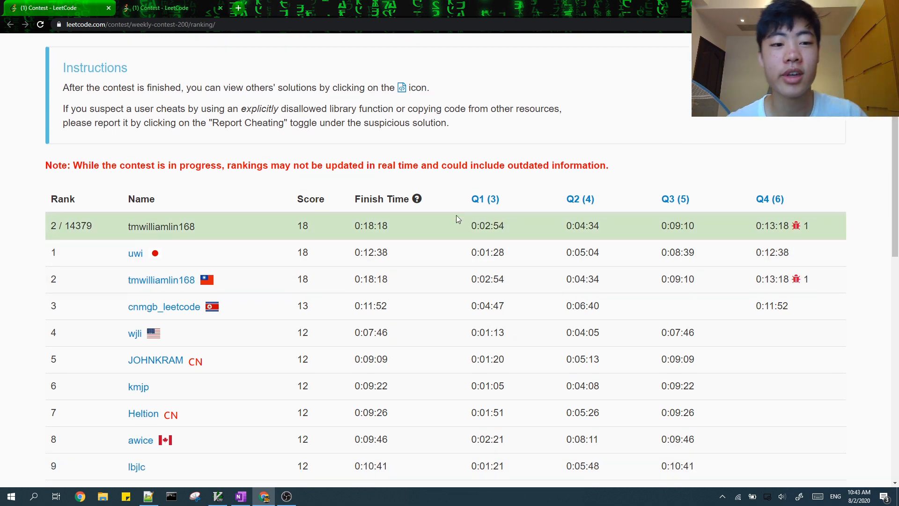
pyautogui.scroll(-3)
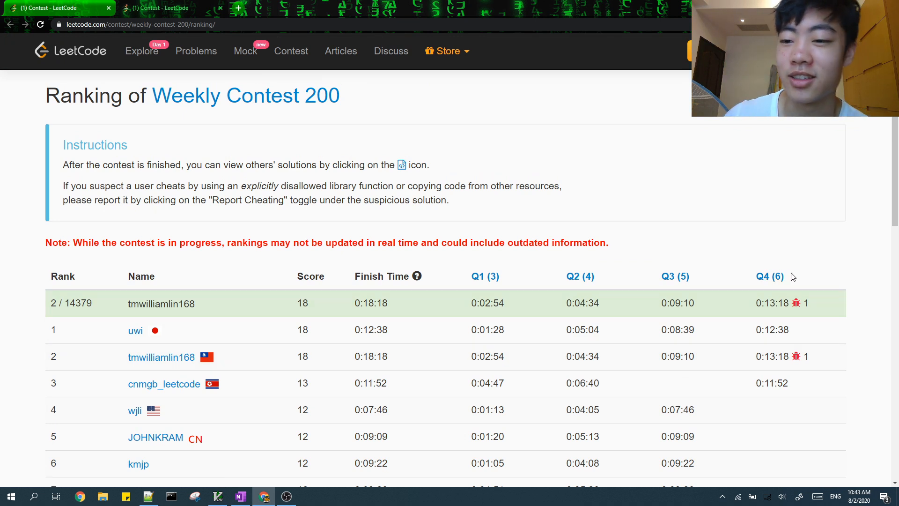
pyautogui.moveTo(861, 331)
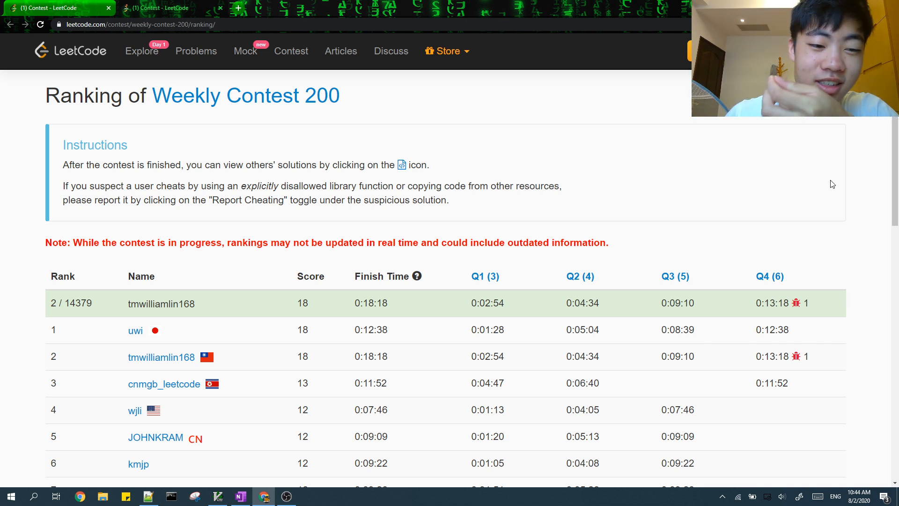
pyautogui.moveTo(212, 383)
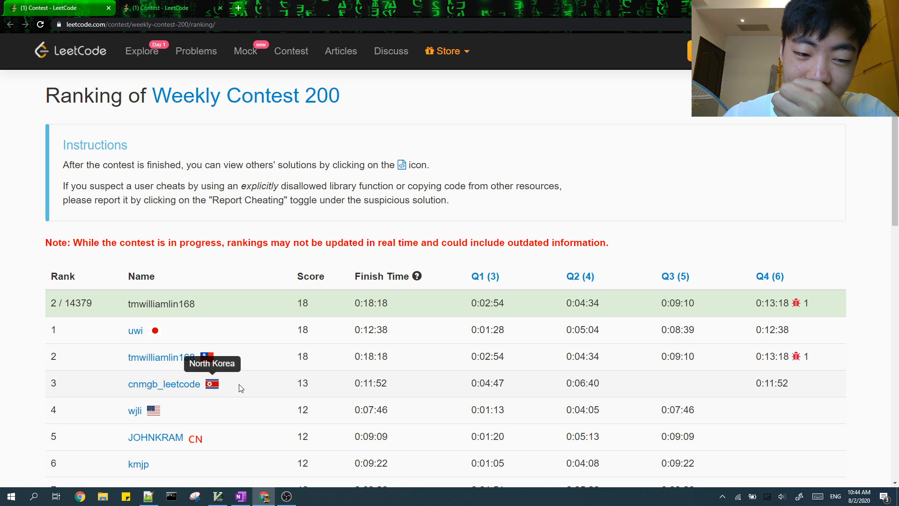